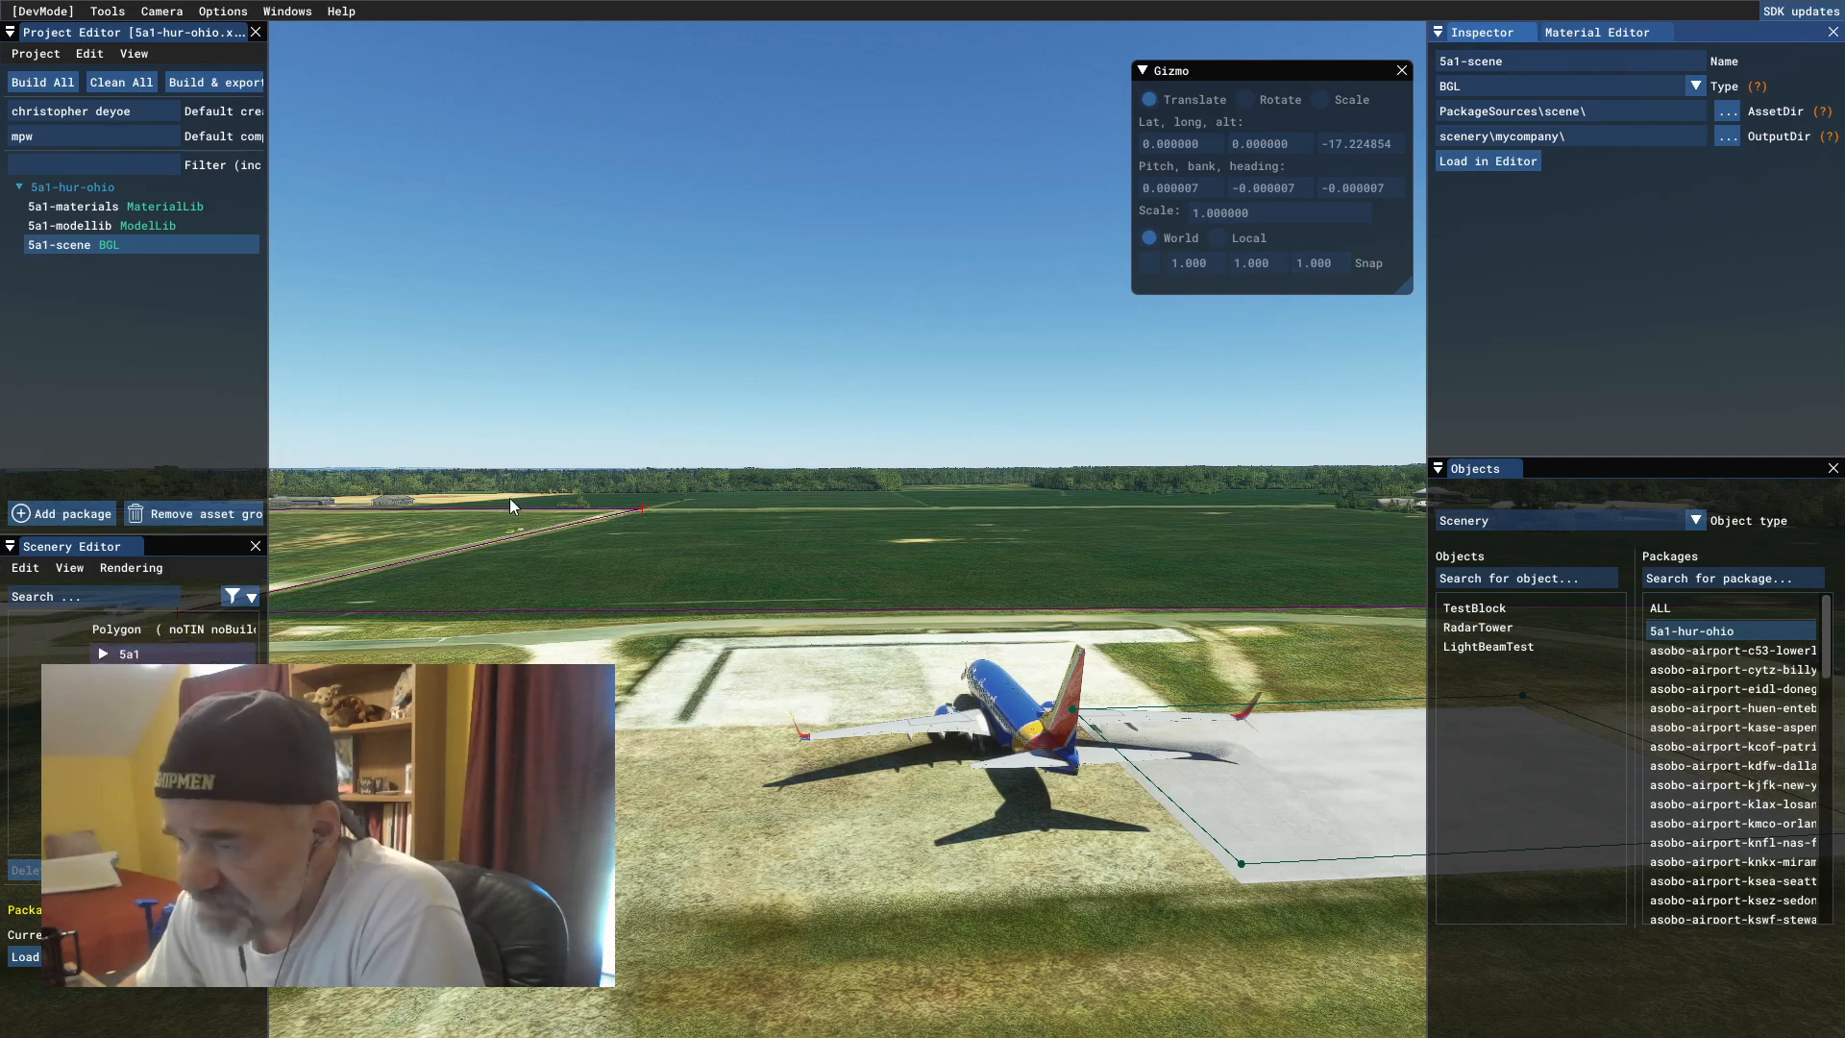
mouse_move(588, 478)
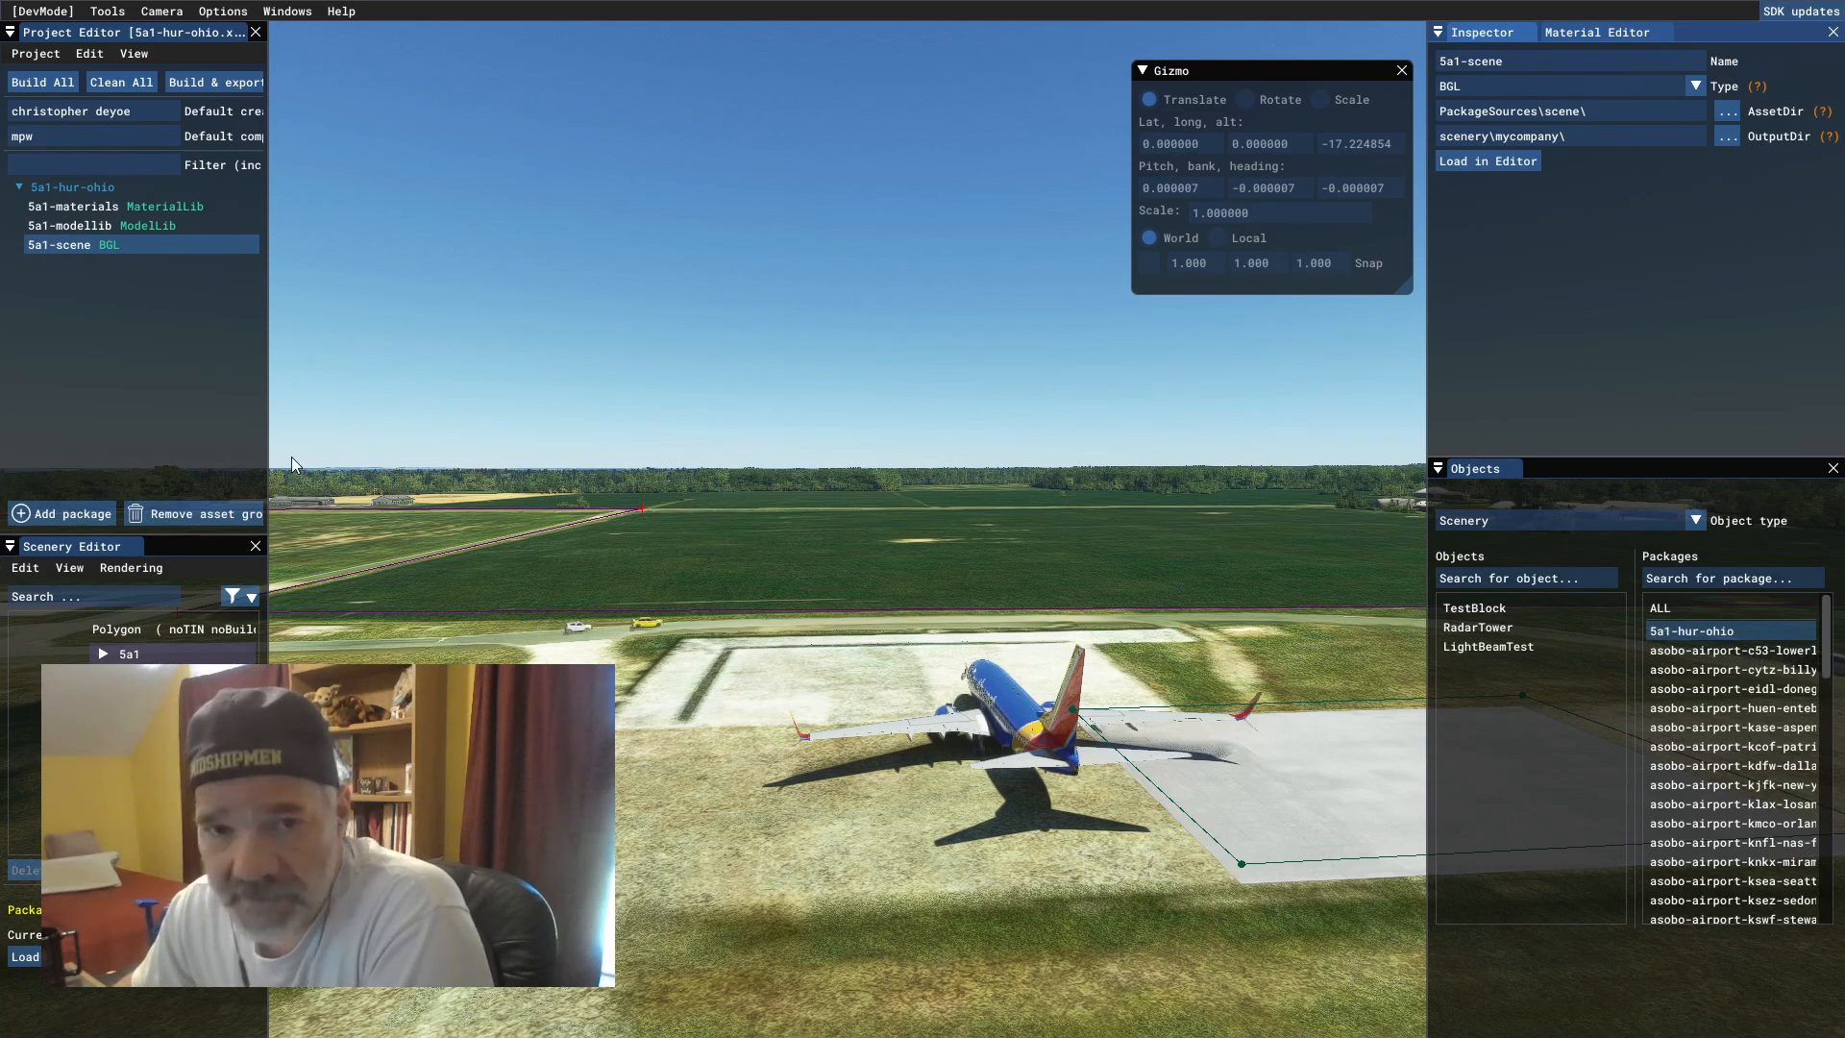
mouse_move(649, 442)
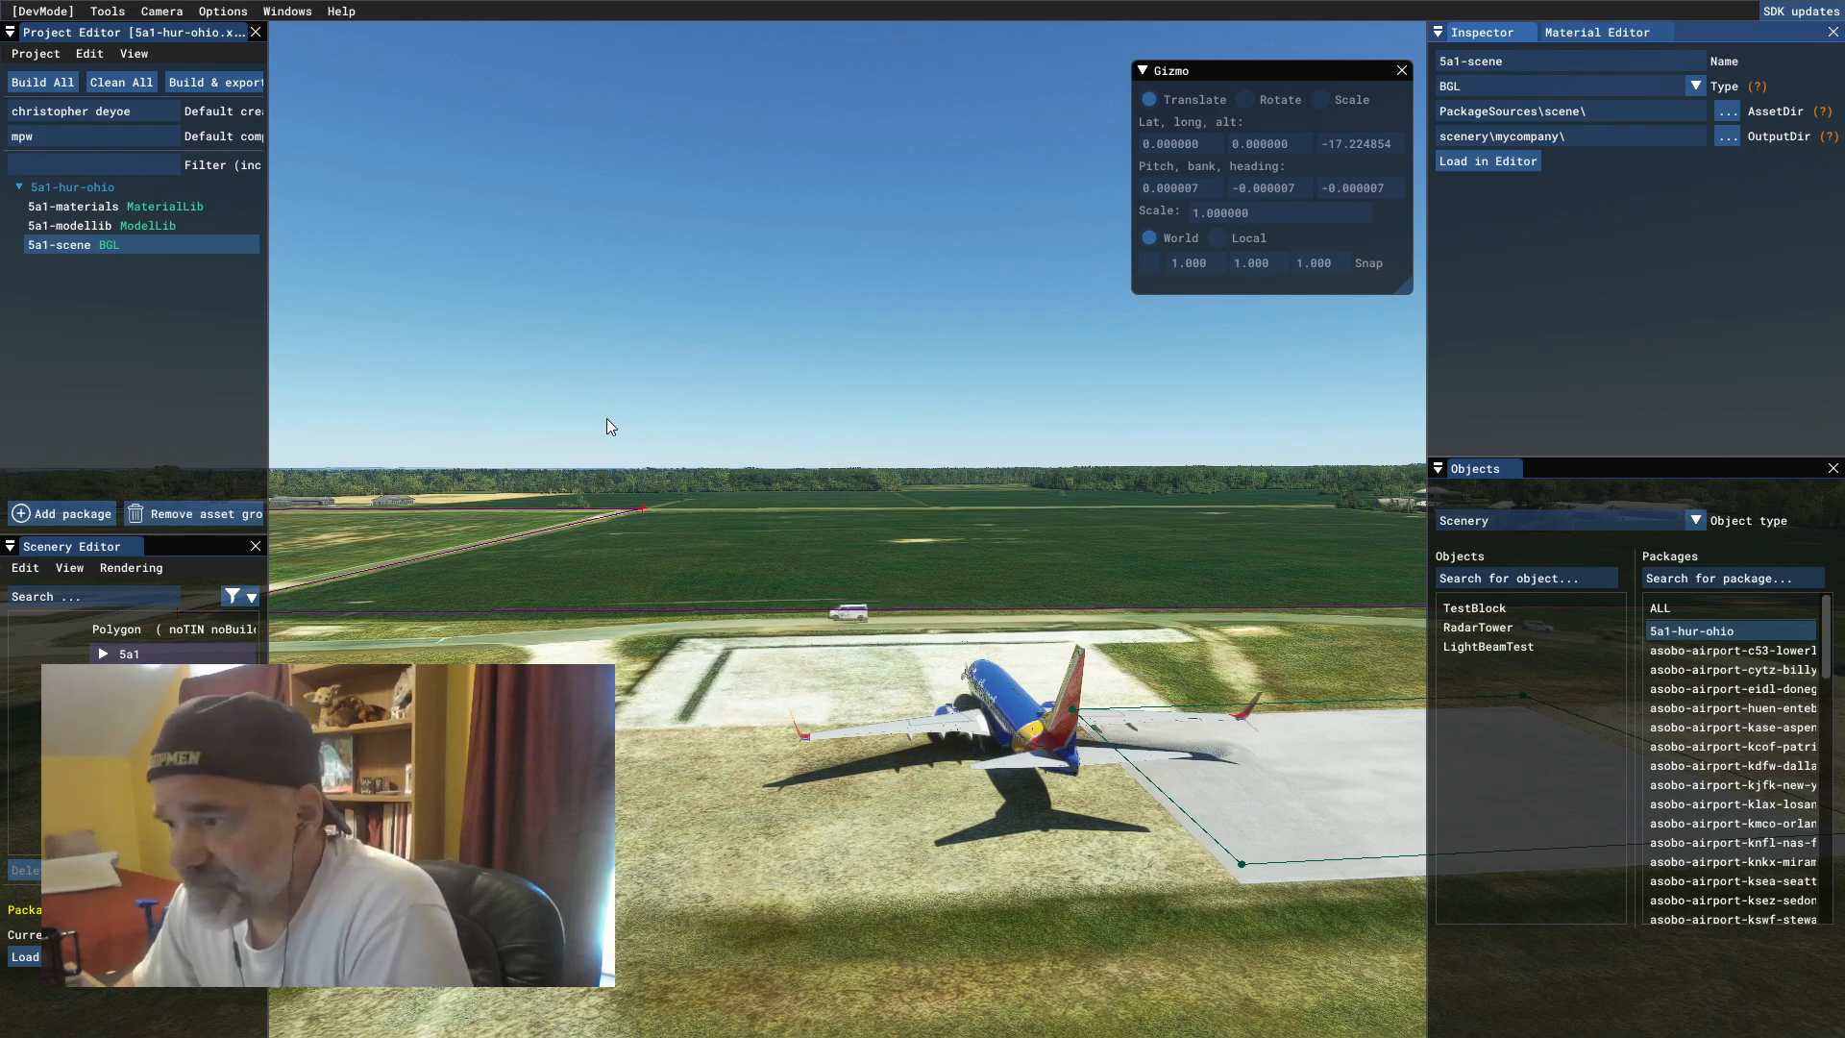
mouse_move(589, 366)
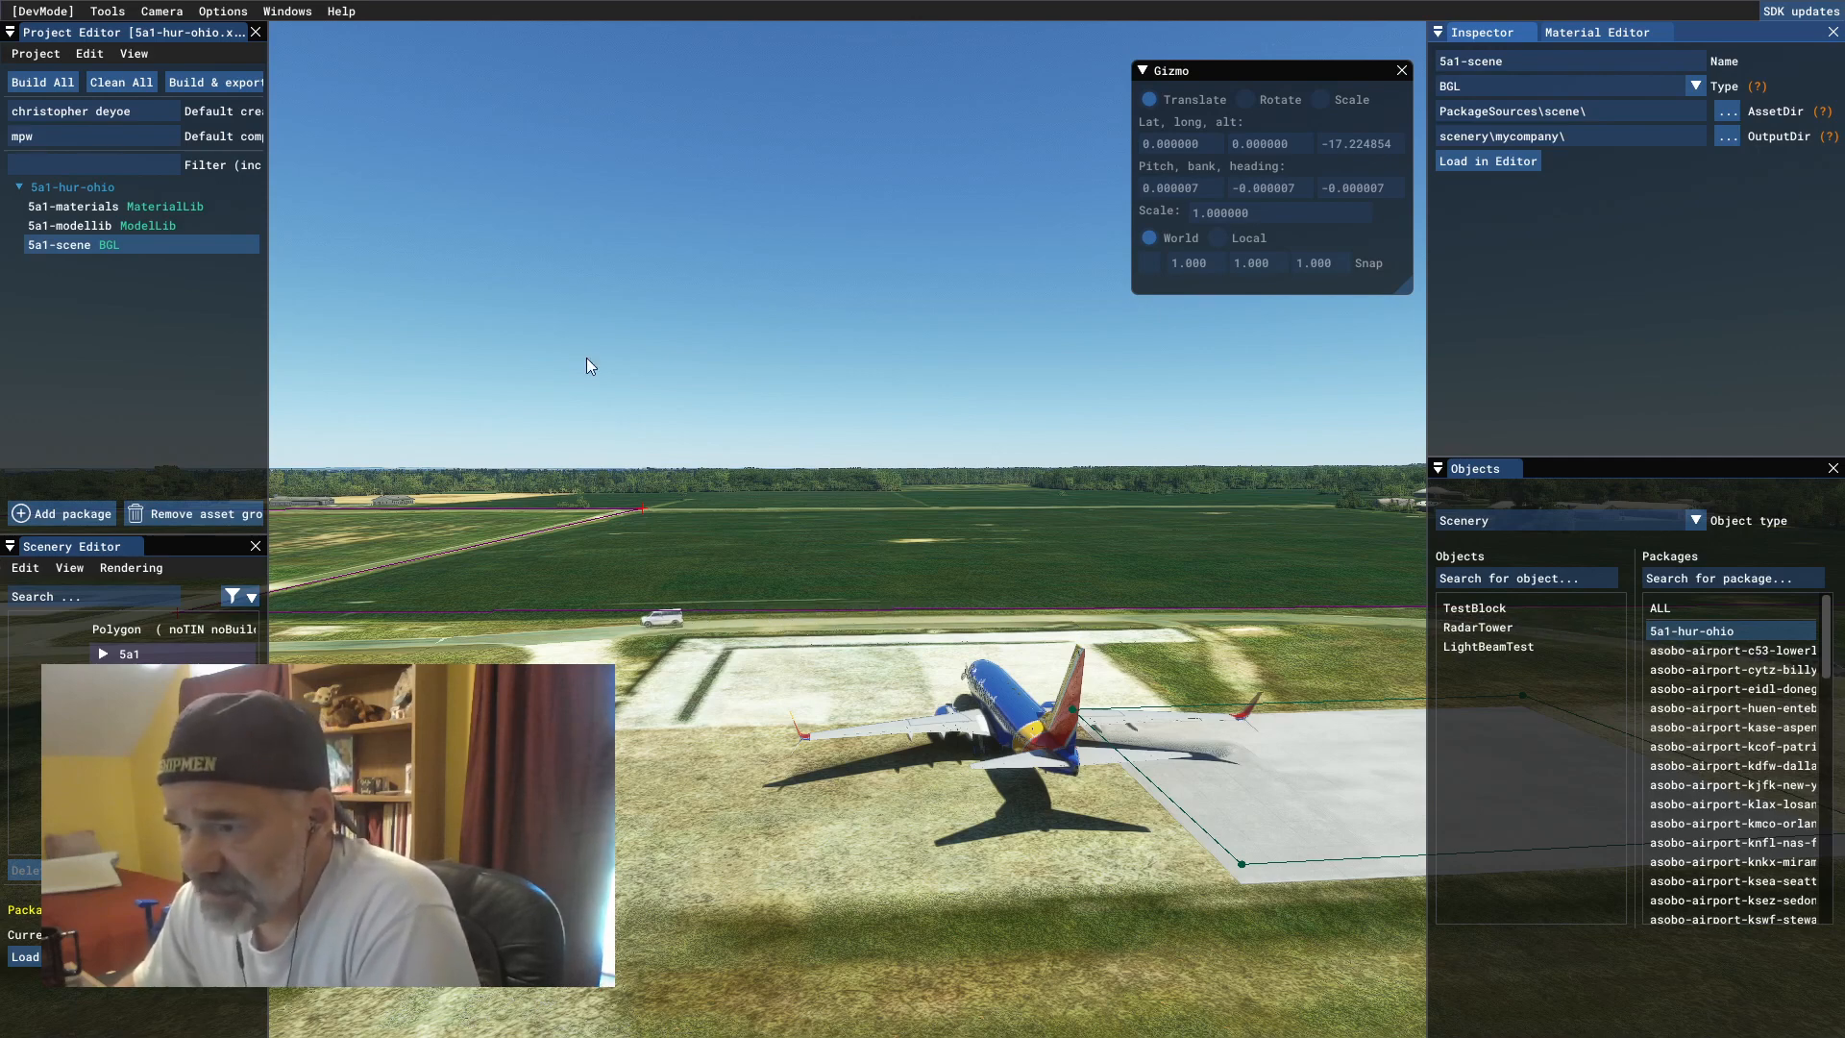
mouse_move(574, 421)
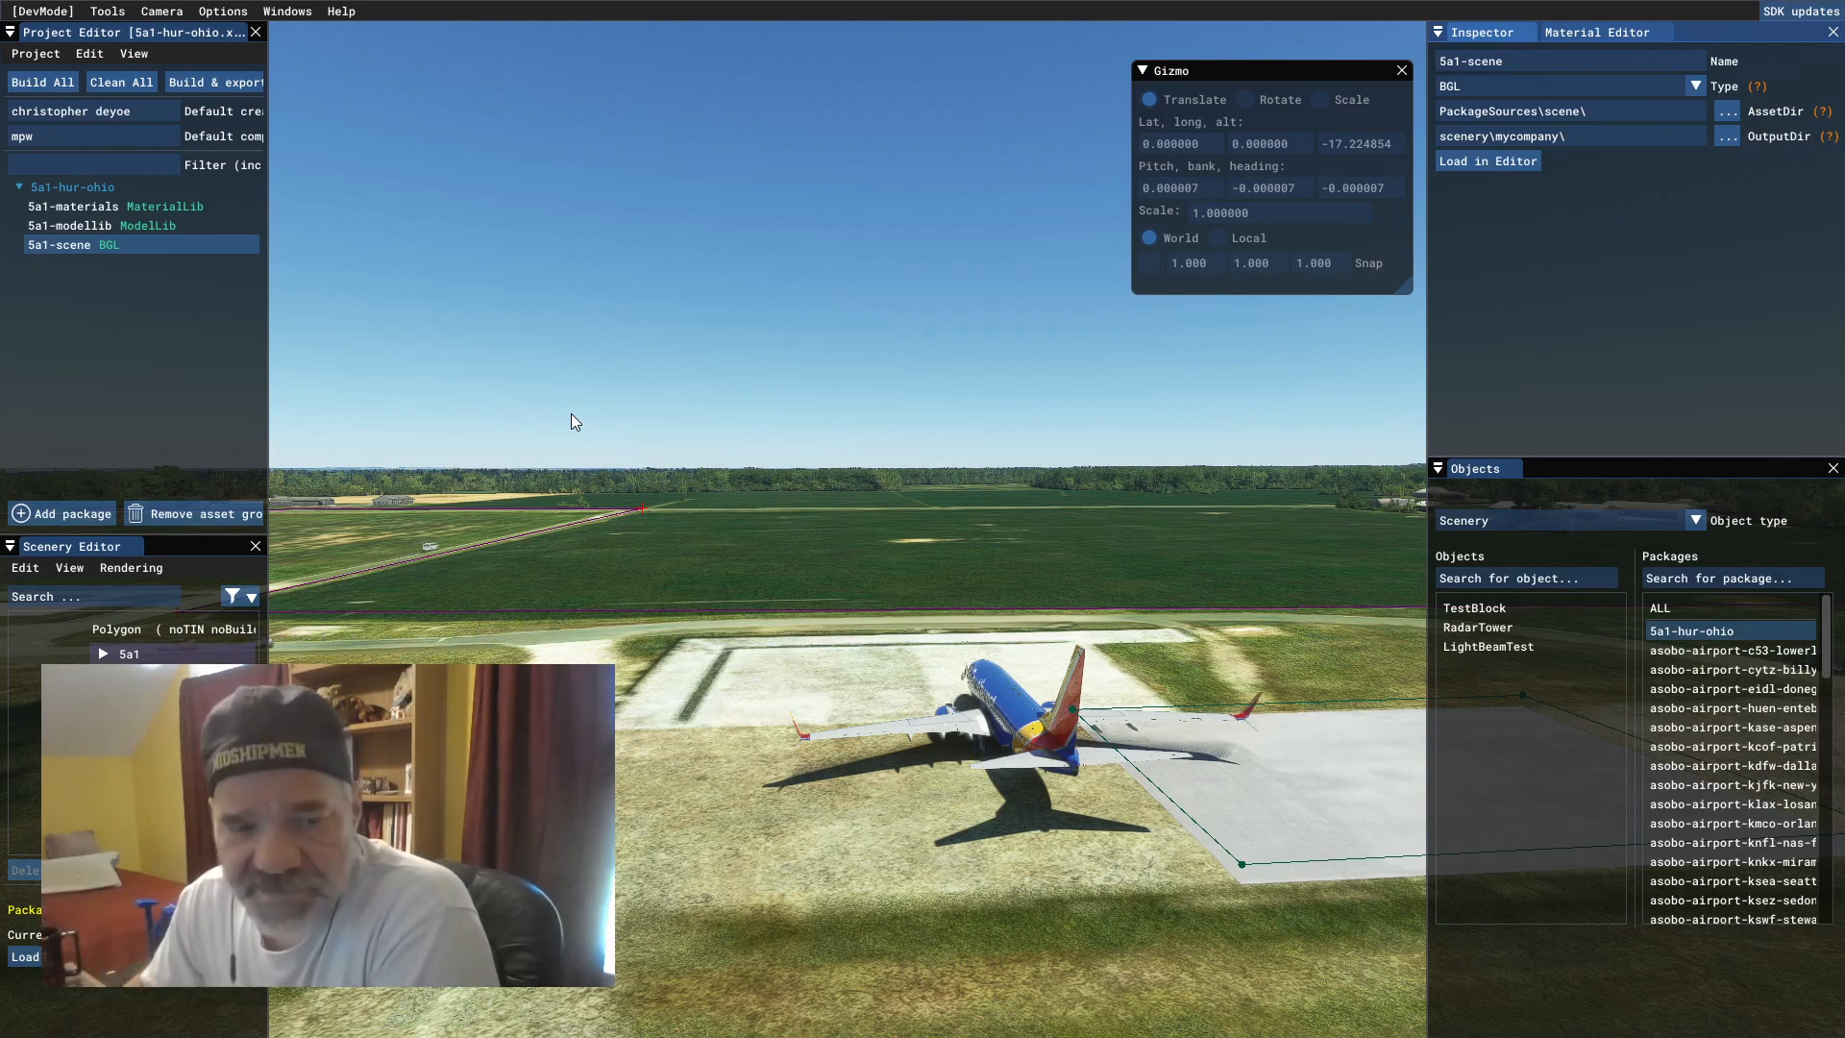
mouse_move(468, 528)
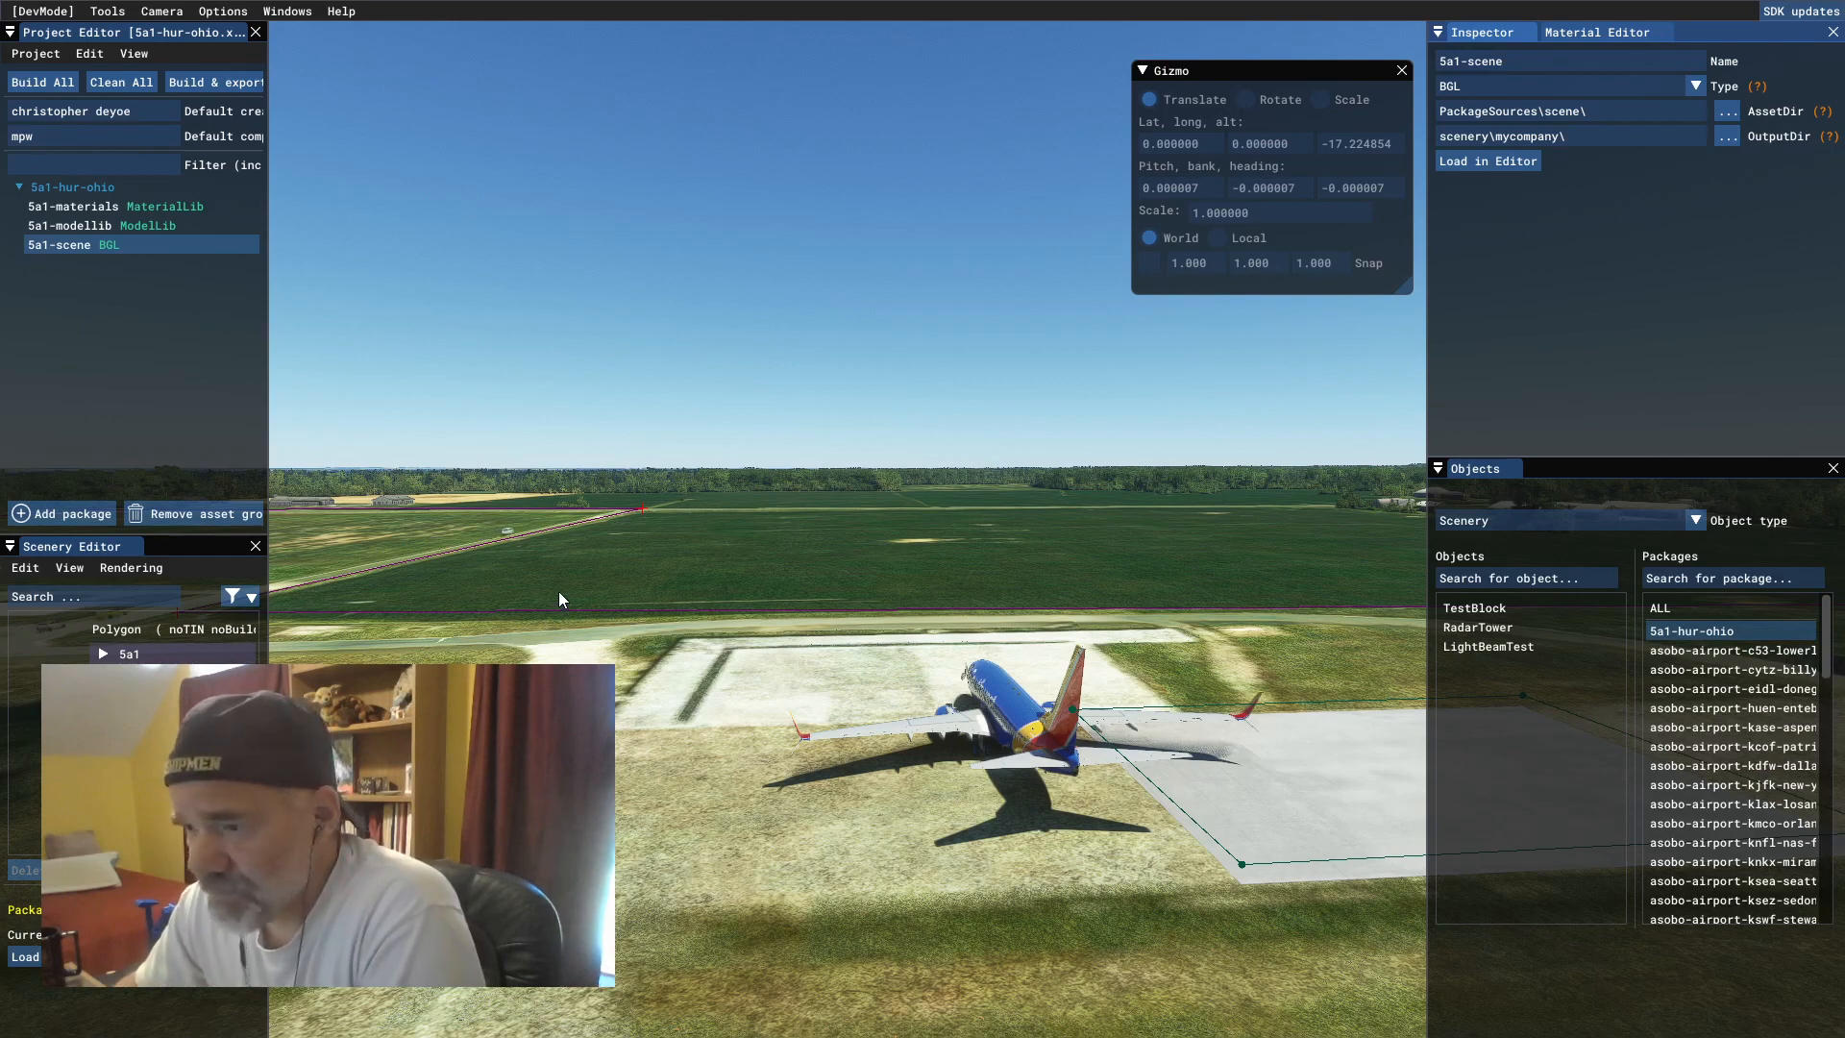
mouse_move(554, 429)
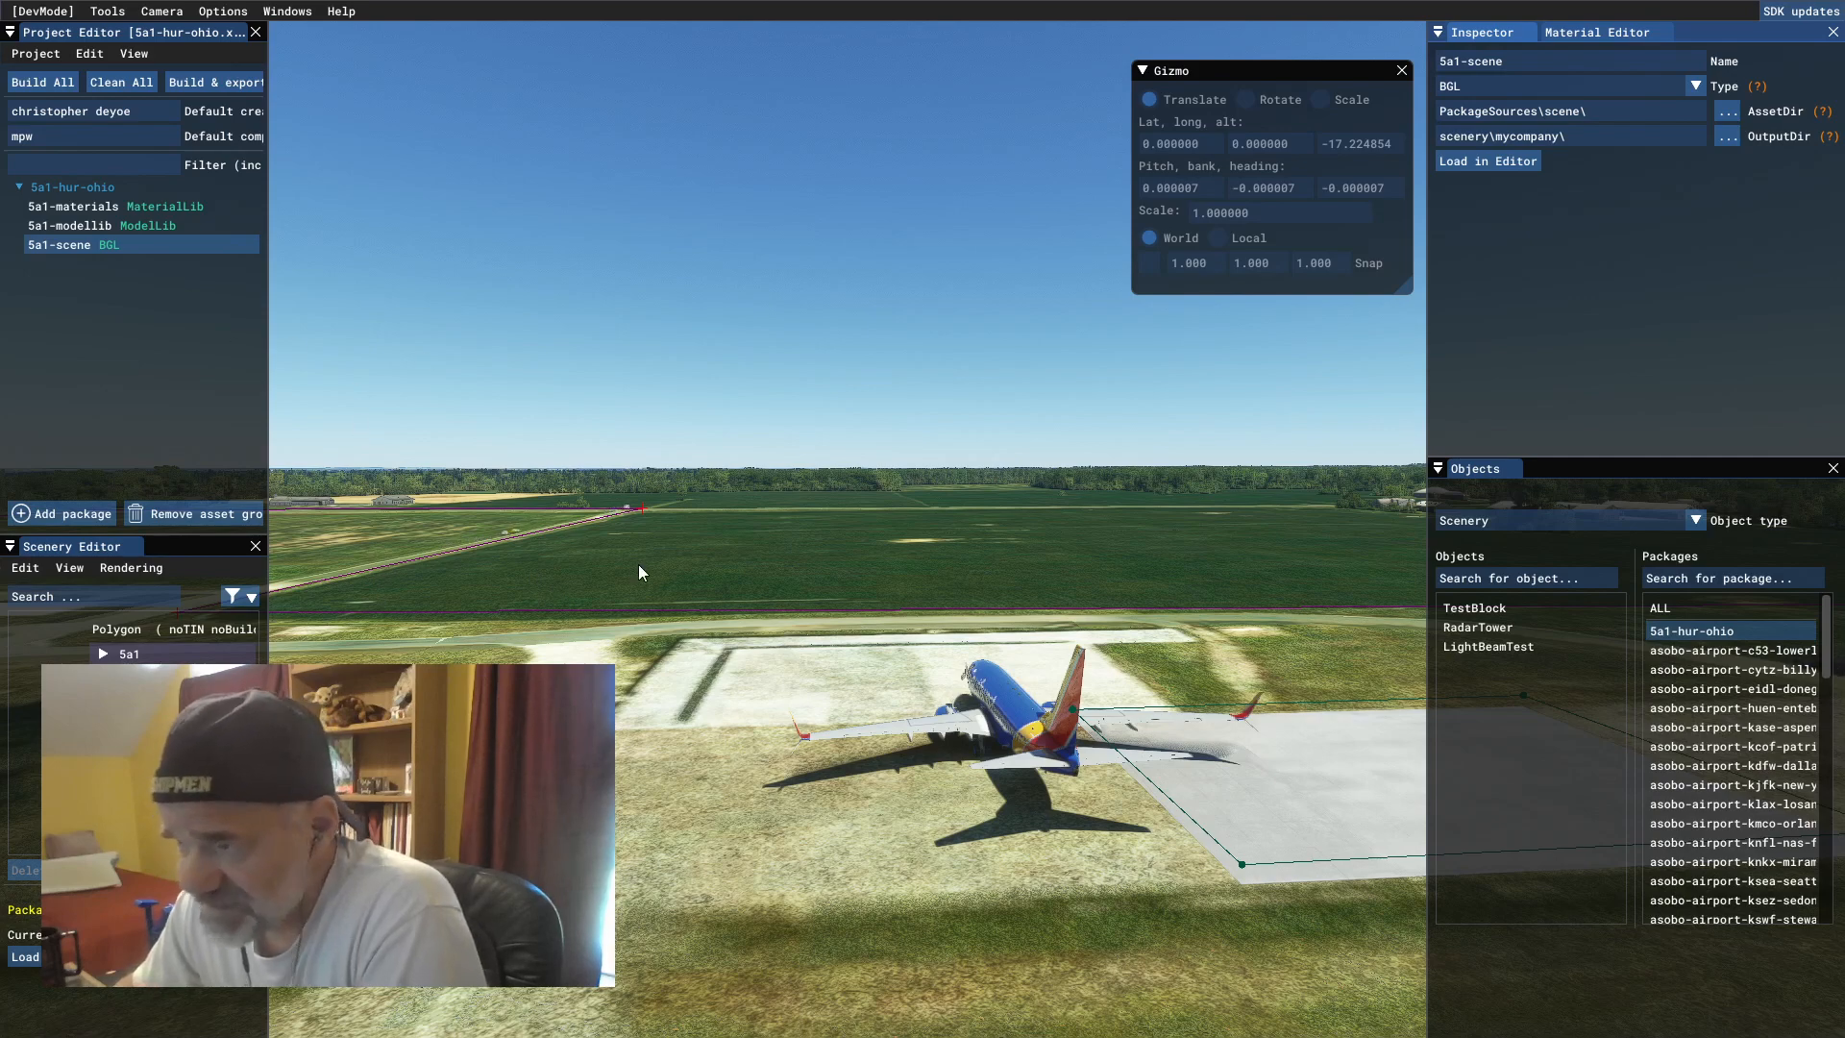
mouse_move(545, 451)
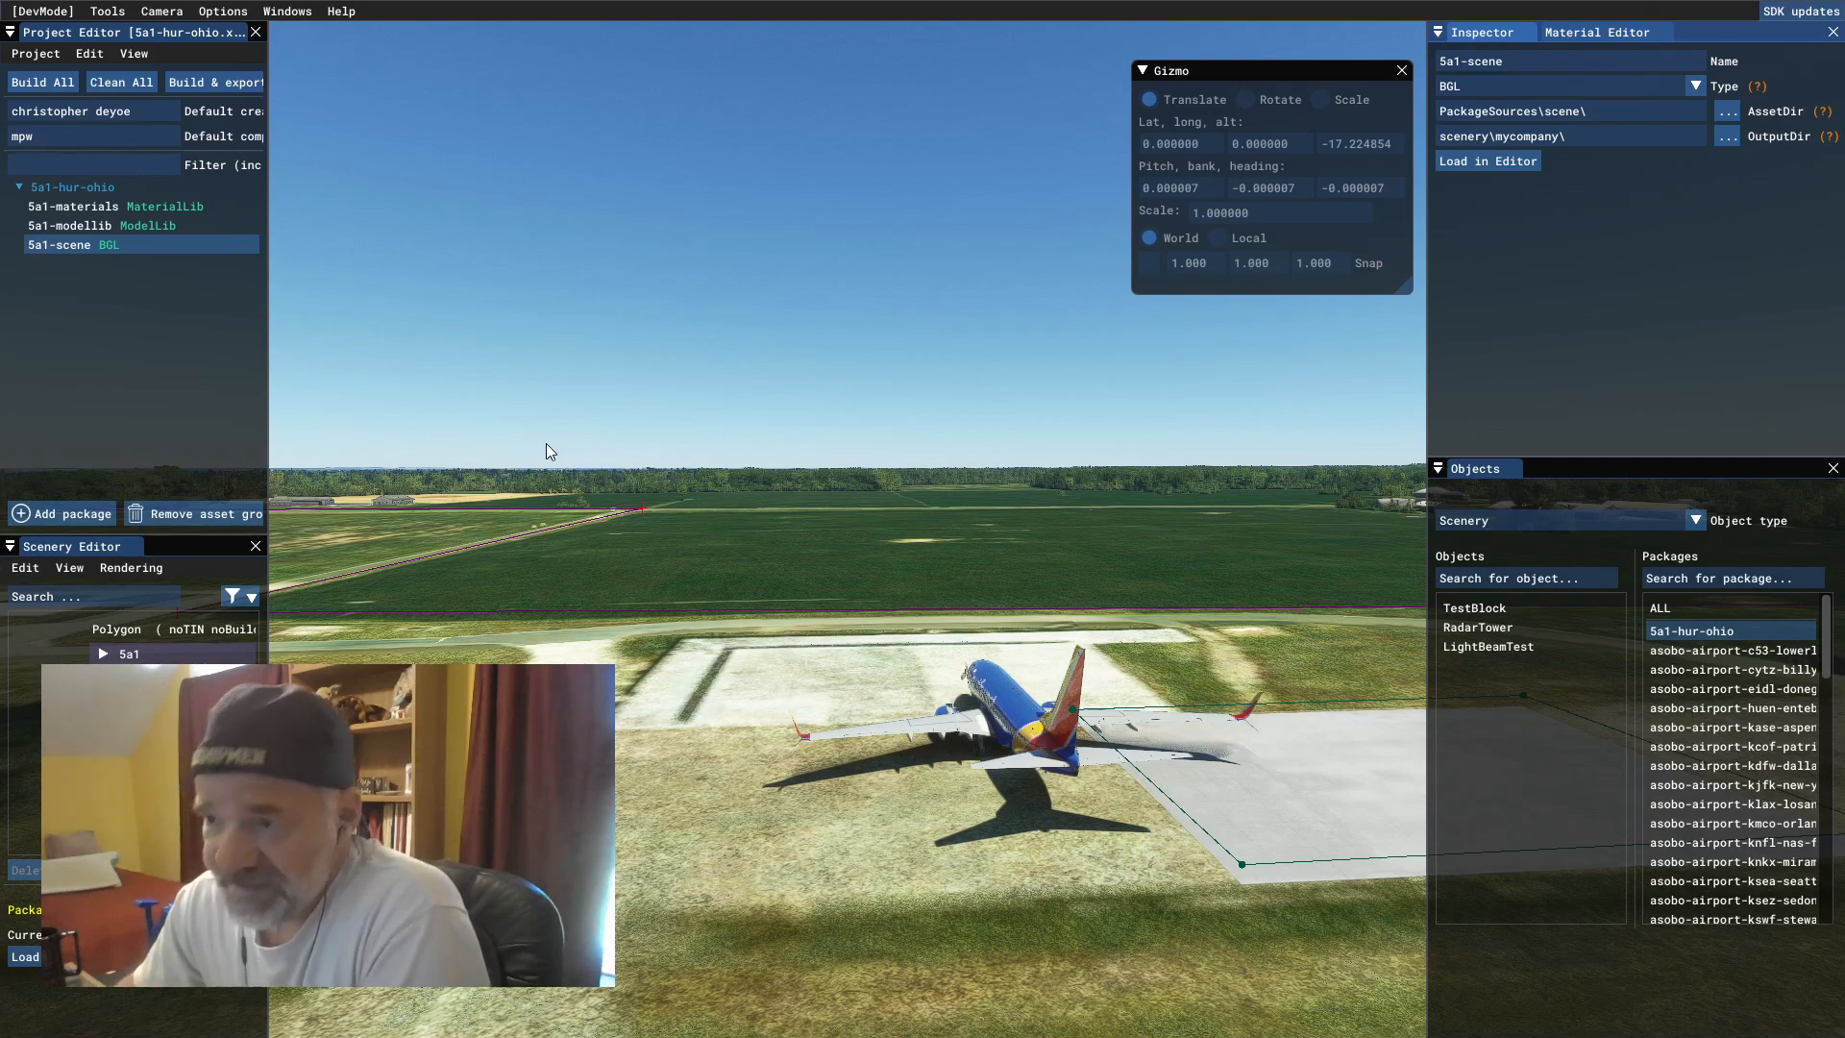
mouse_move(397, 475)
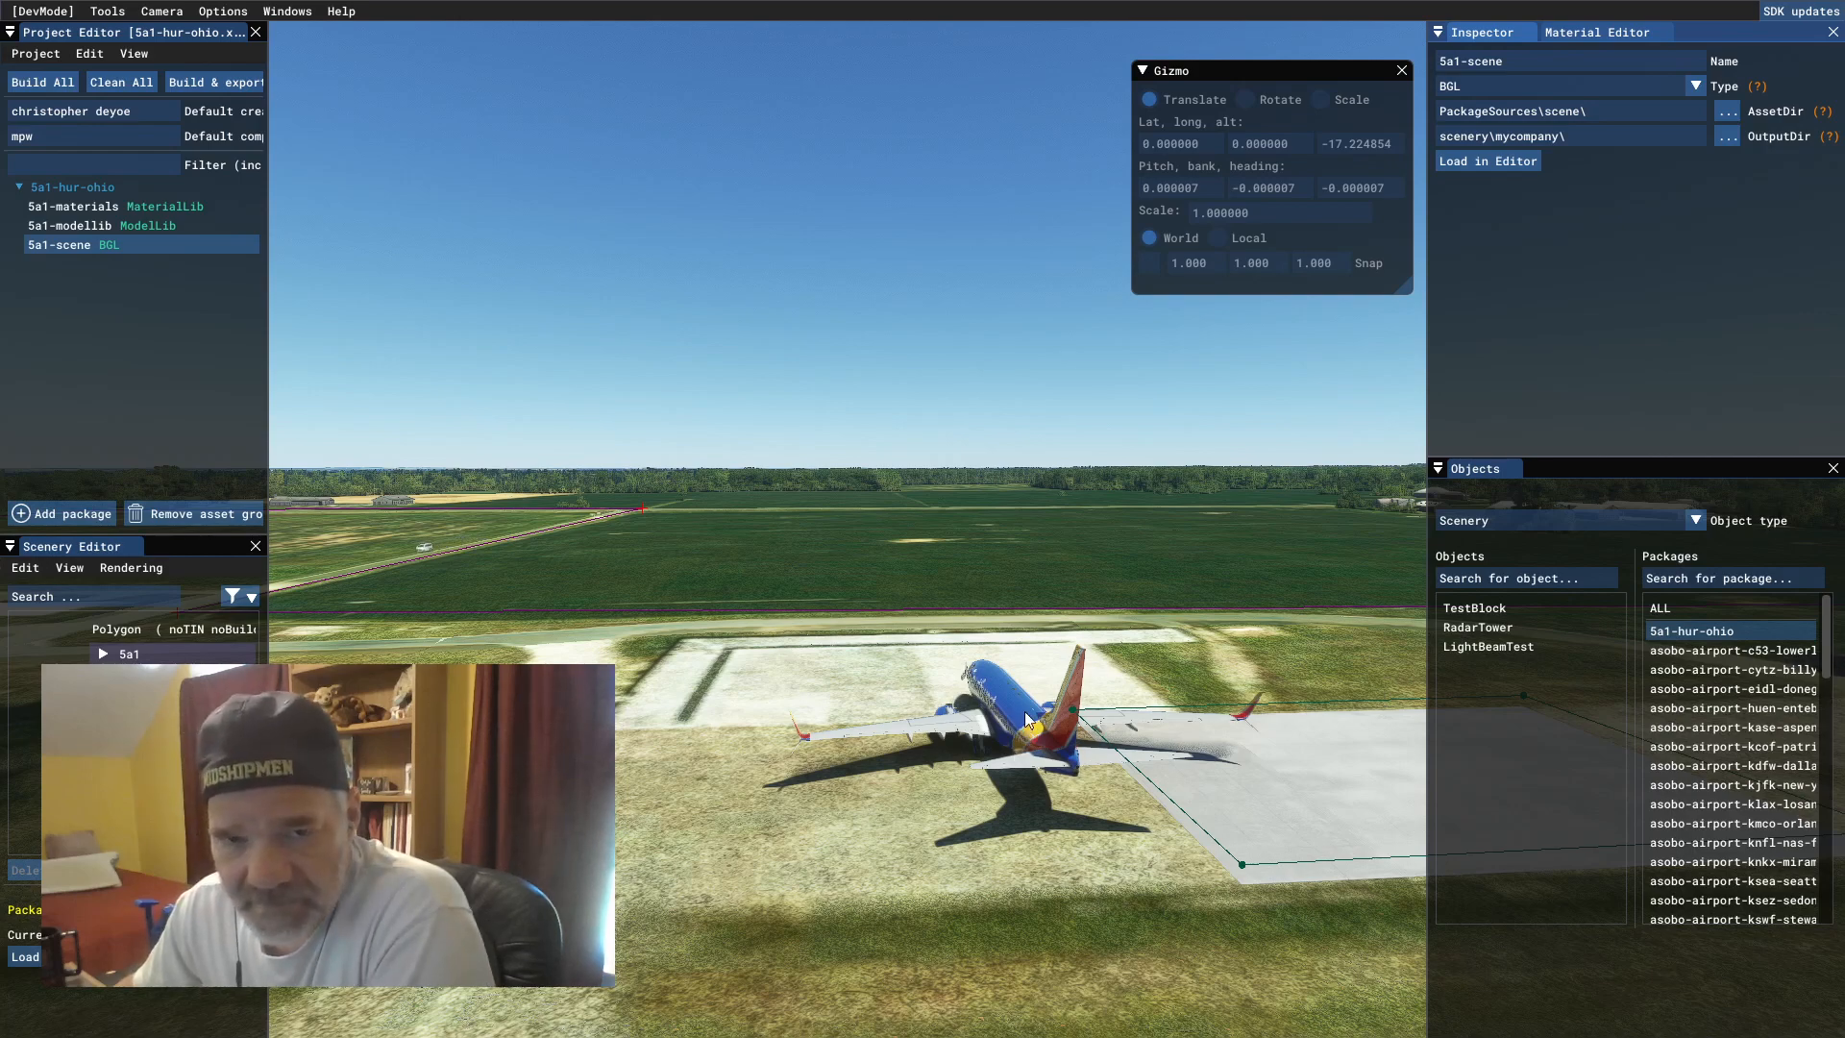
mouse_move(953, 739)
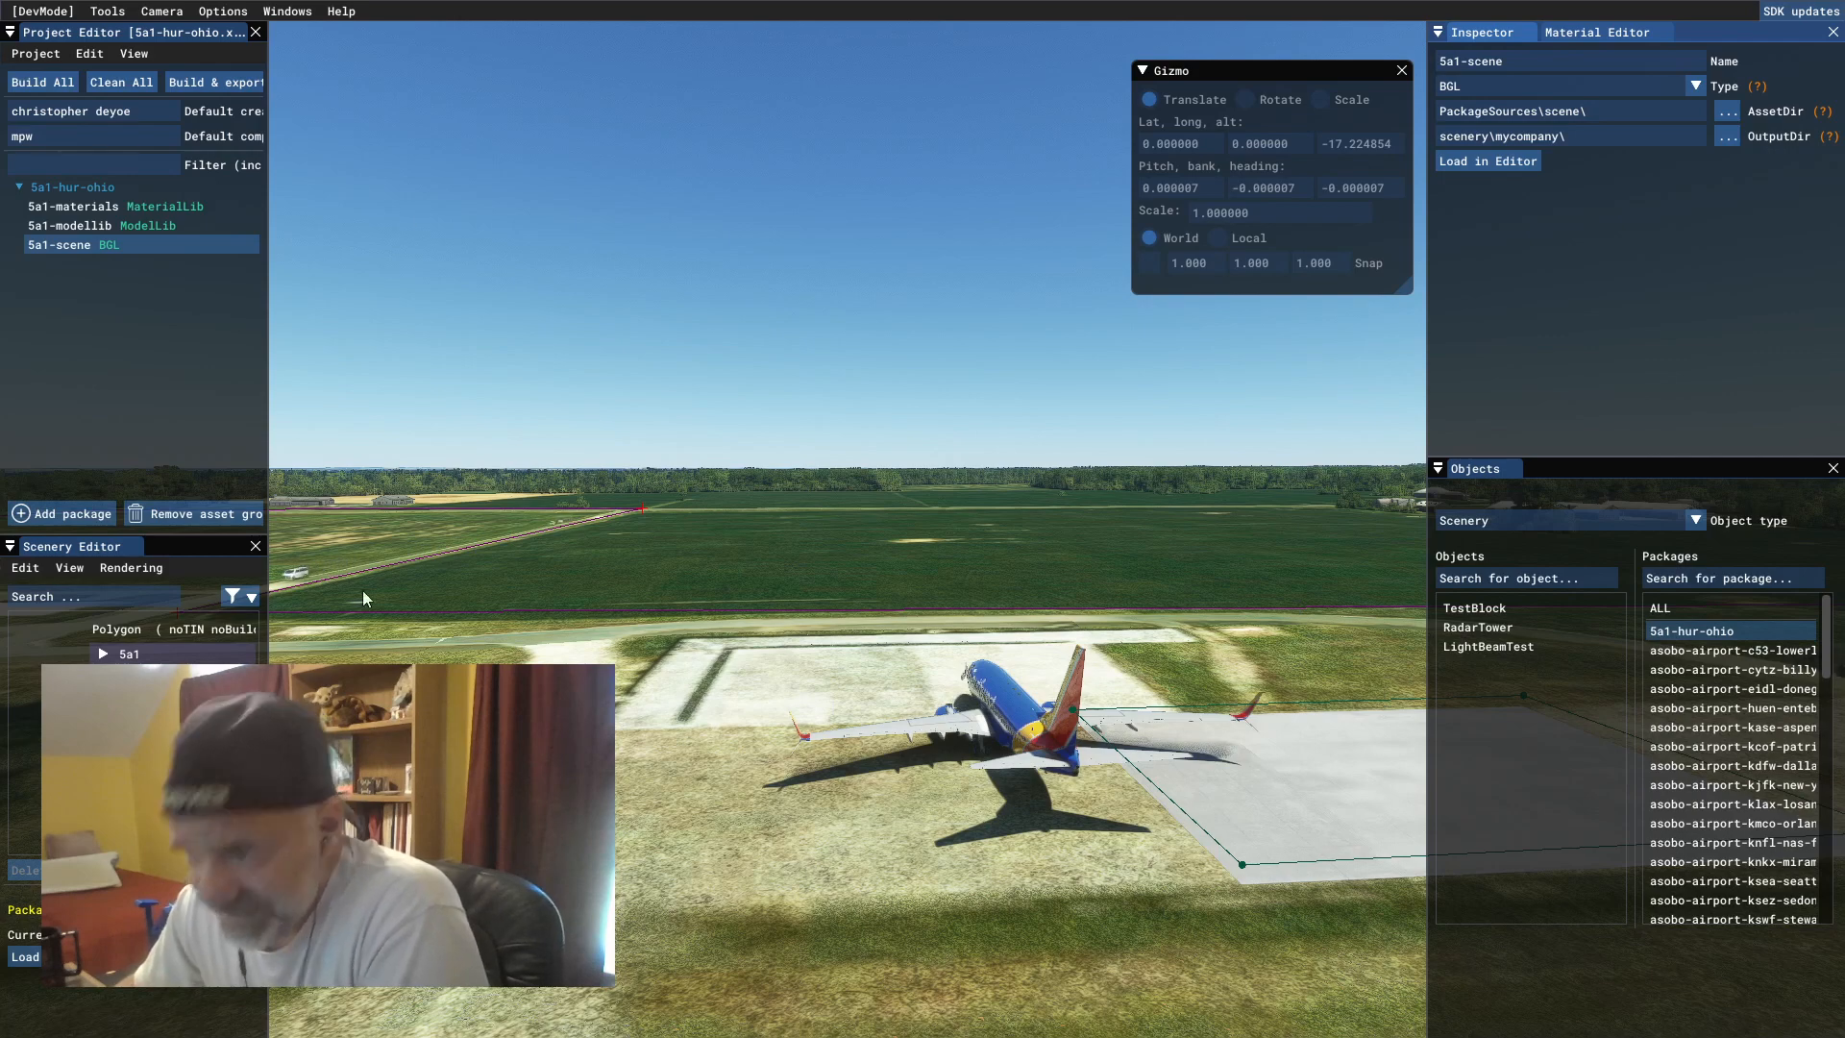
mouse_move(555, 585)
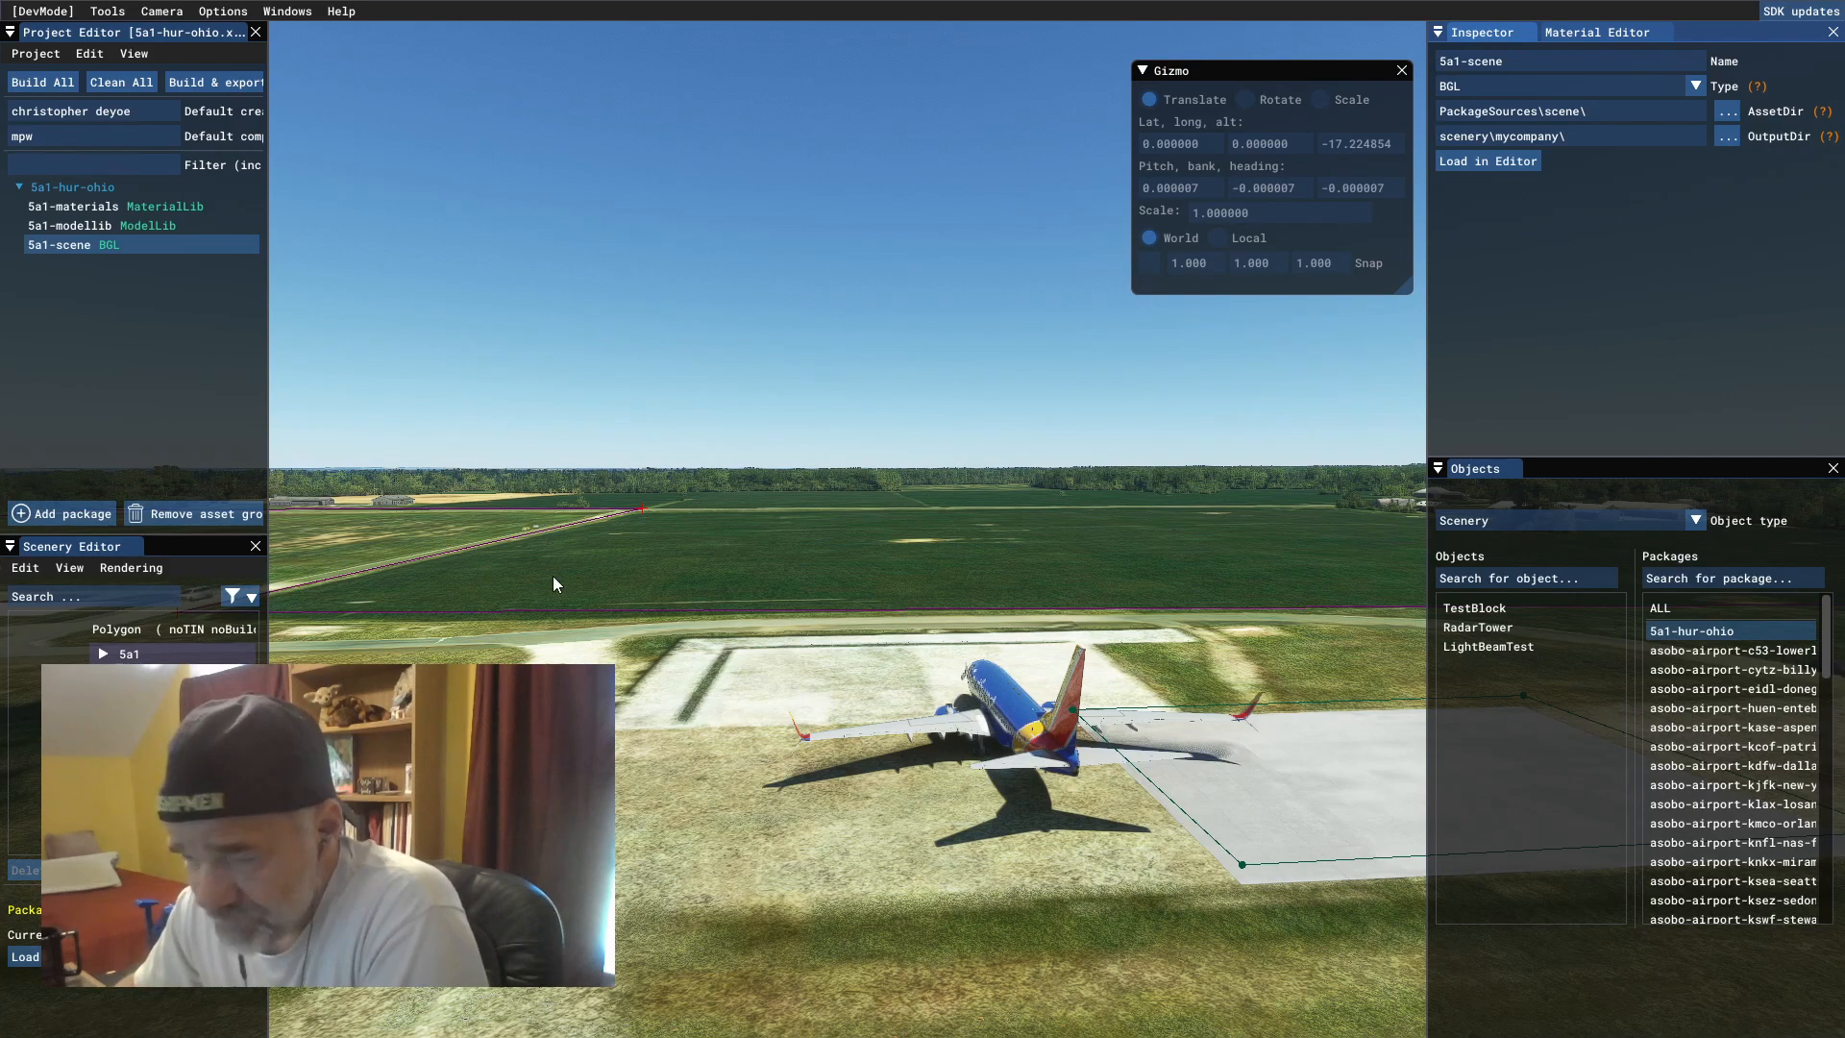
mouse_move(873, 715)
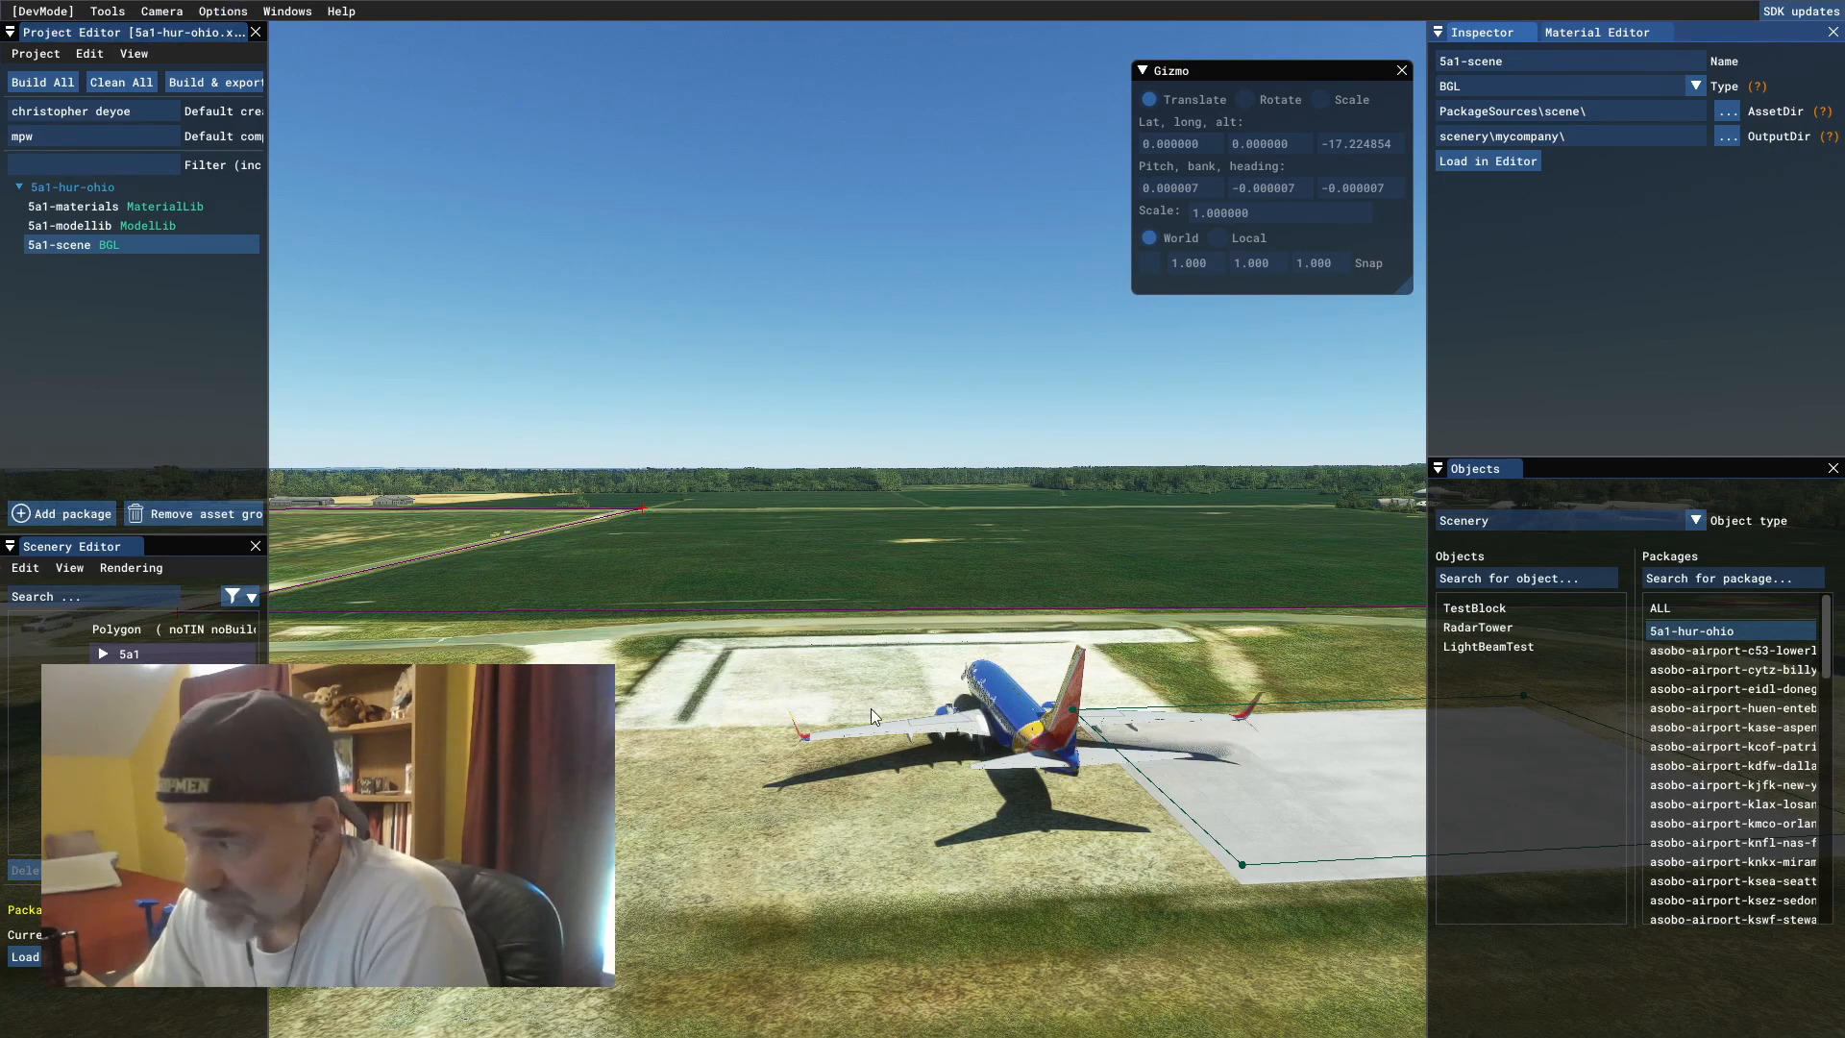
mouse_move(1021, 421)
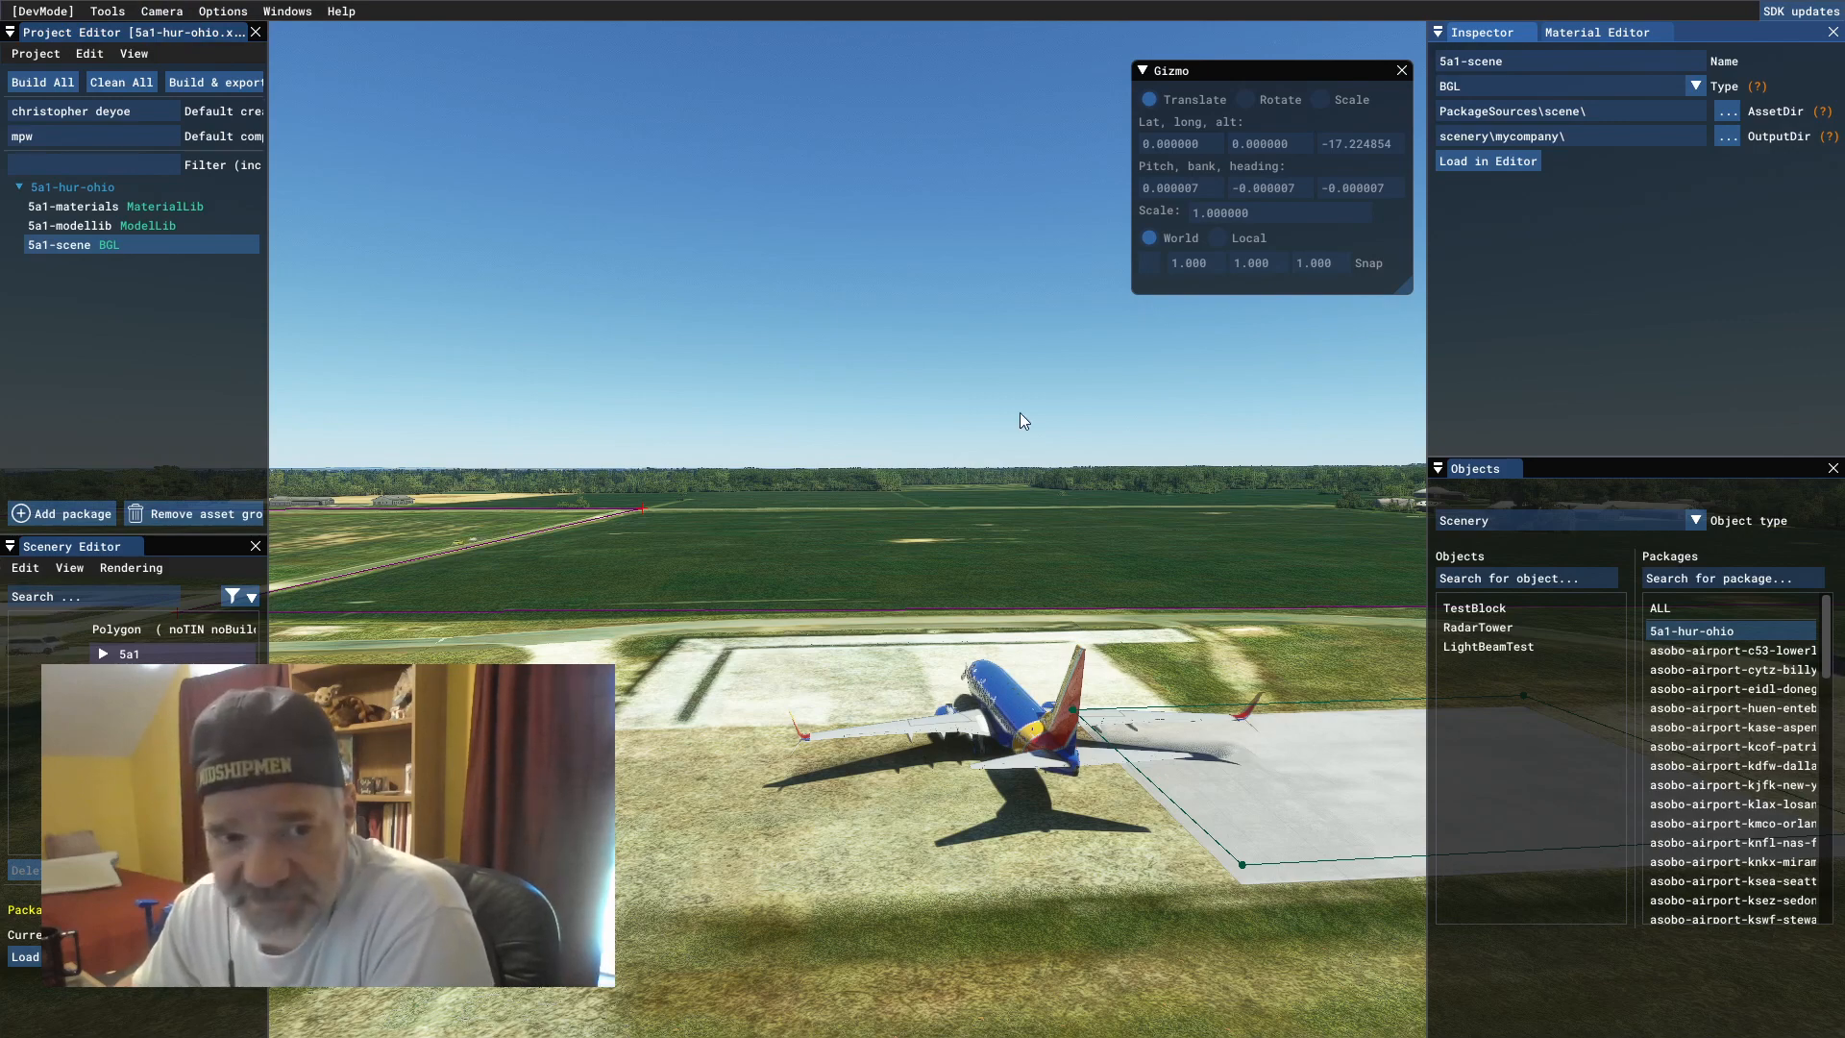
mouse_move(971, 391)
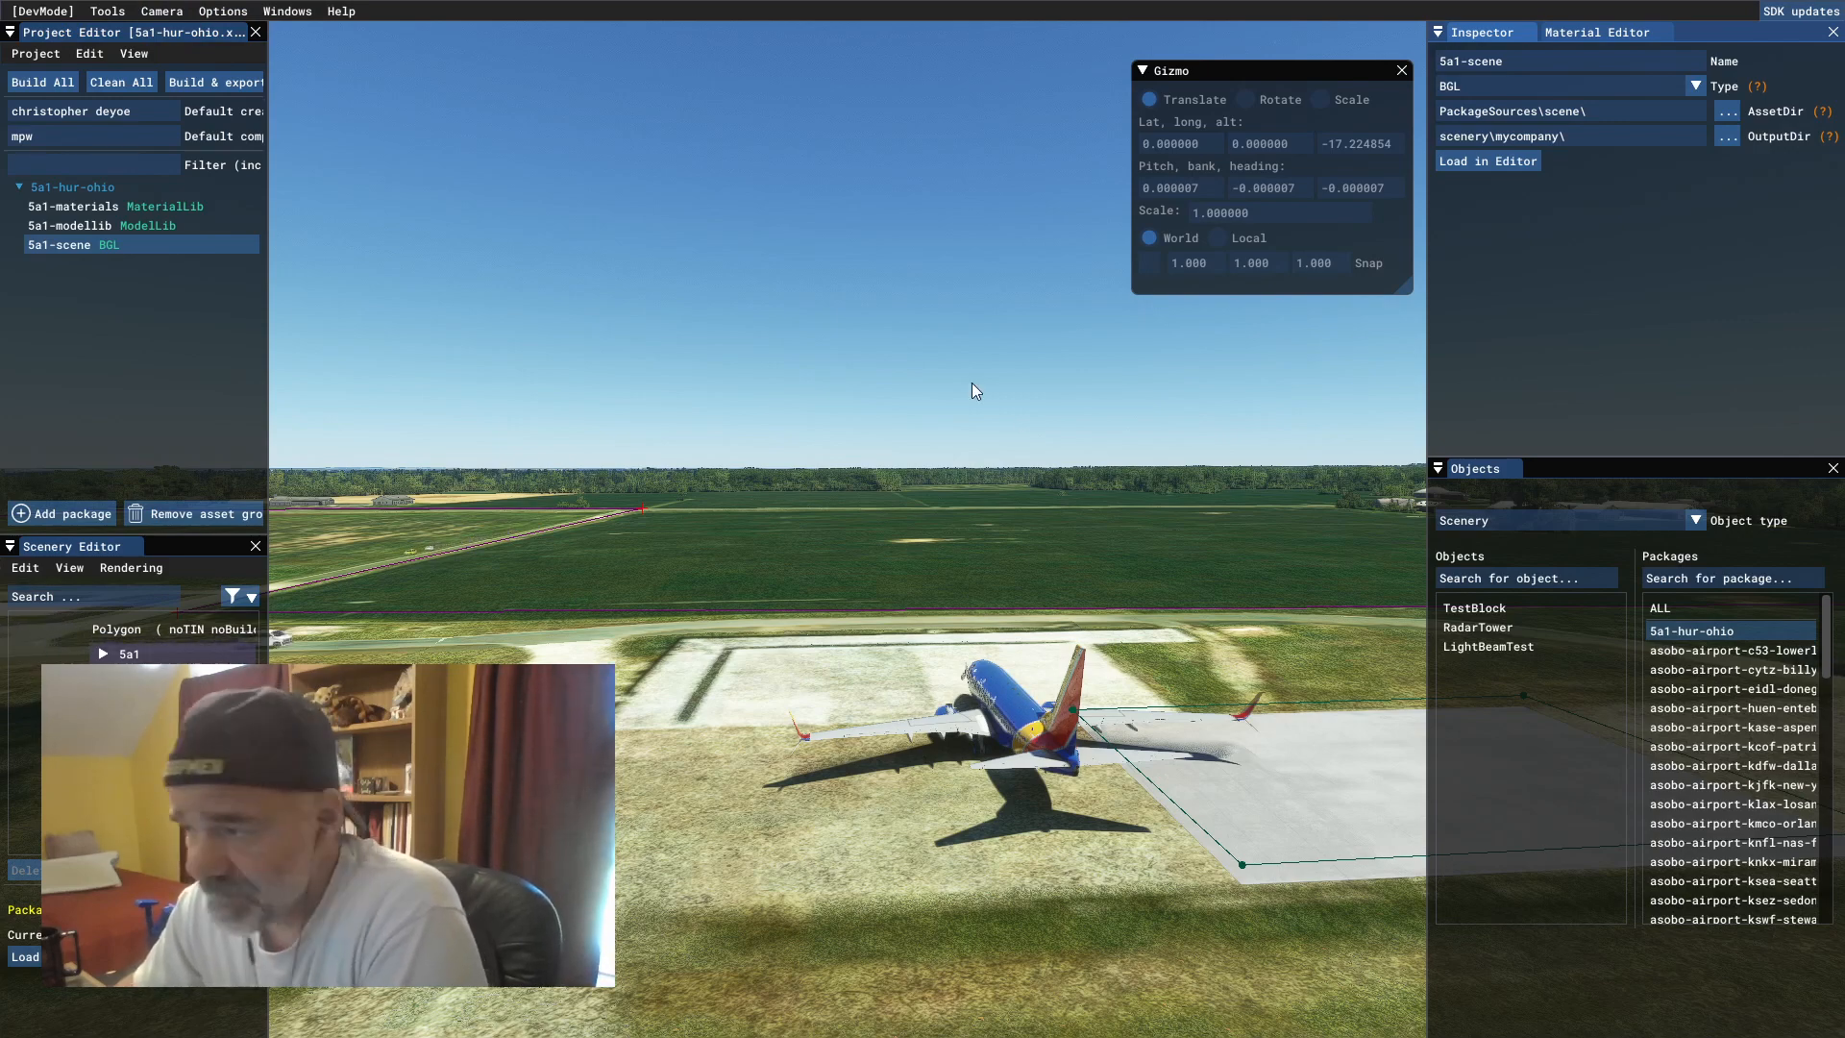
mouse_move(643, 500)
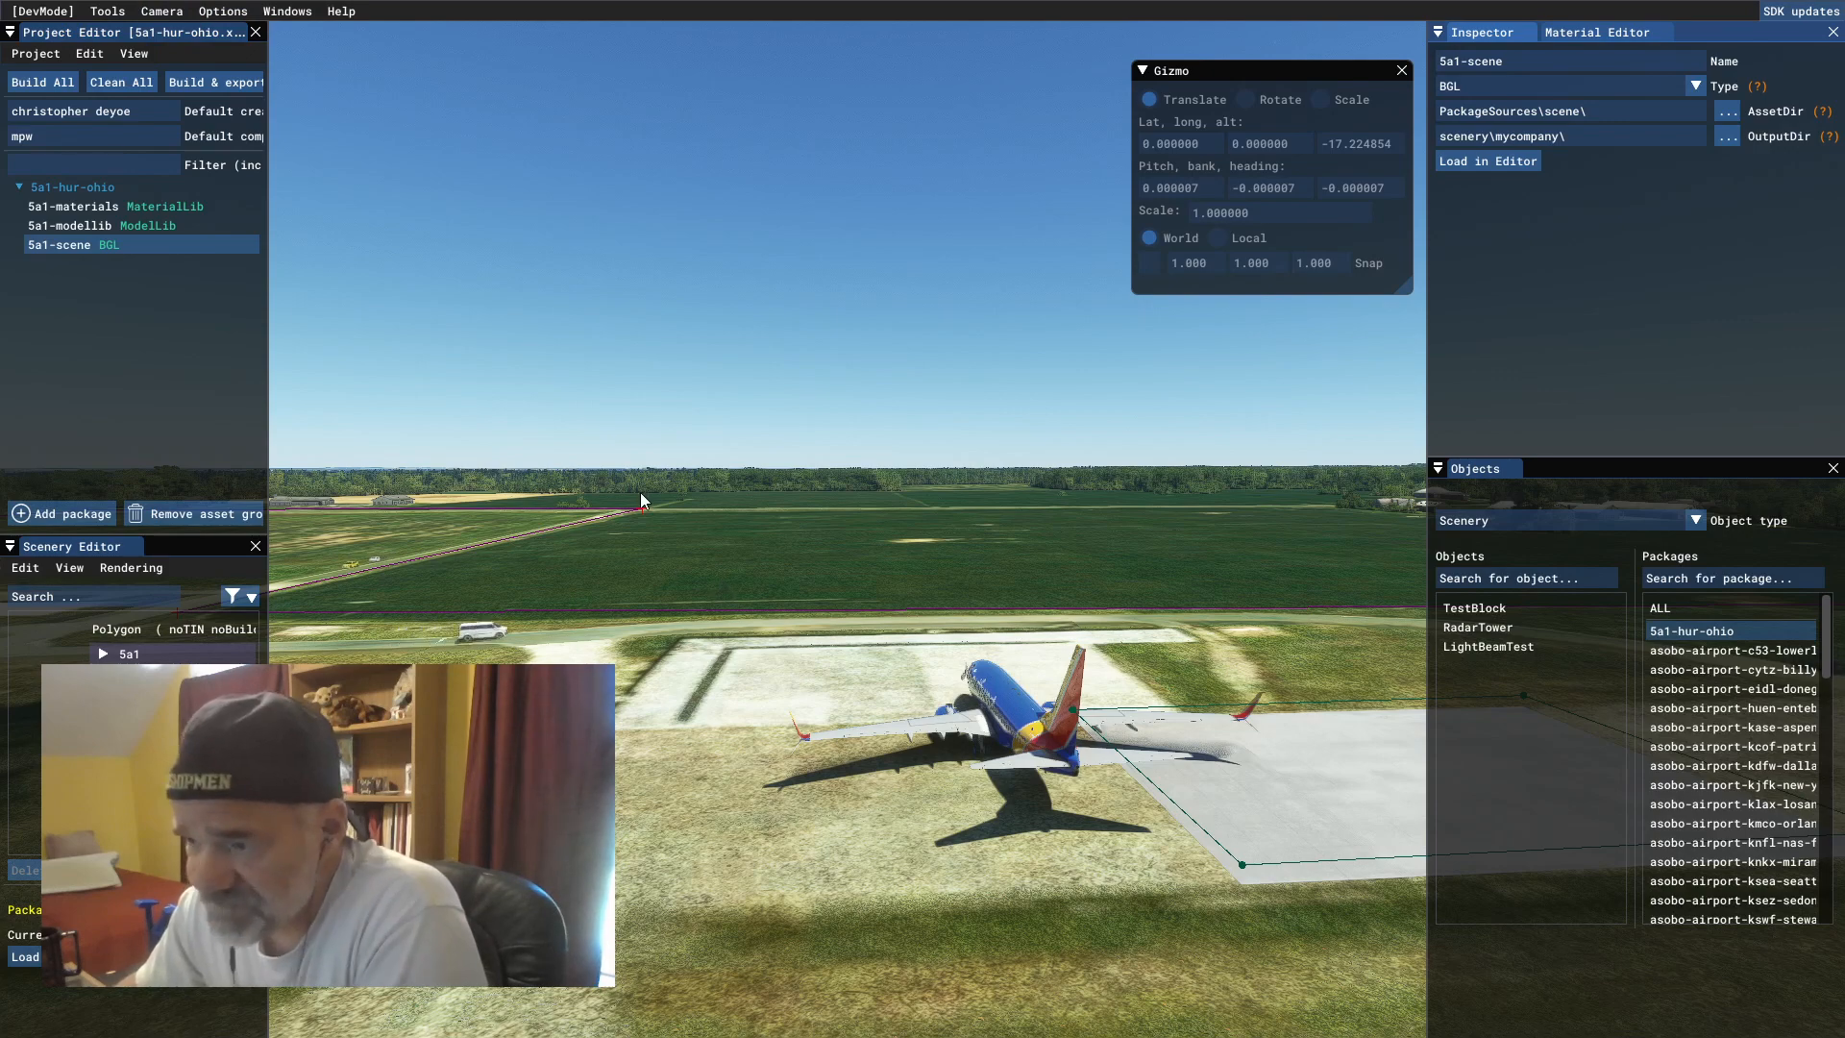
mouse_move(650, 690)
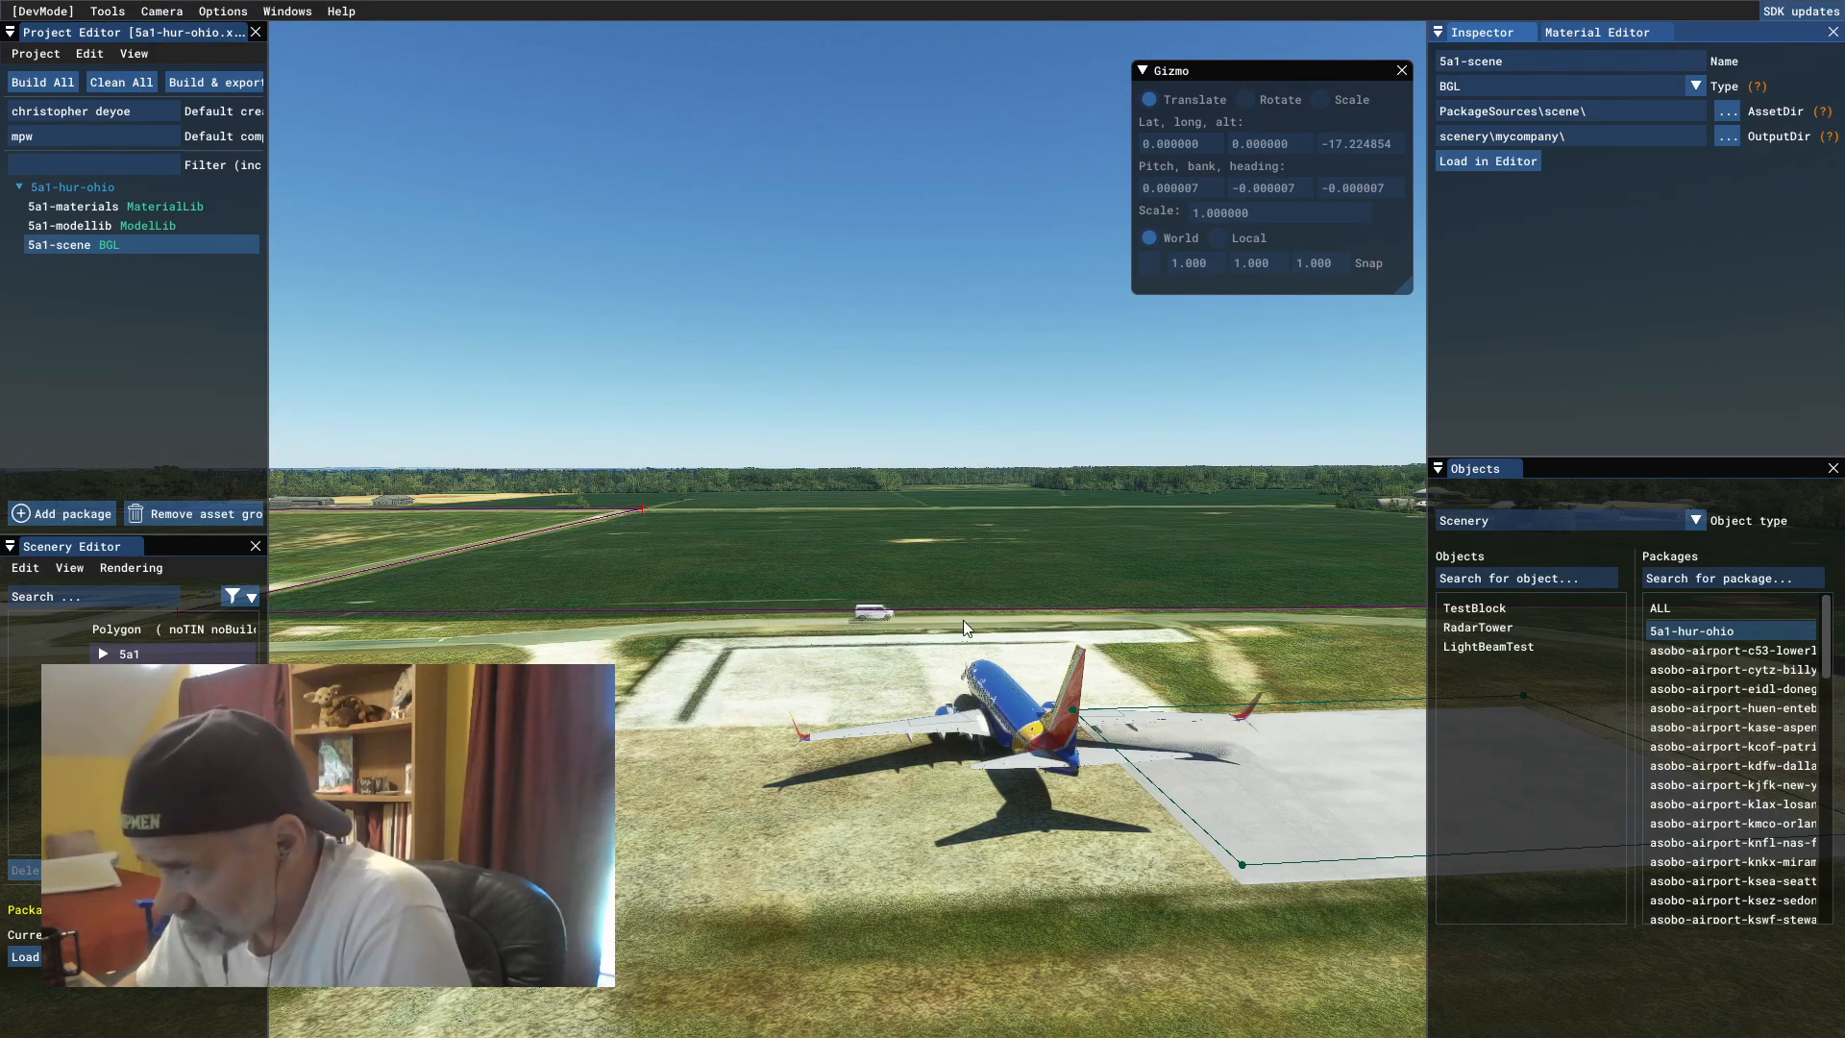
mouse_move(859, 754)
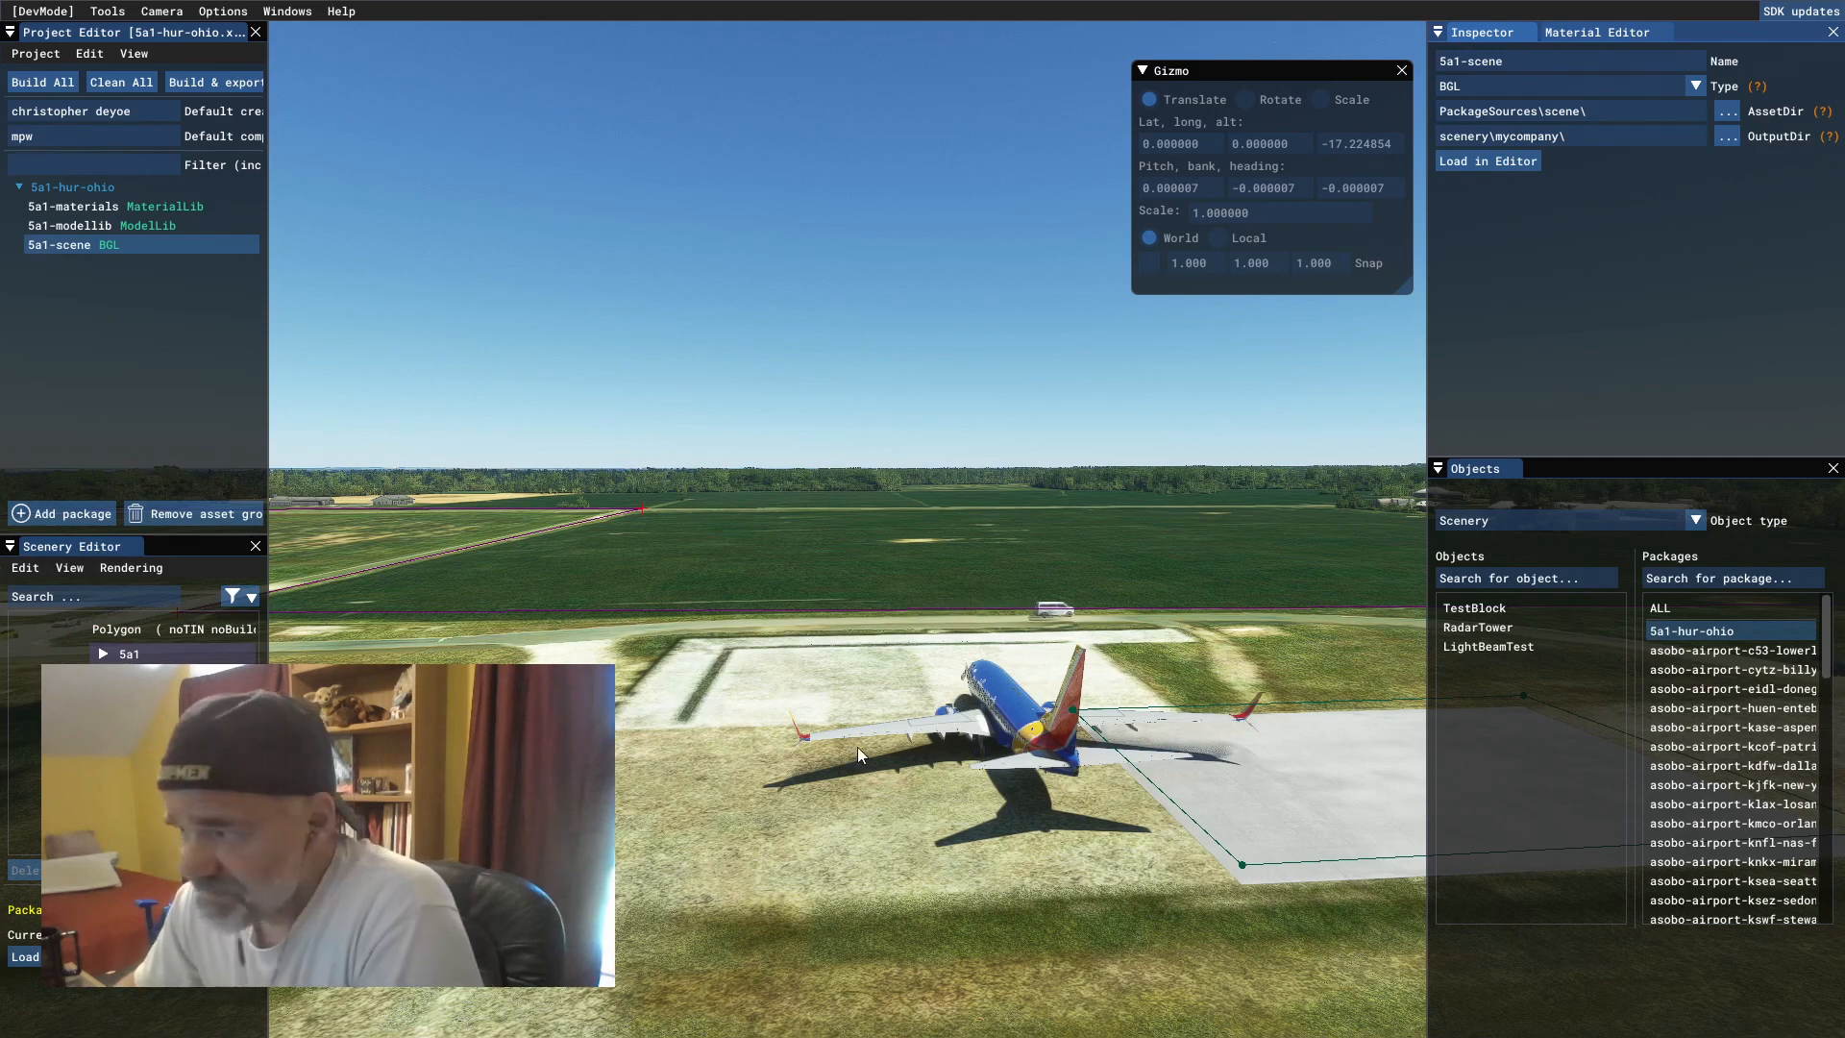
mouse_move(774, 860)
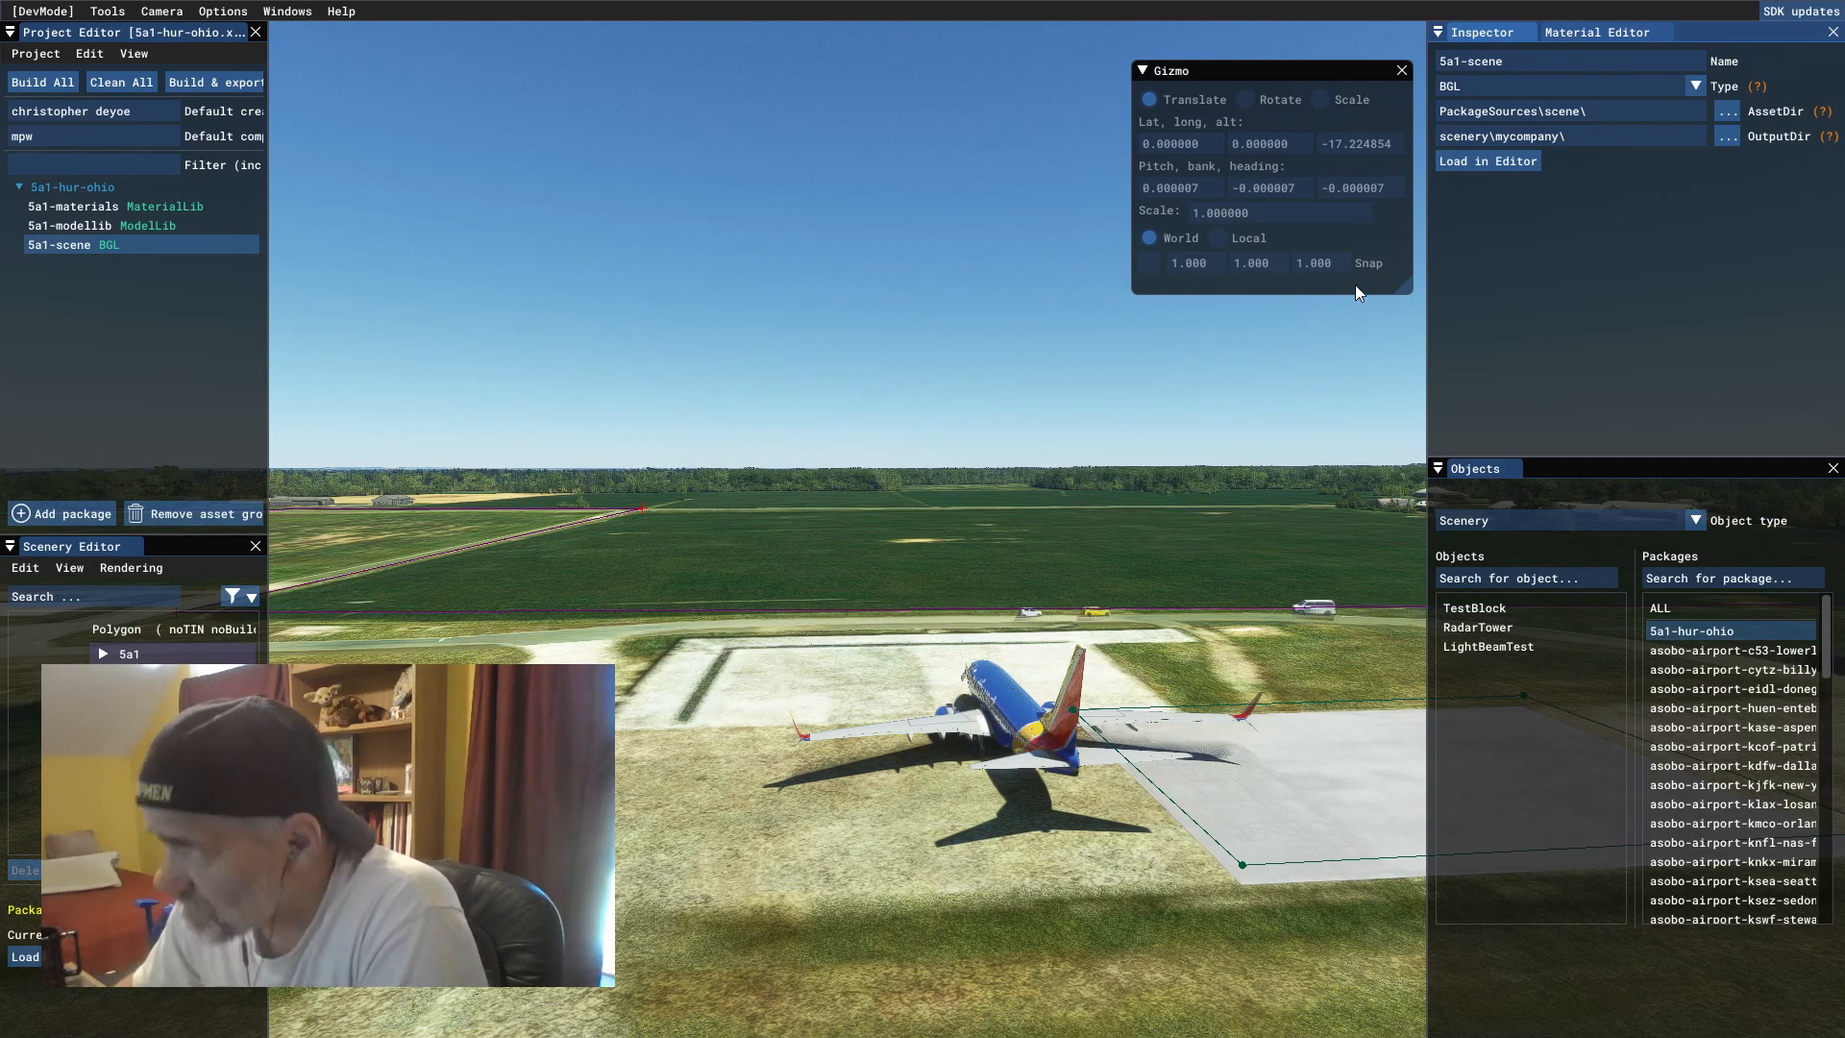
Step: Switch between the 5a1-scene and 5a1-modellib asset groups to compare their Inspector properties
click(58, 245)
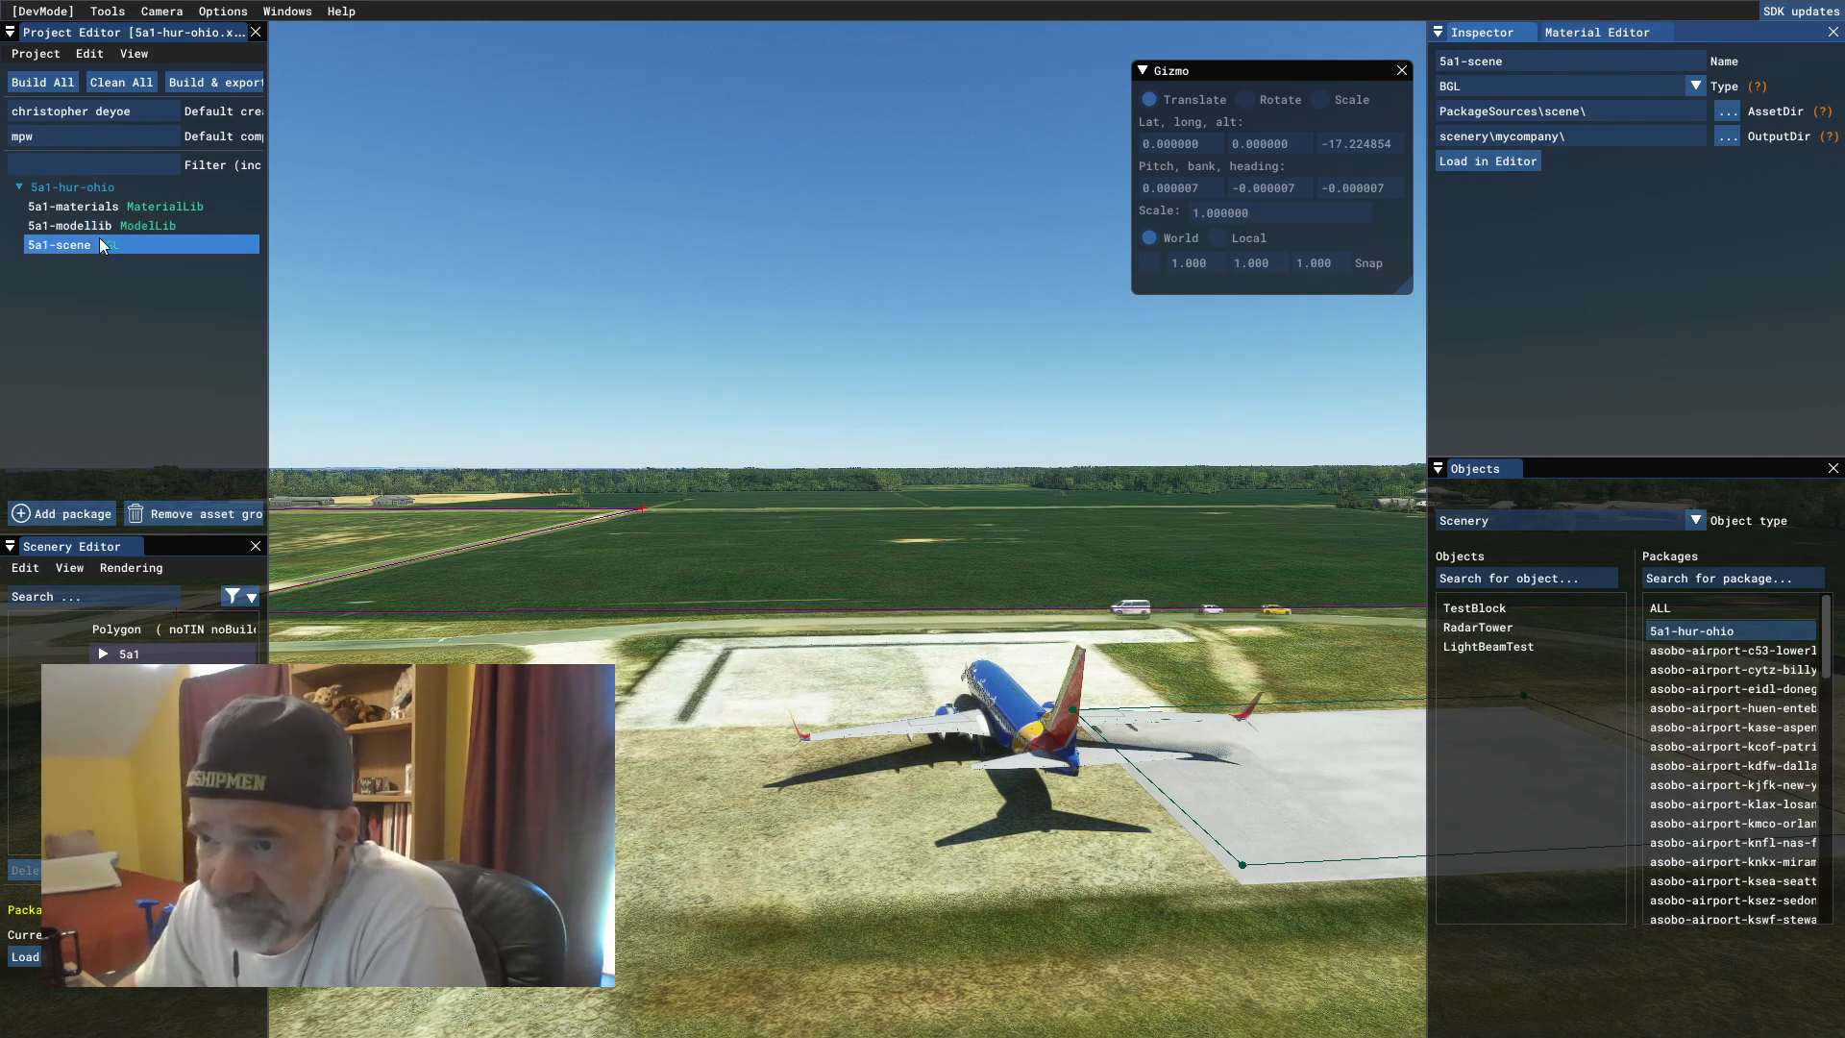
click(94, 224)
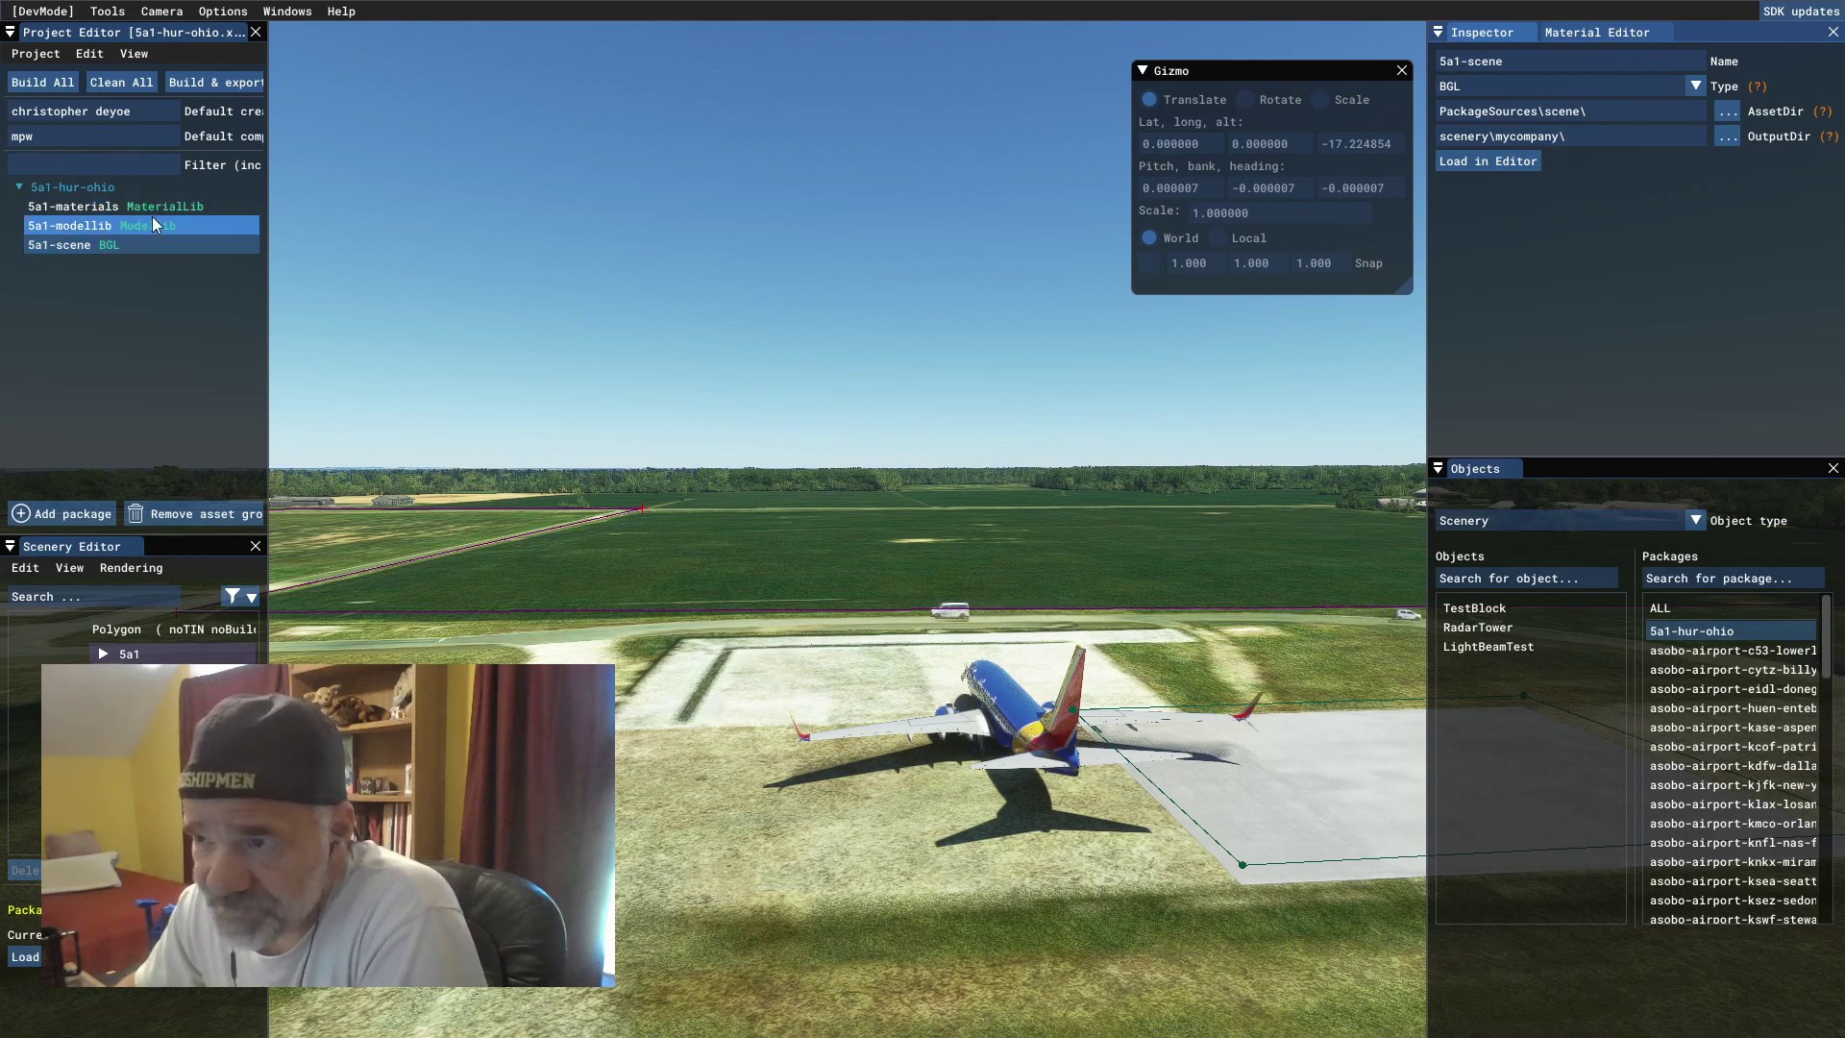
click(70, 245)
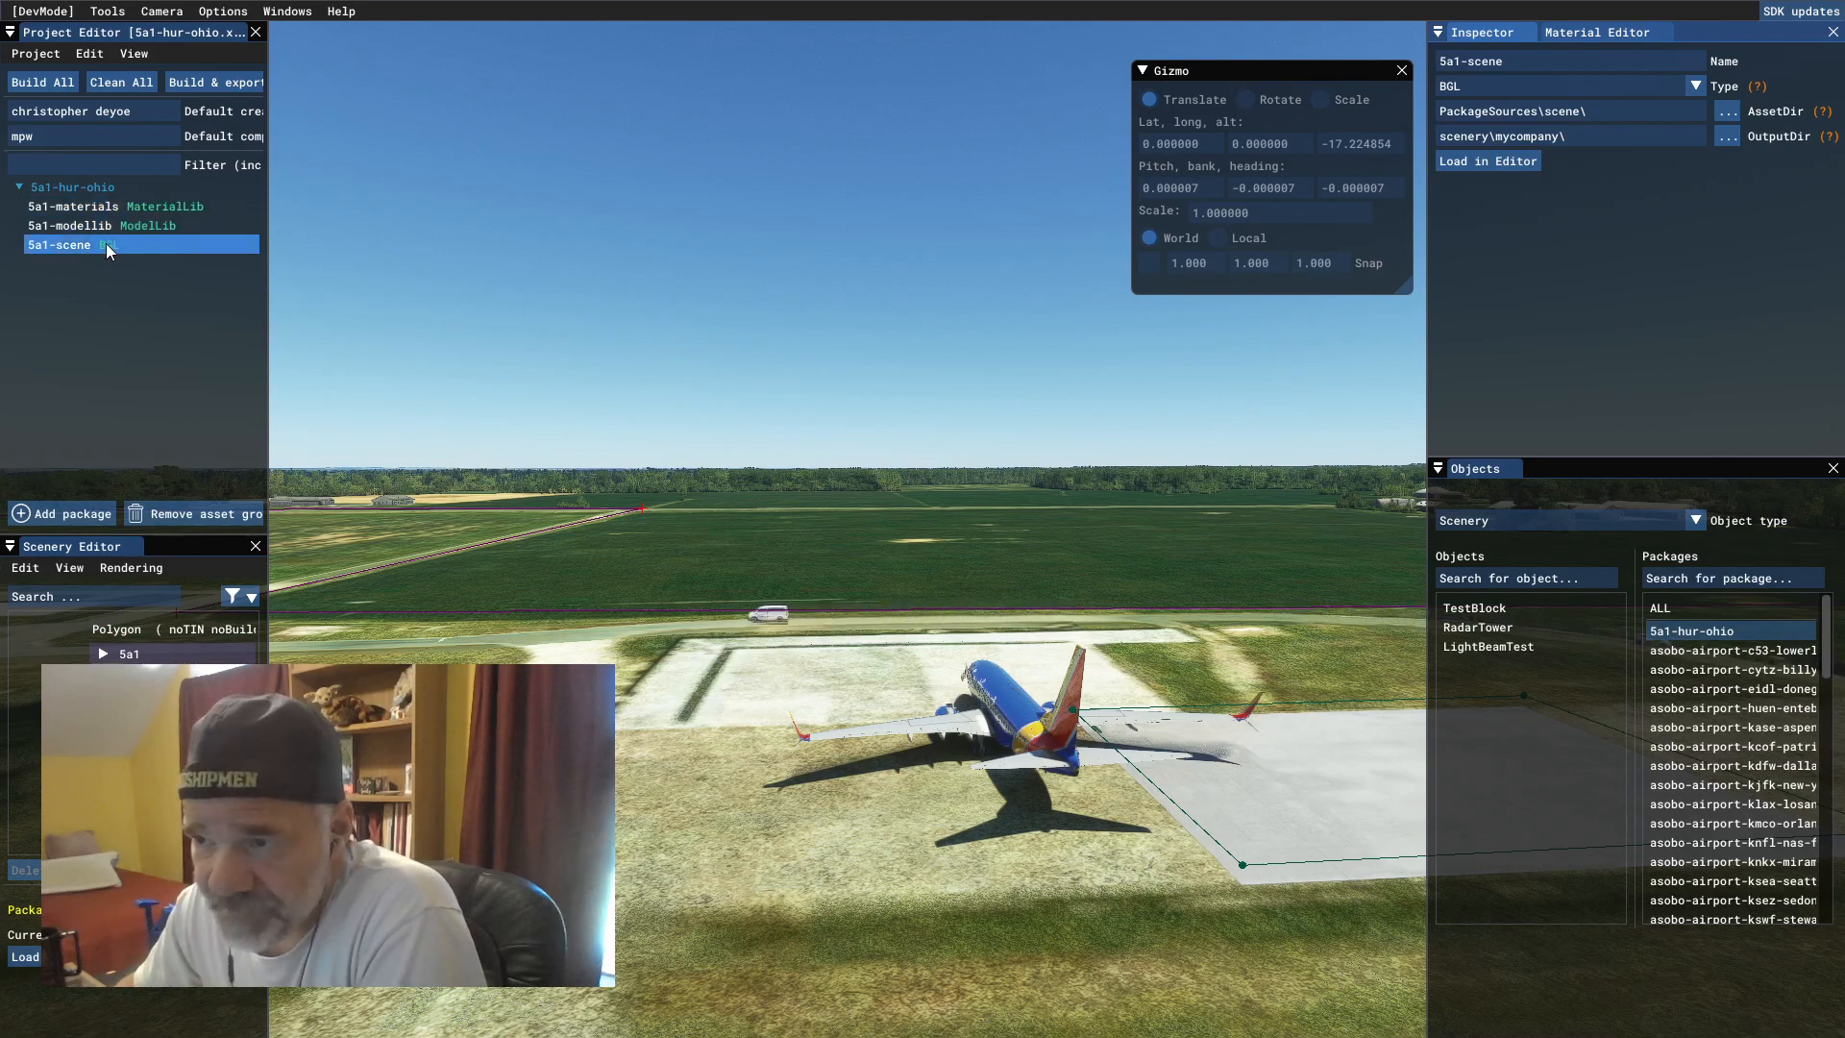
click(70, 225)
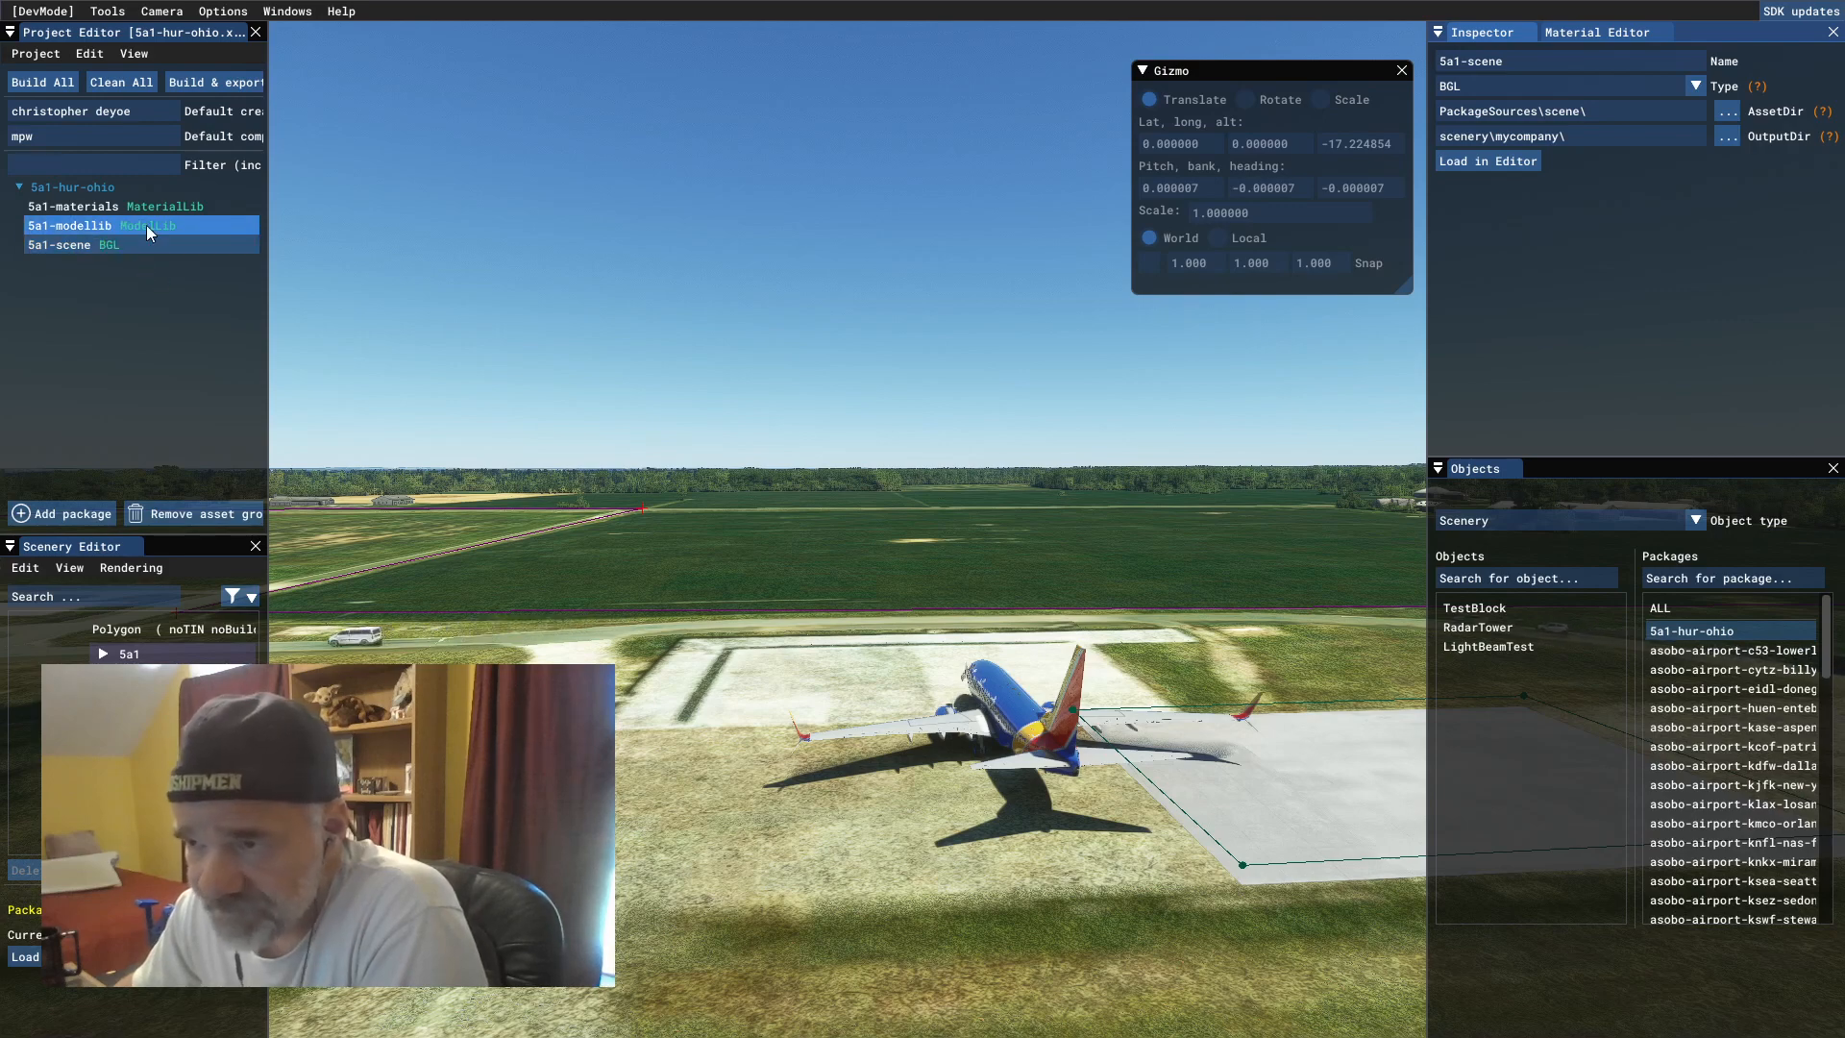
click(71, 245)
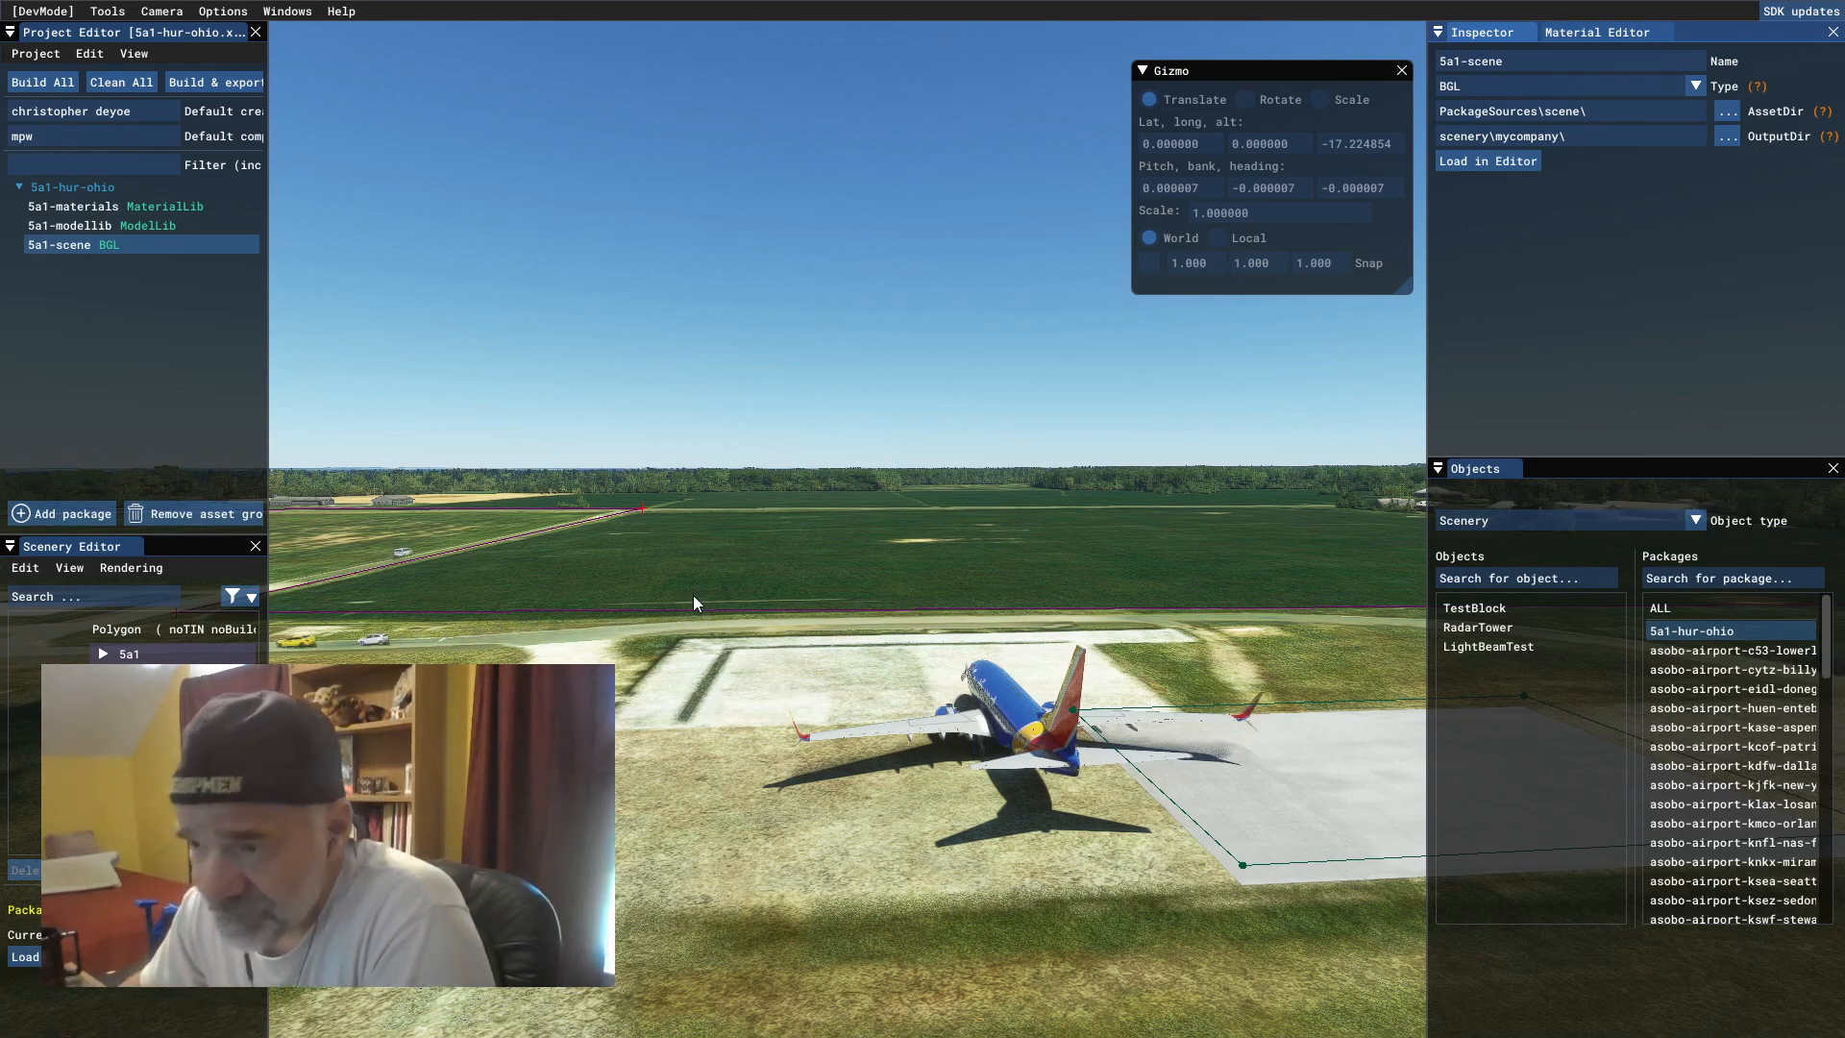
mouse_move(480, 565)
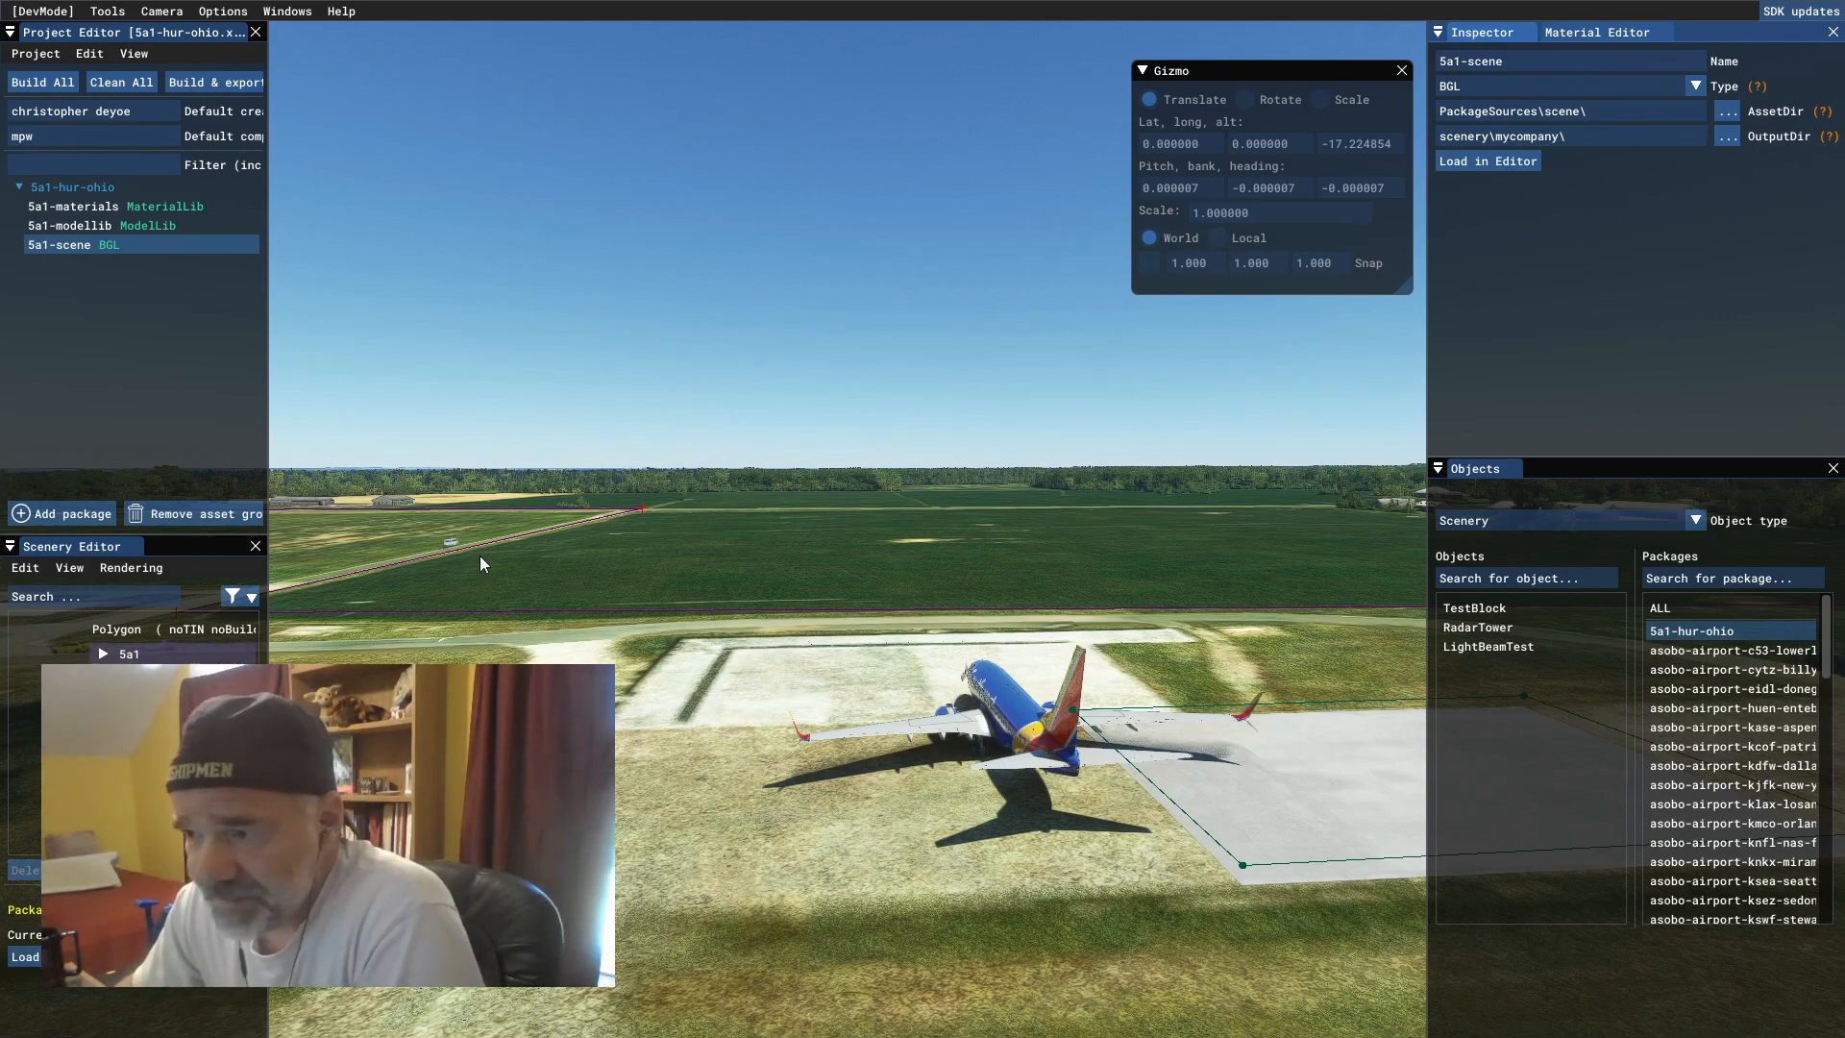
mouse_move(195, 447)
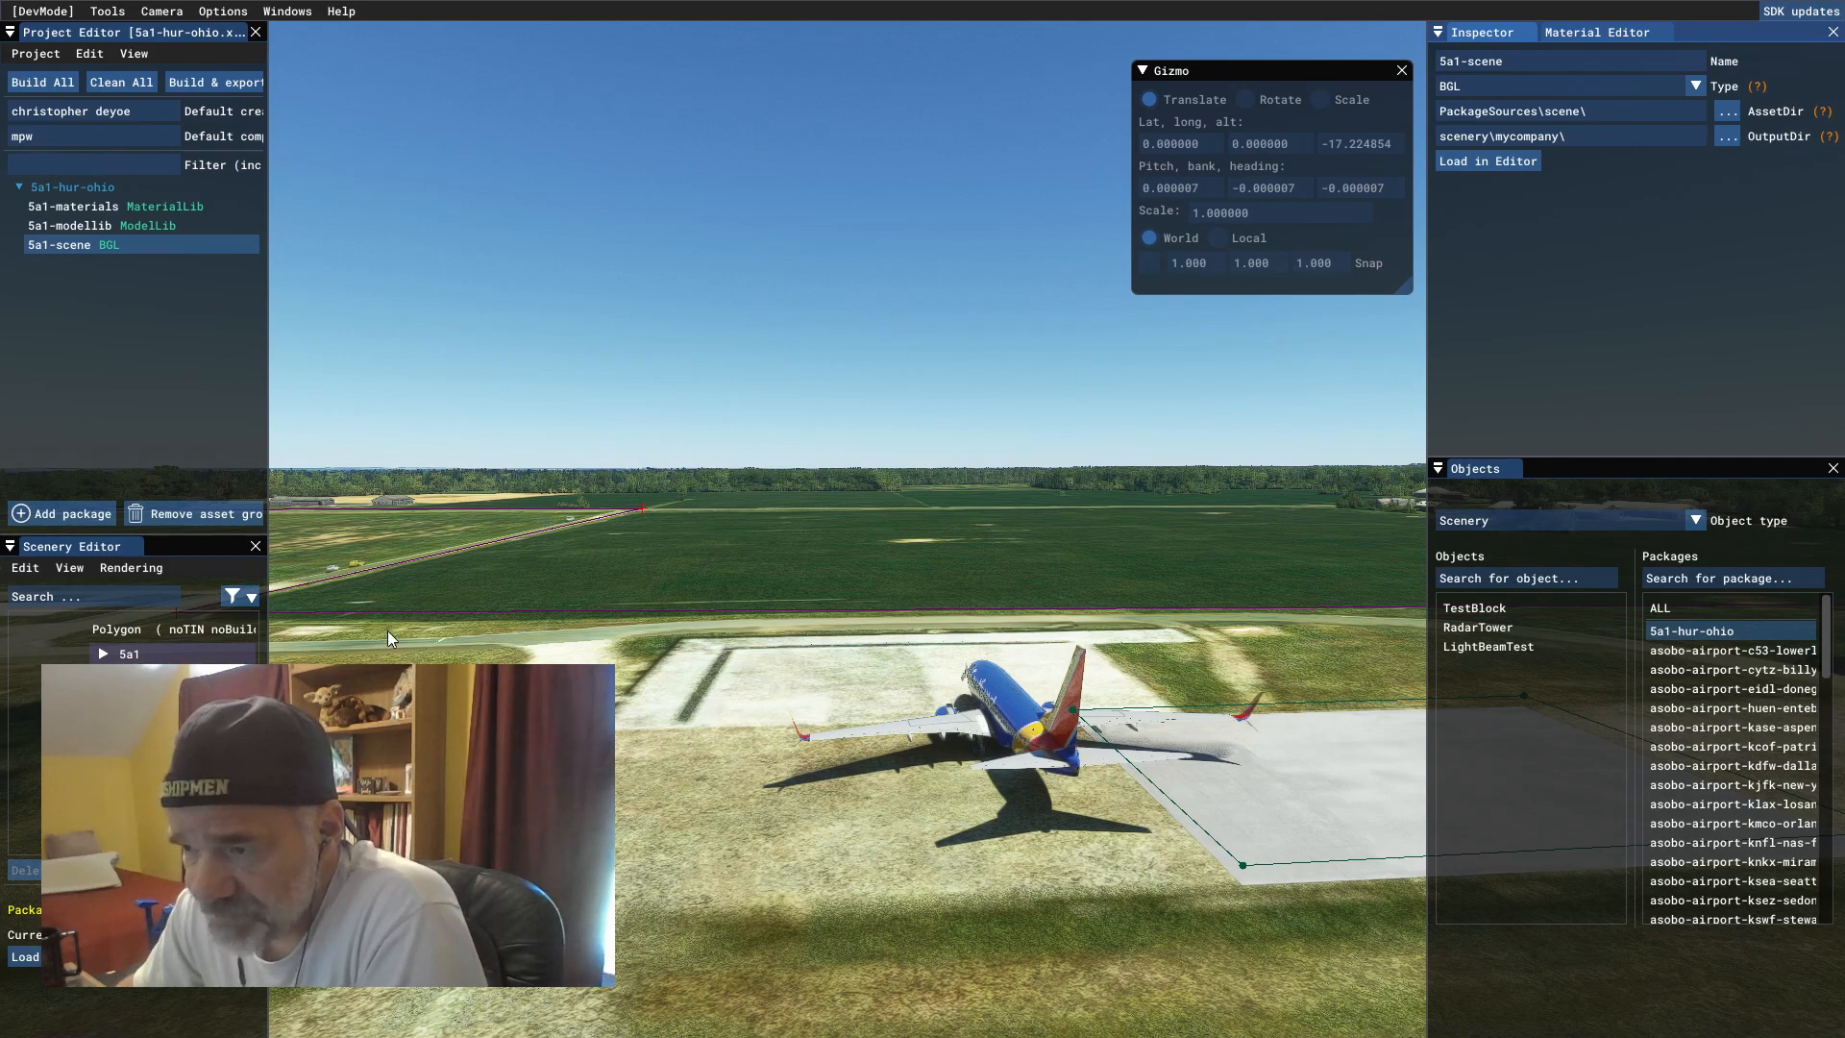
mouse_move(500, 394)
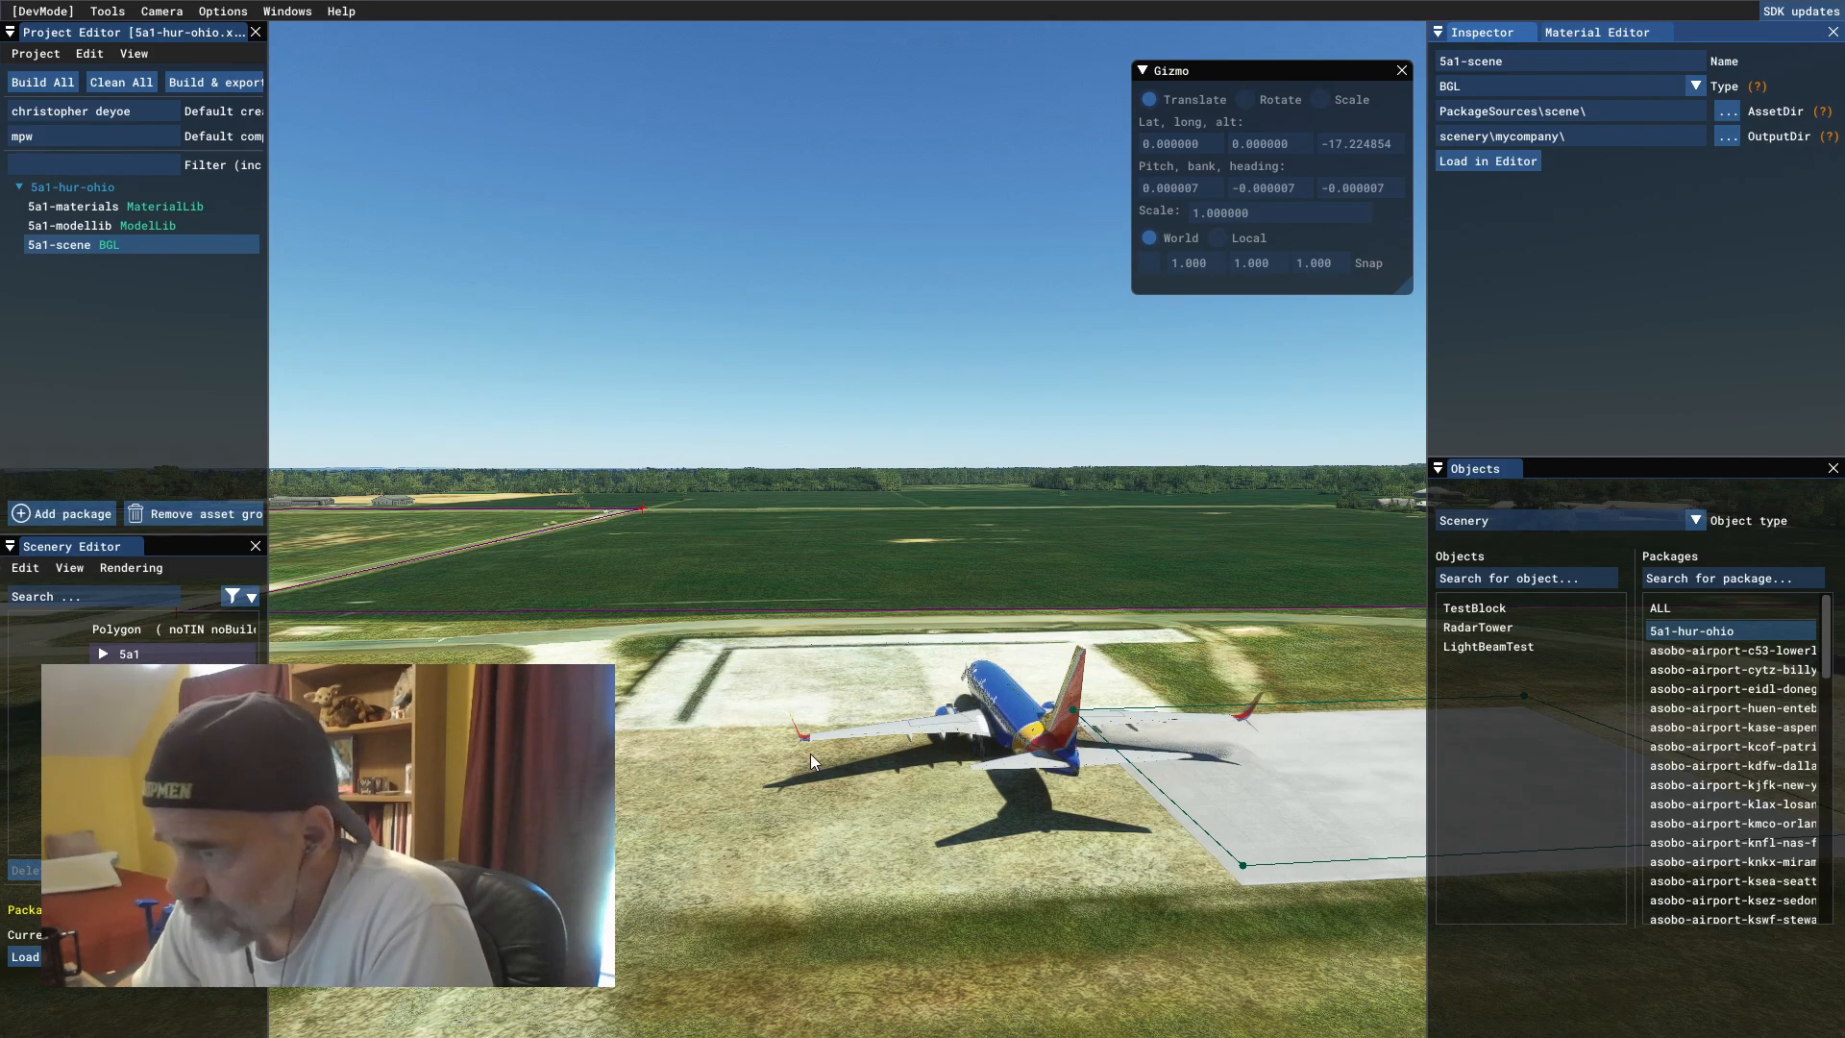
mouse_move(816, 761)
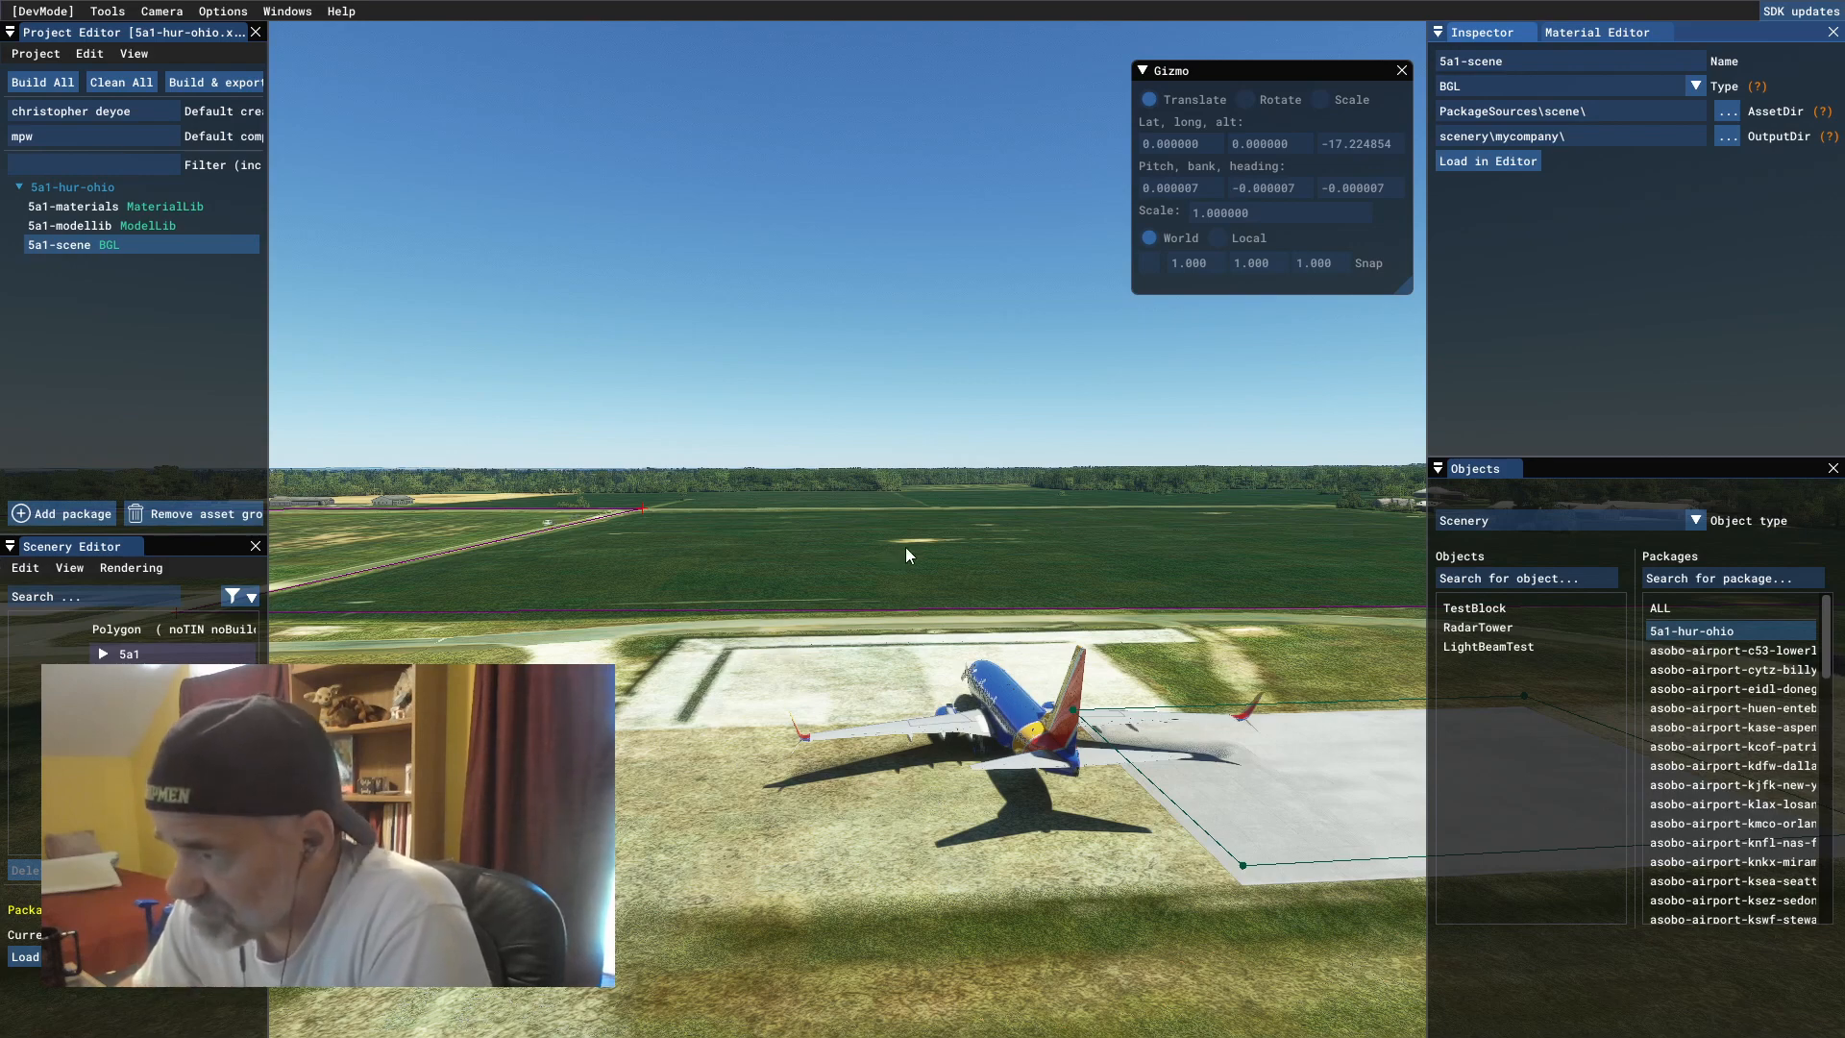
mouse_move(903, 729)
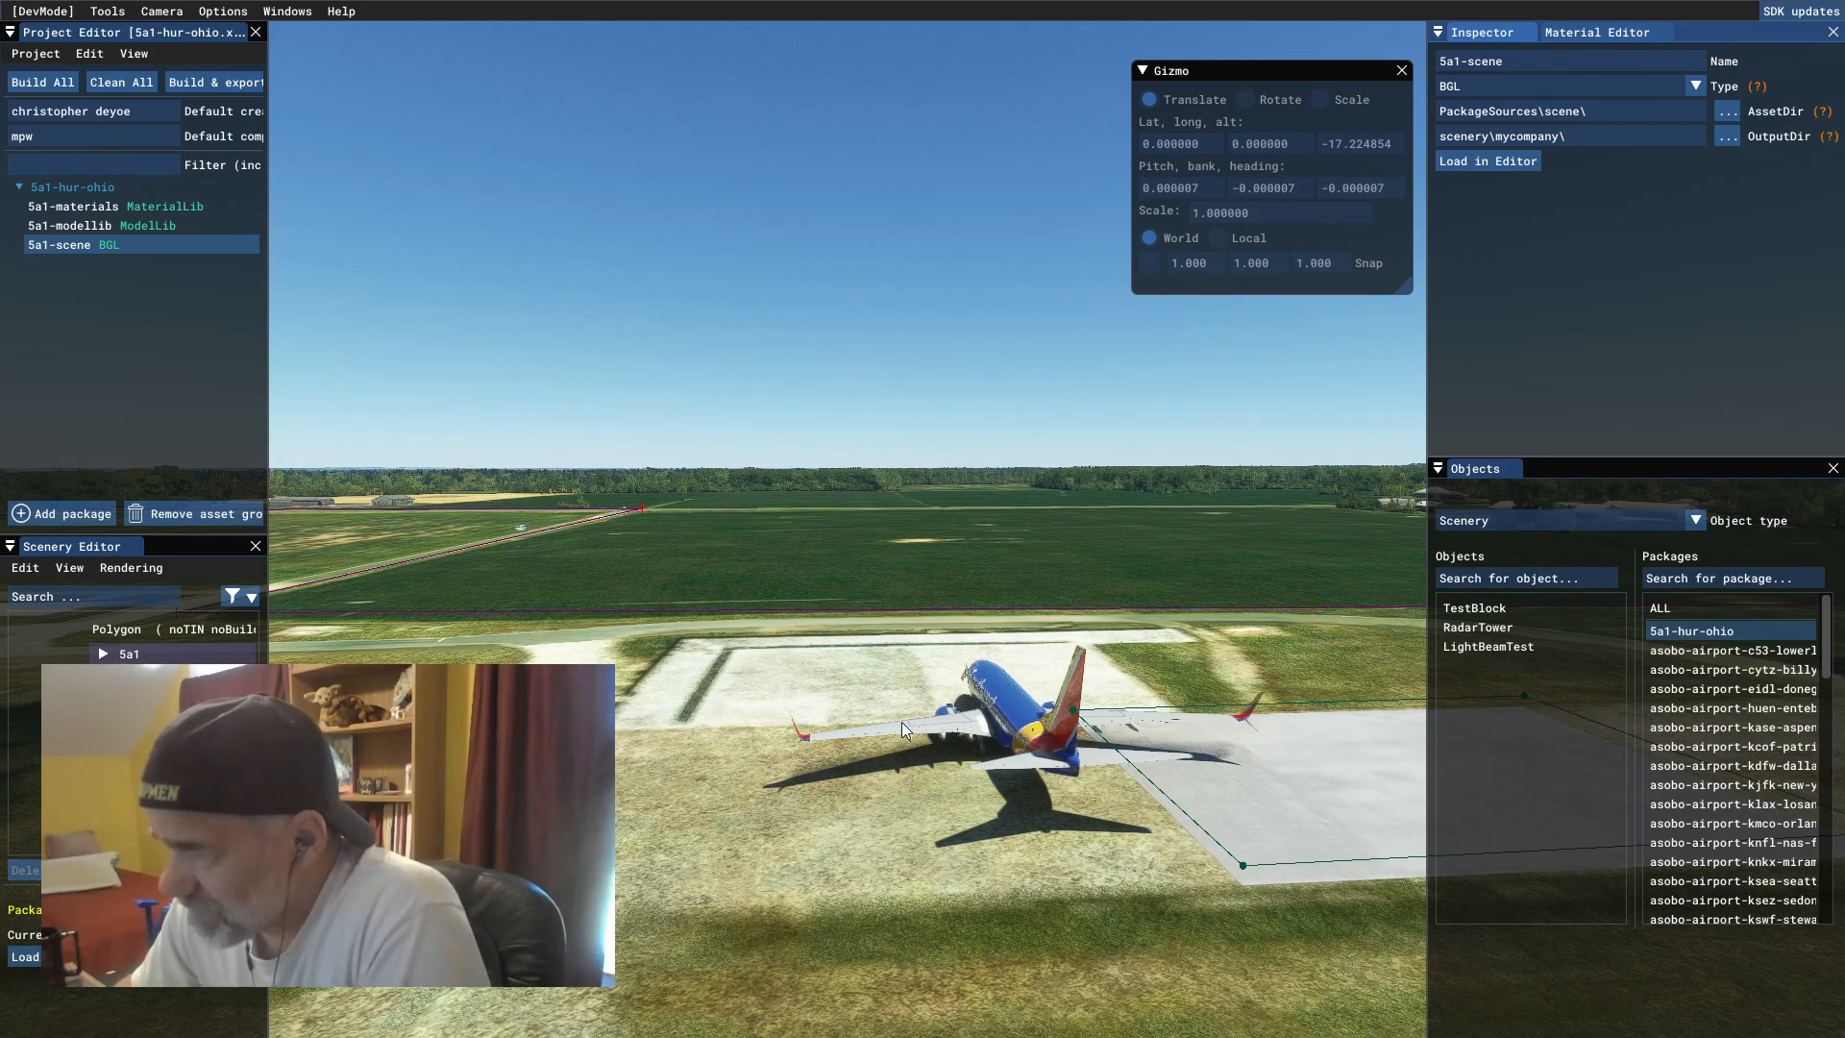
mouse_move(867, 796)
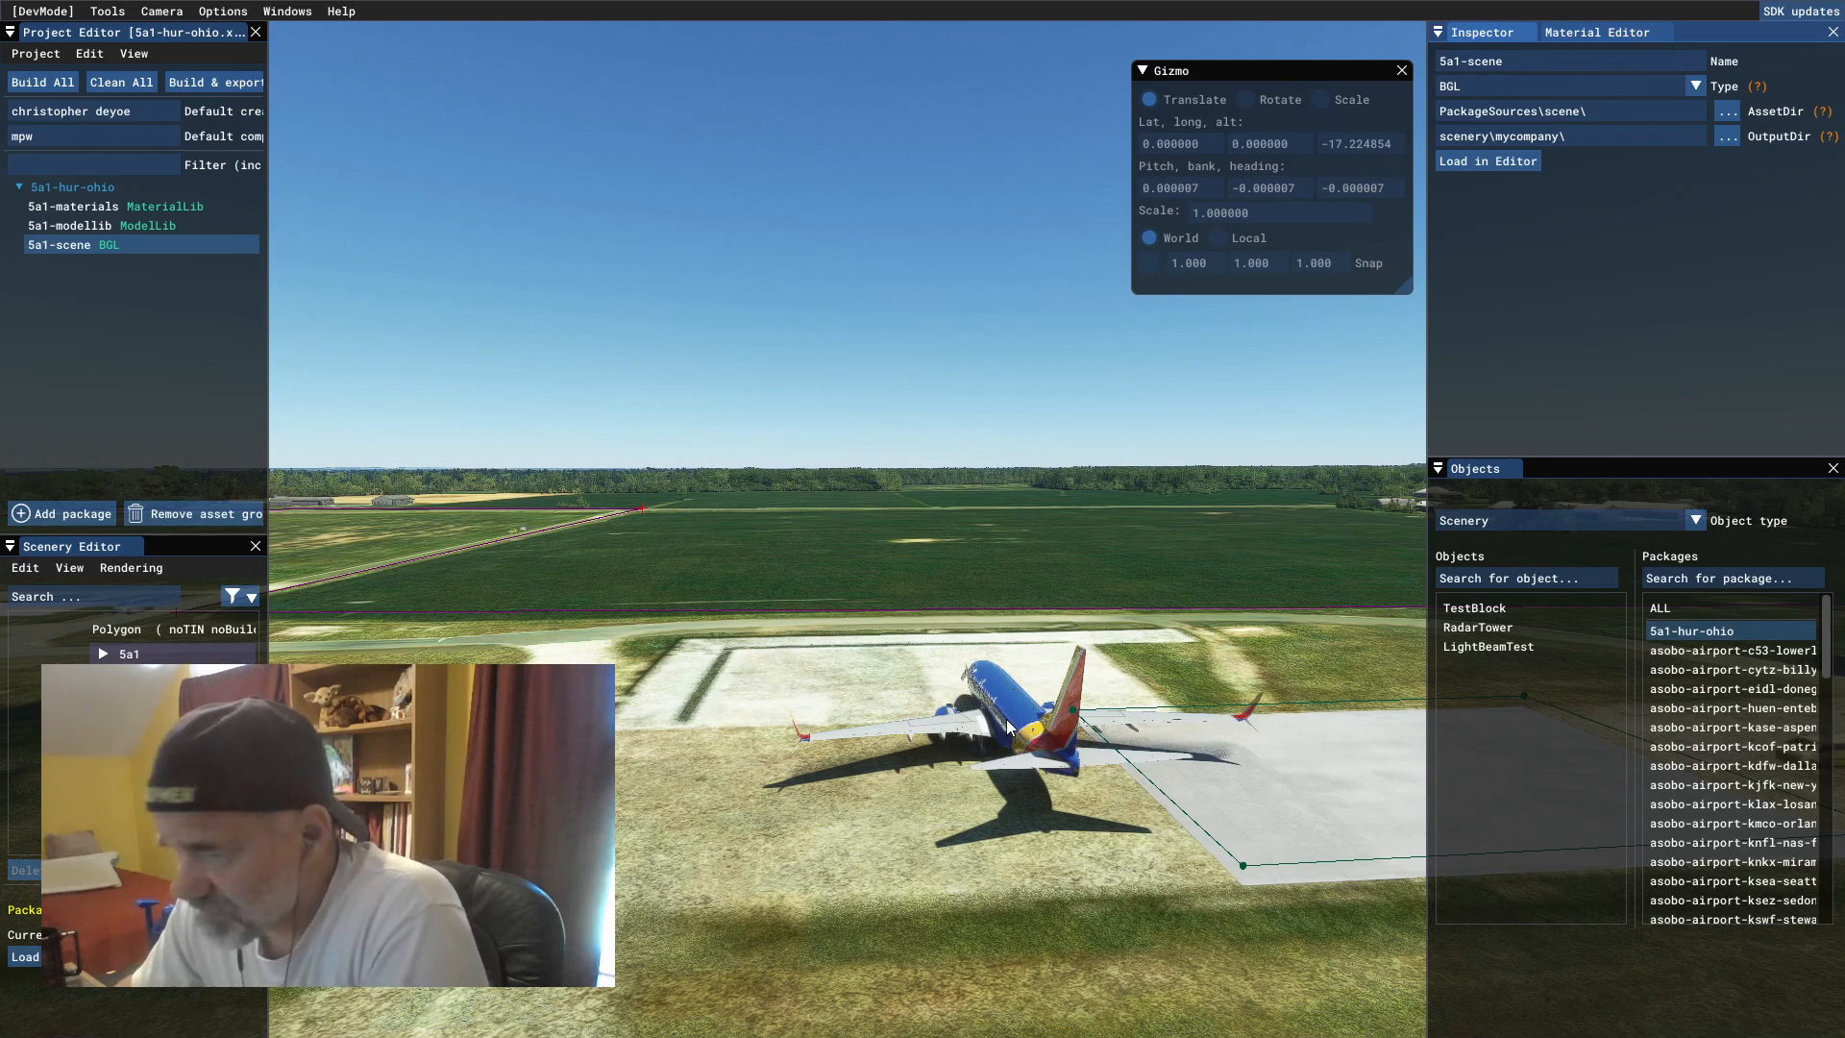
mouse_move(712, 719)
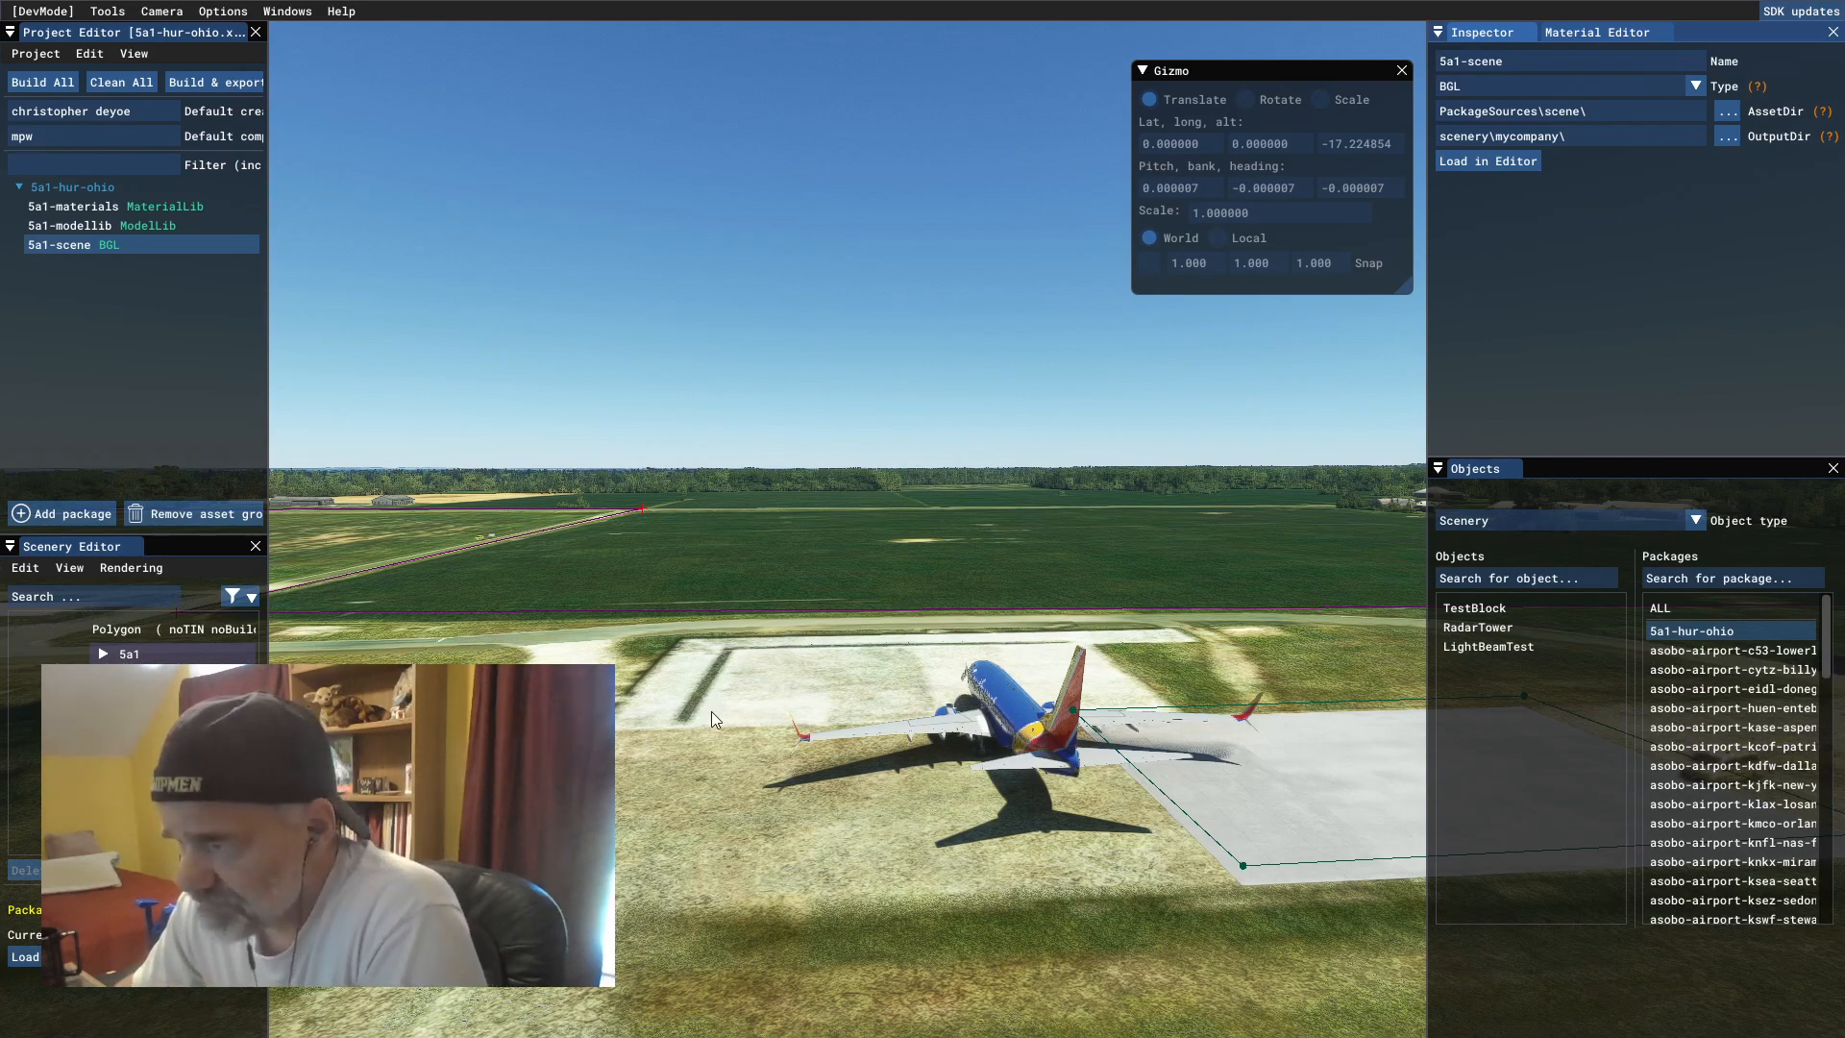
mouse_move(1348, 786)
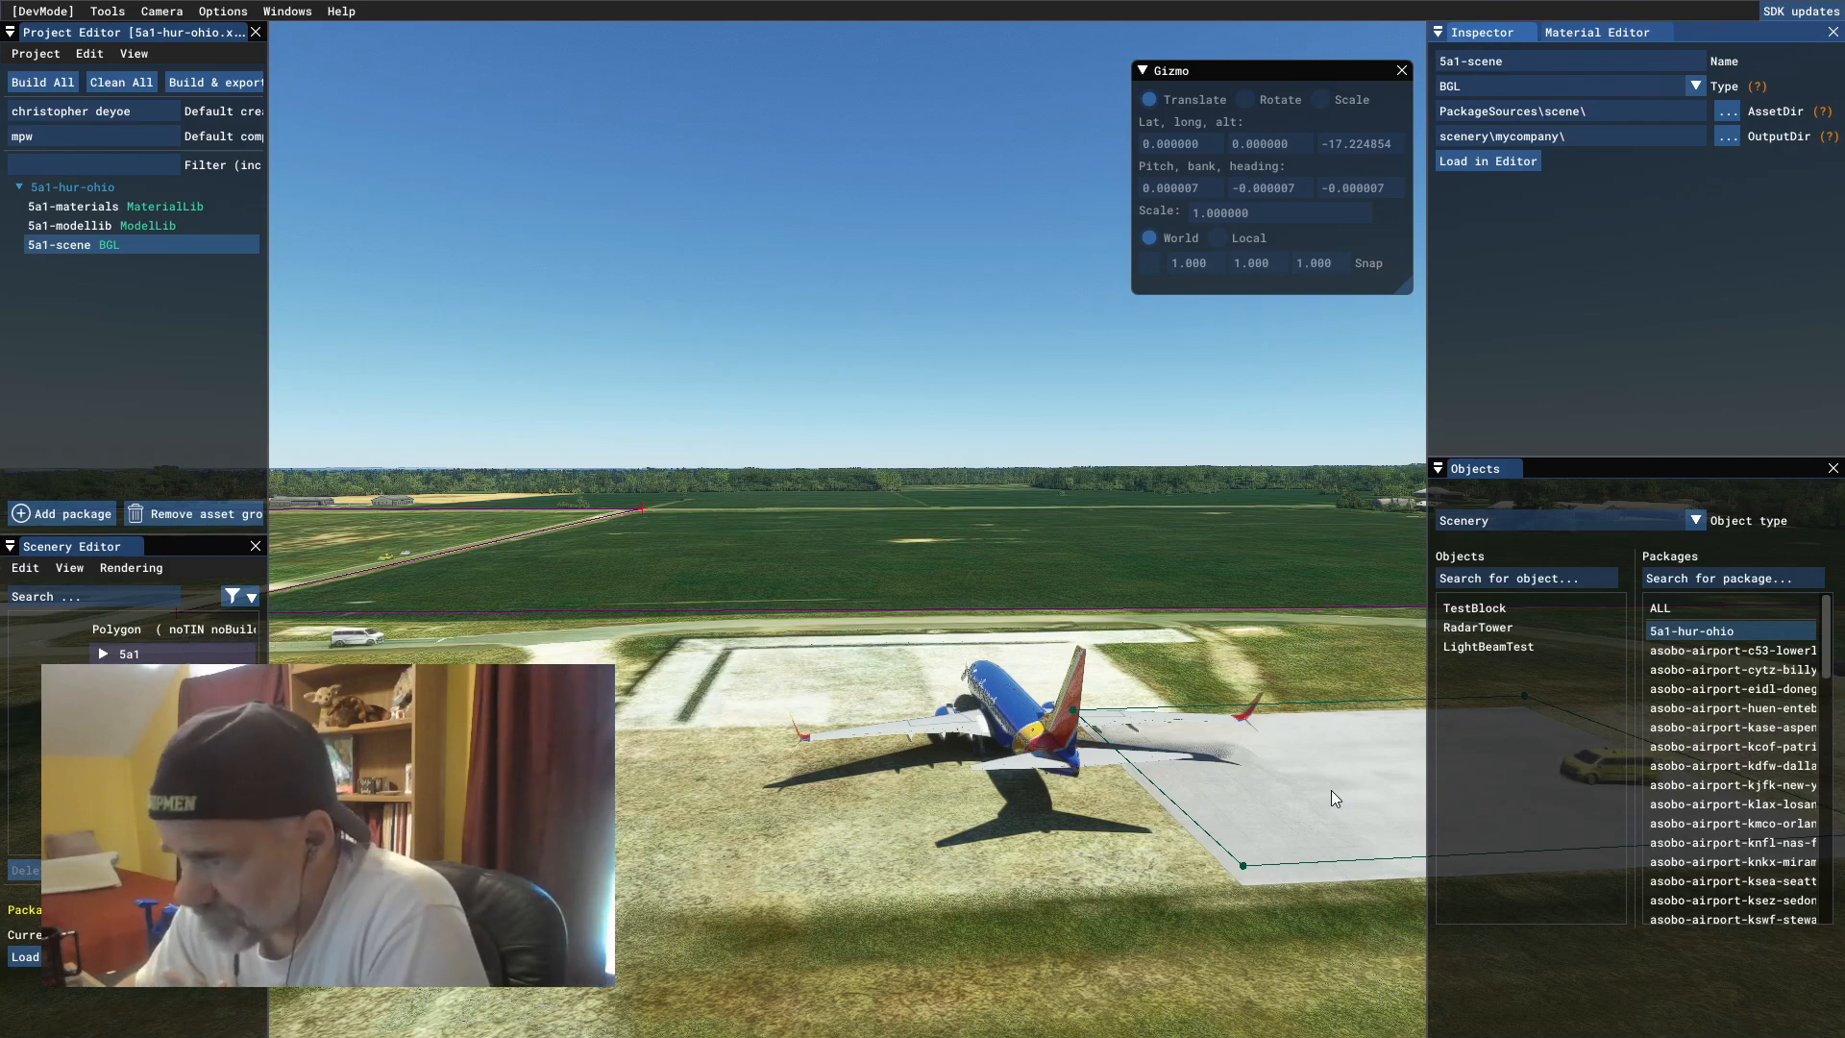
mouse_move(892, 762)
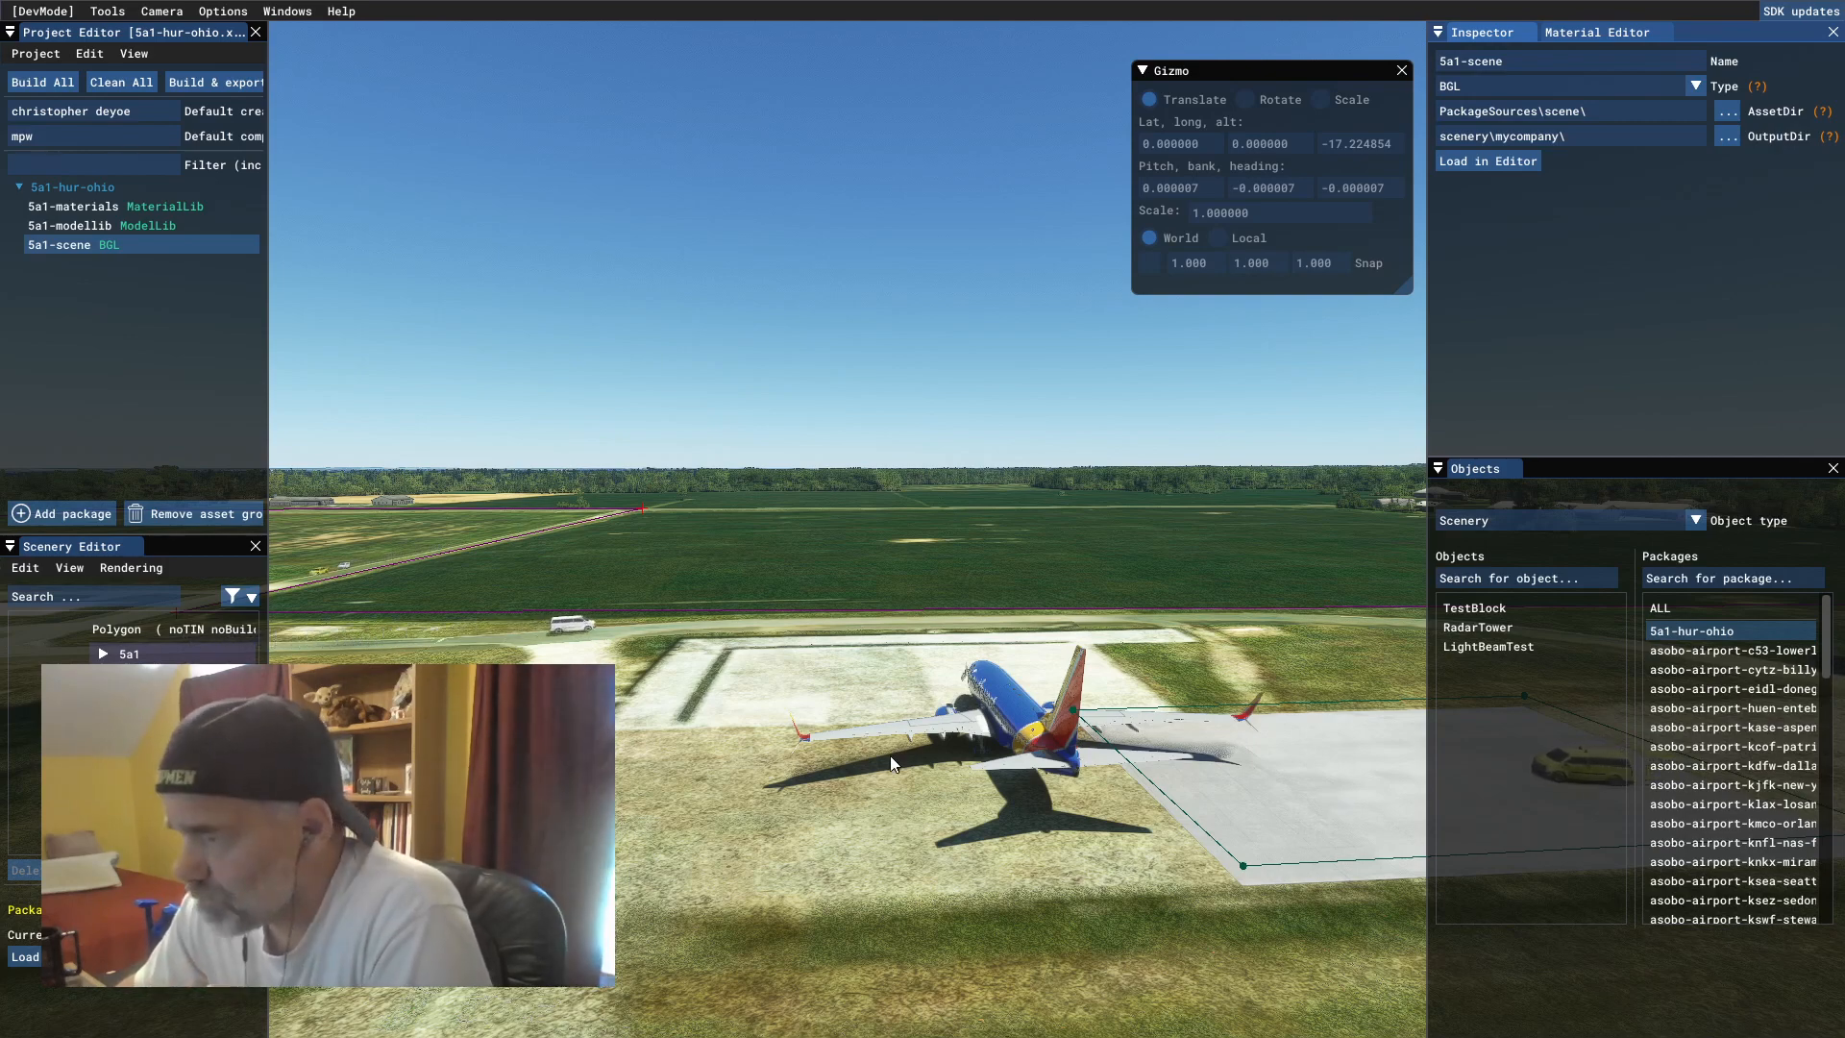
mouse_move(1018, 758)
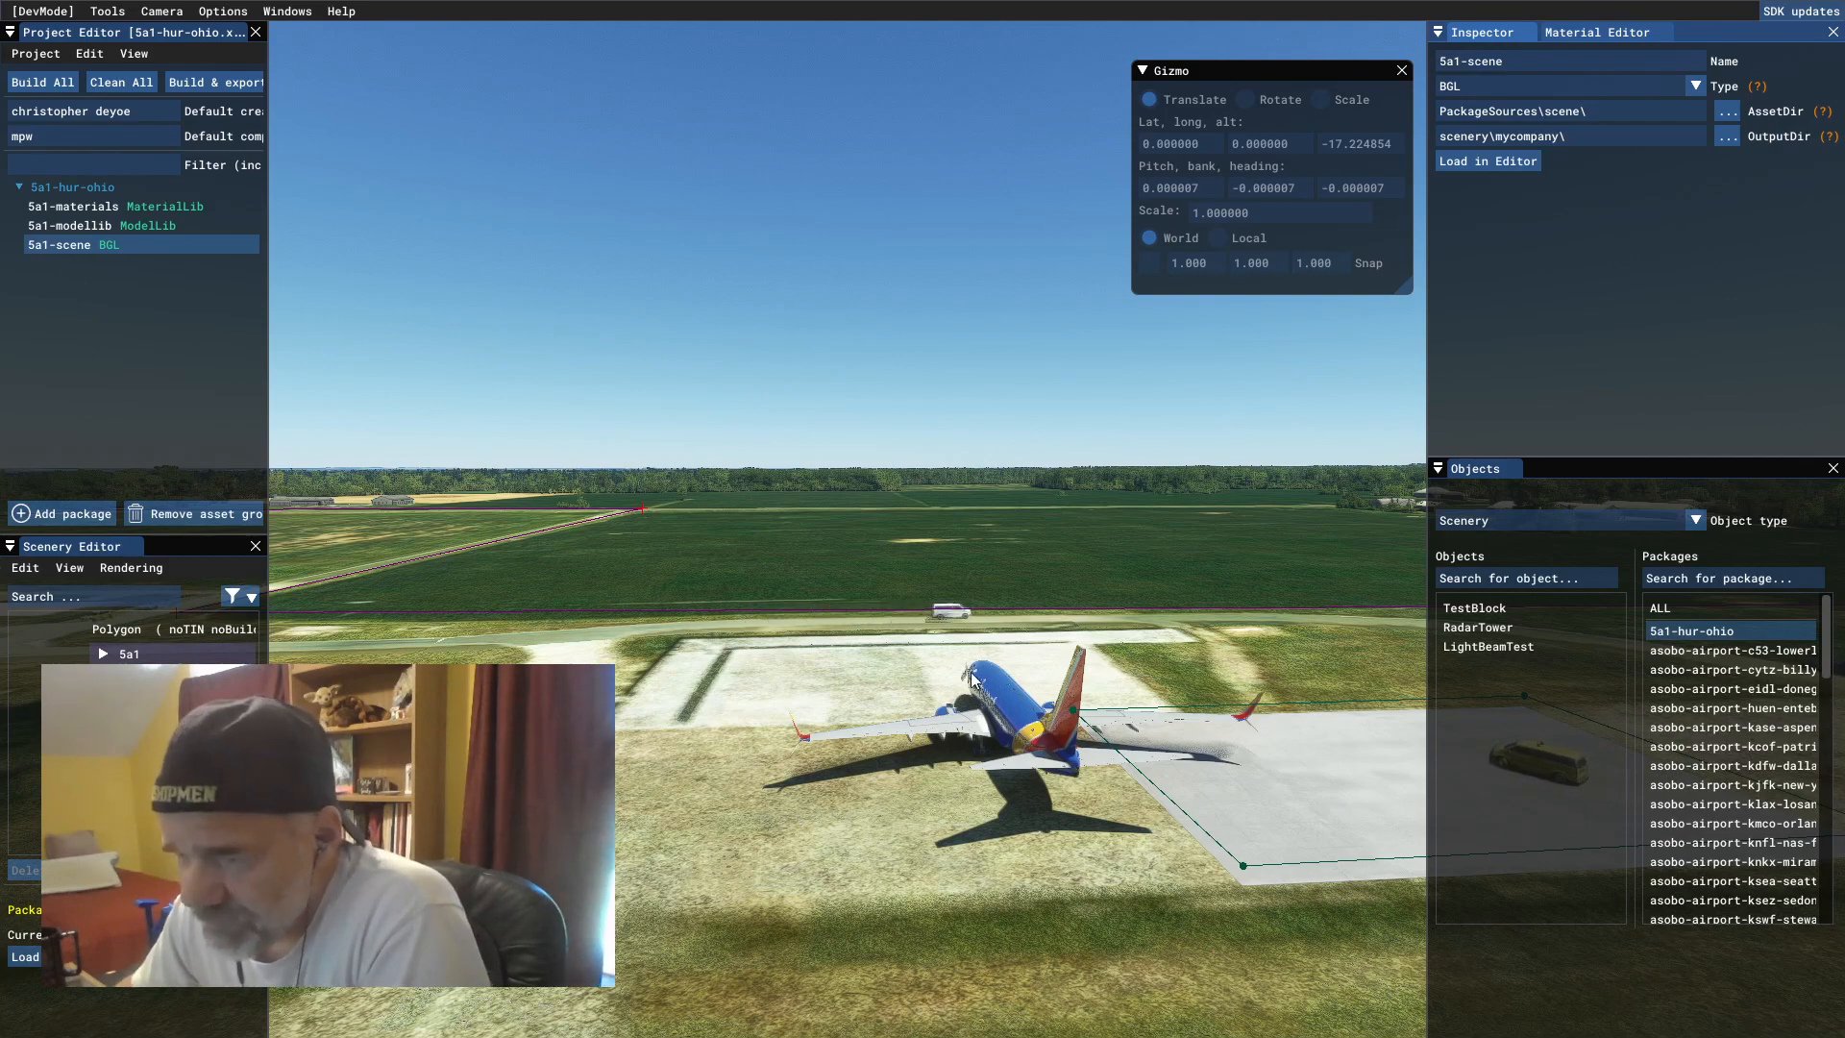
mouse_move(629, 806)
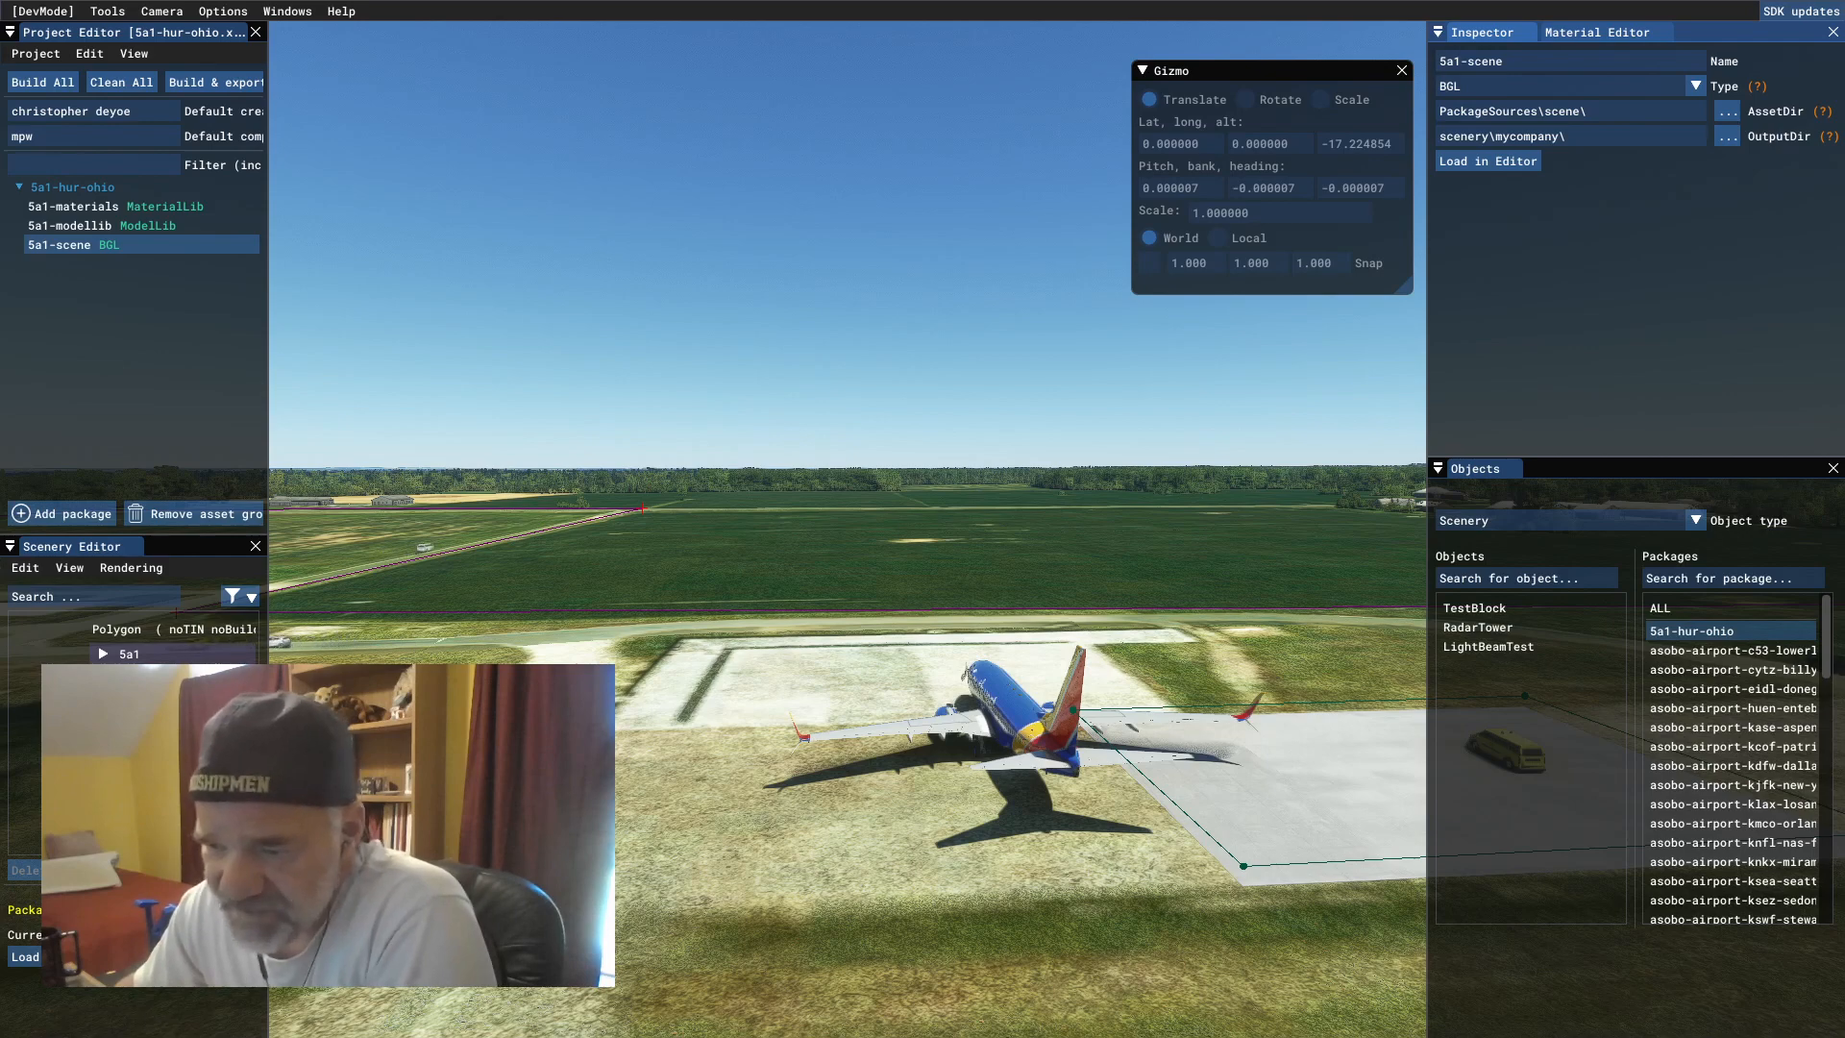
Step: Select the 5a1-hur-ohio package root to show version 0.1.0, title 5a1-huron-county and scenery content type
click(164, 628)
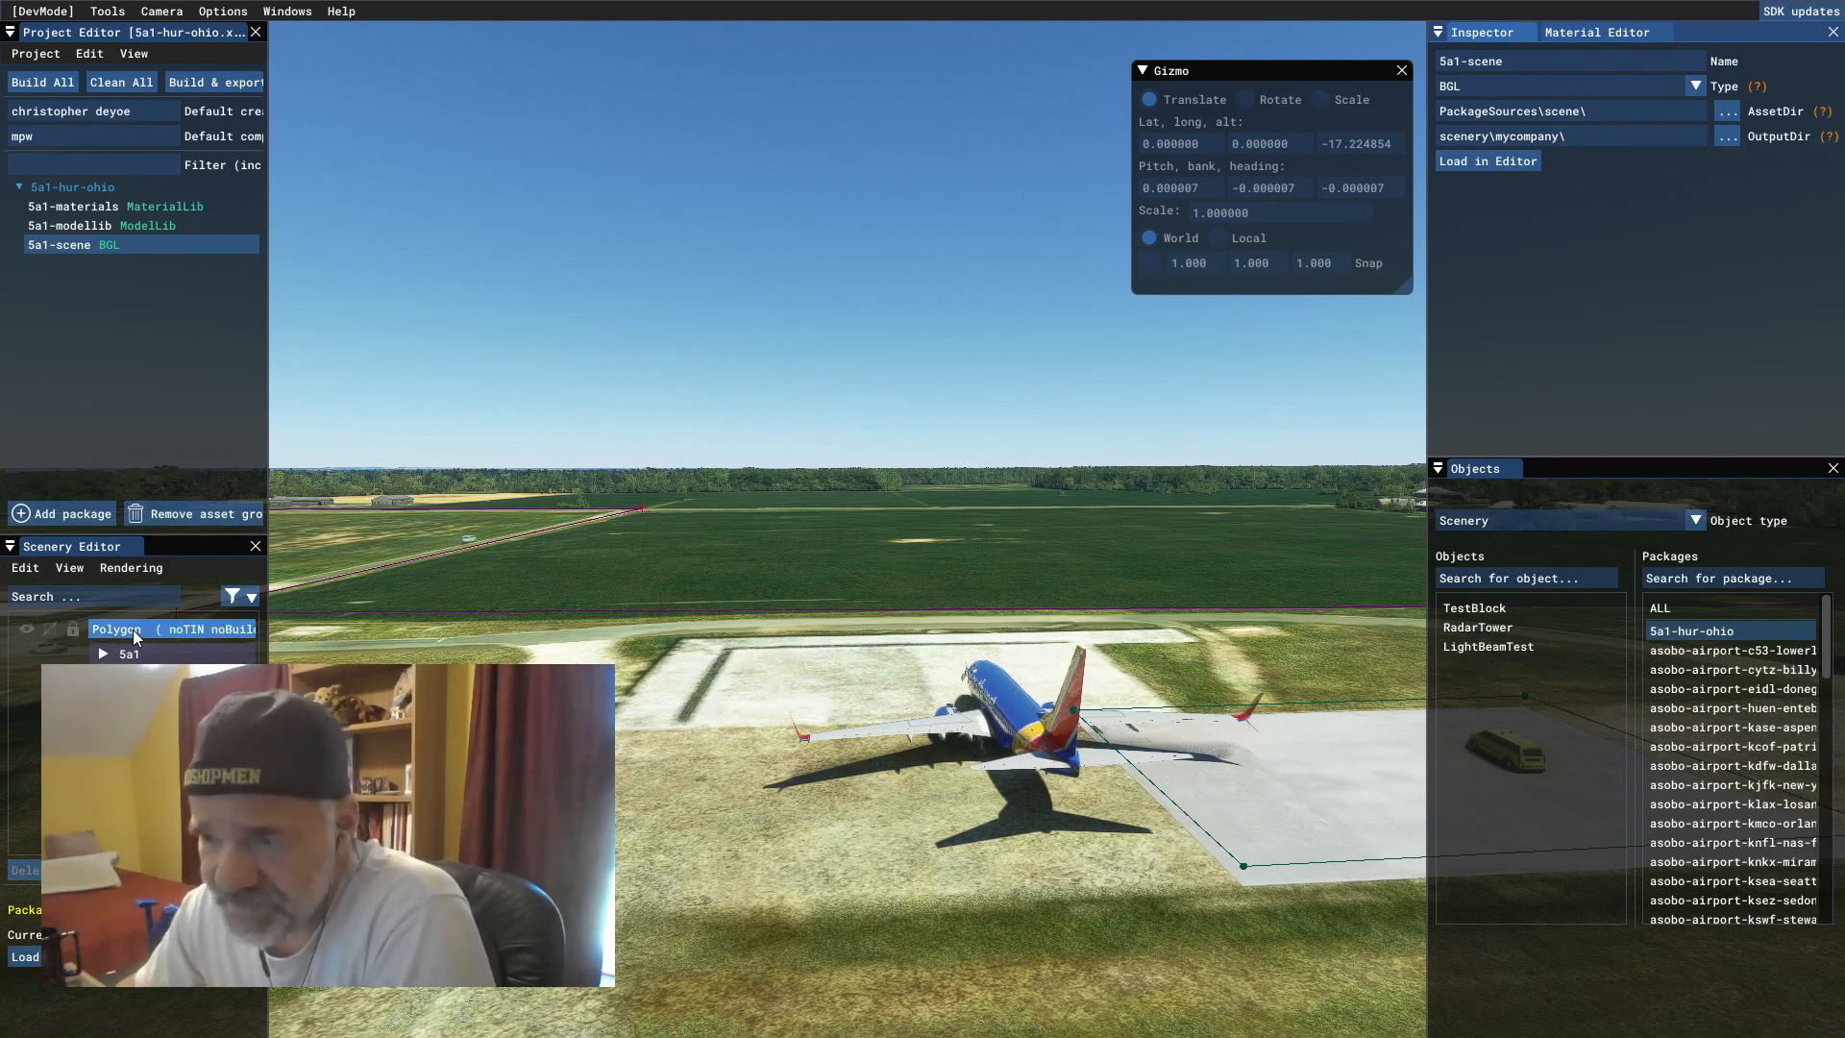
click(117, 206)
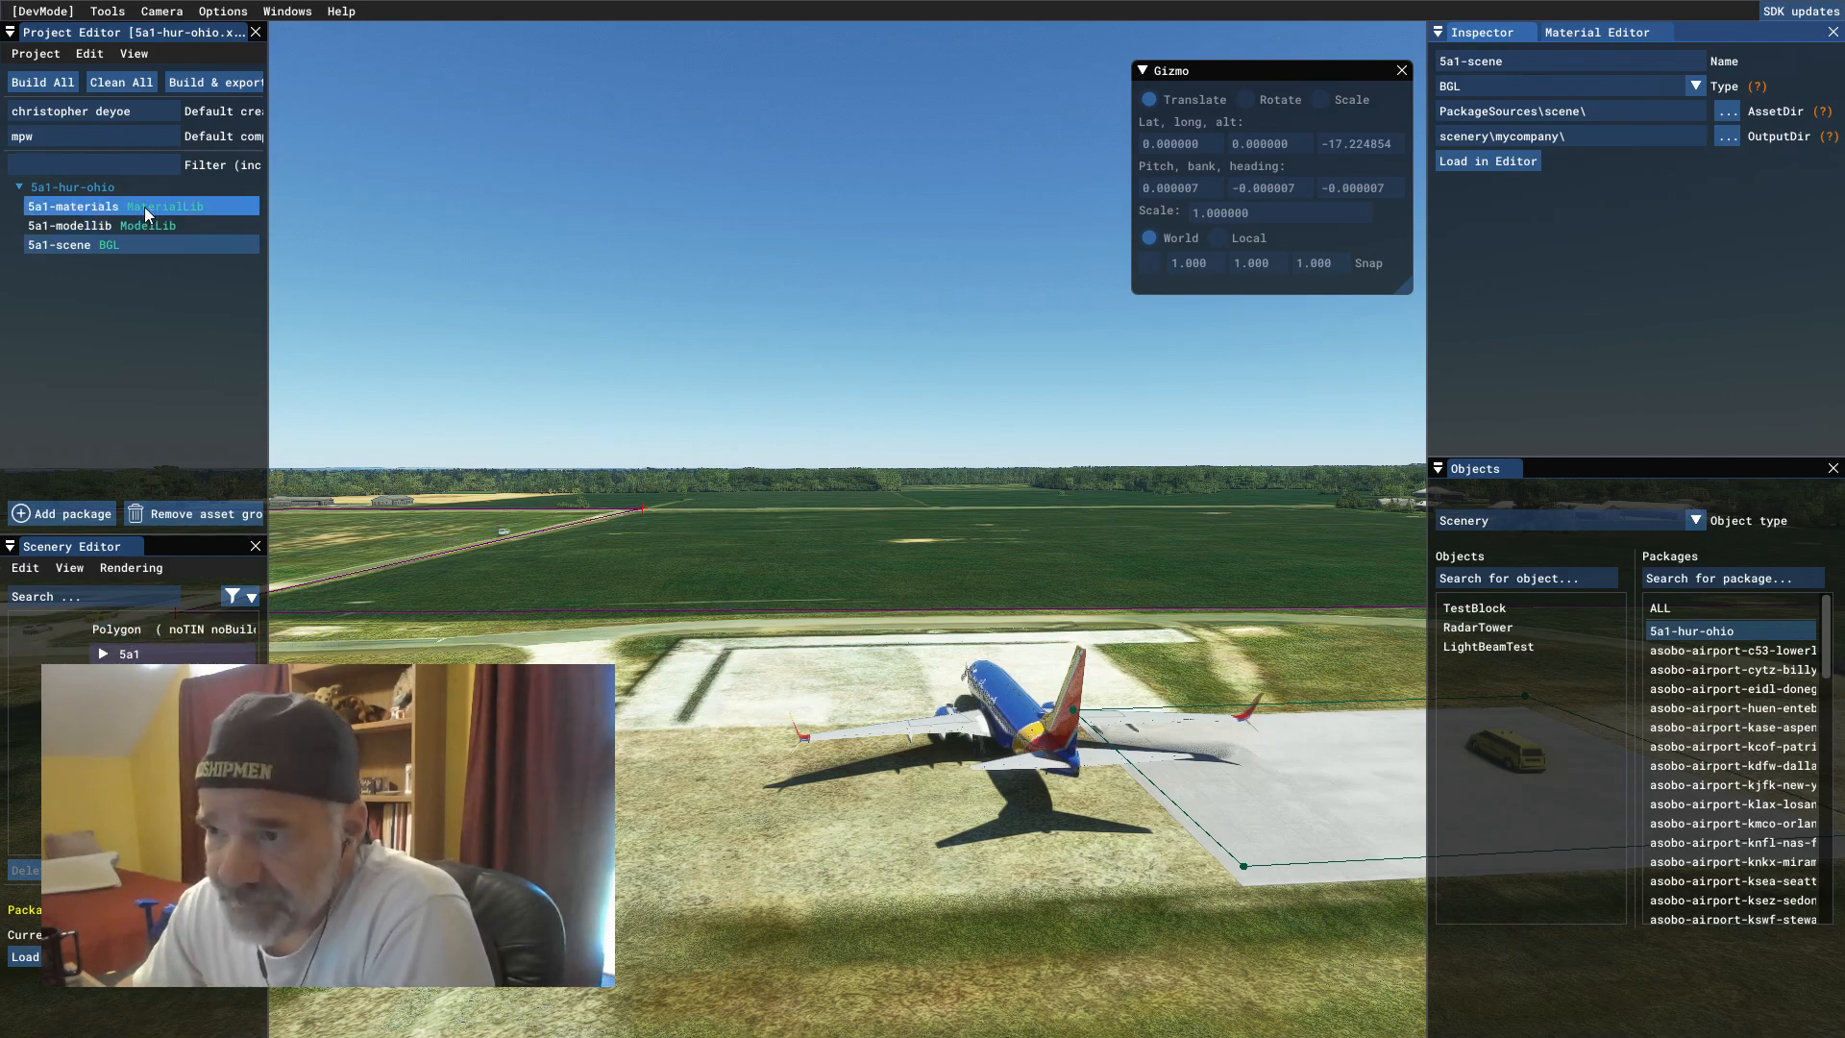
click(70, 186)
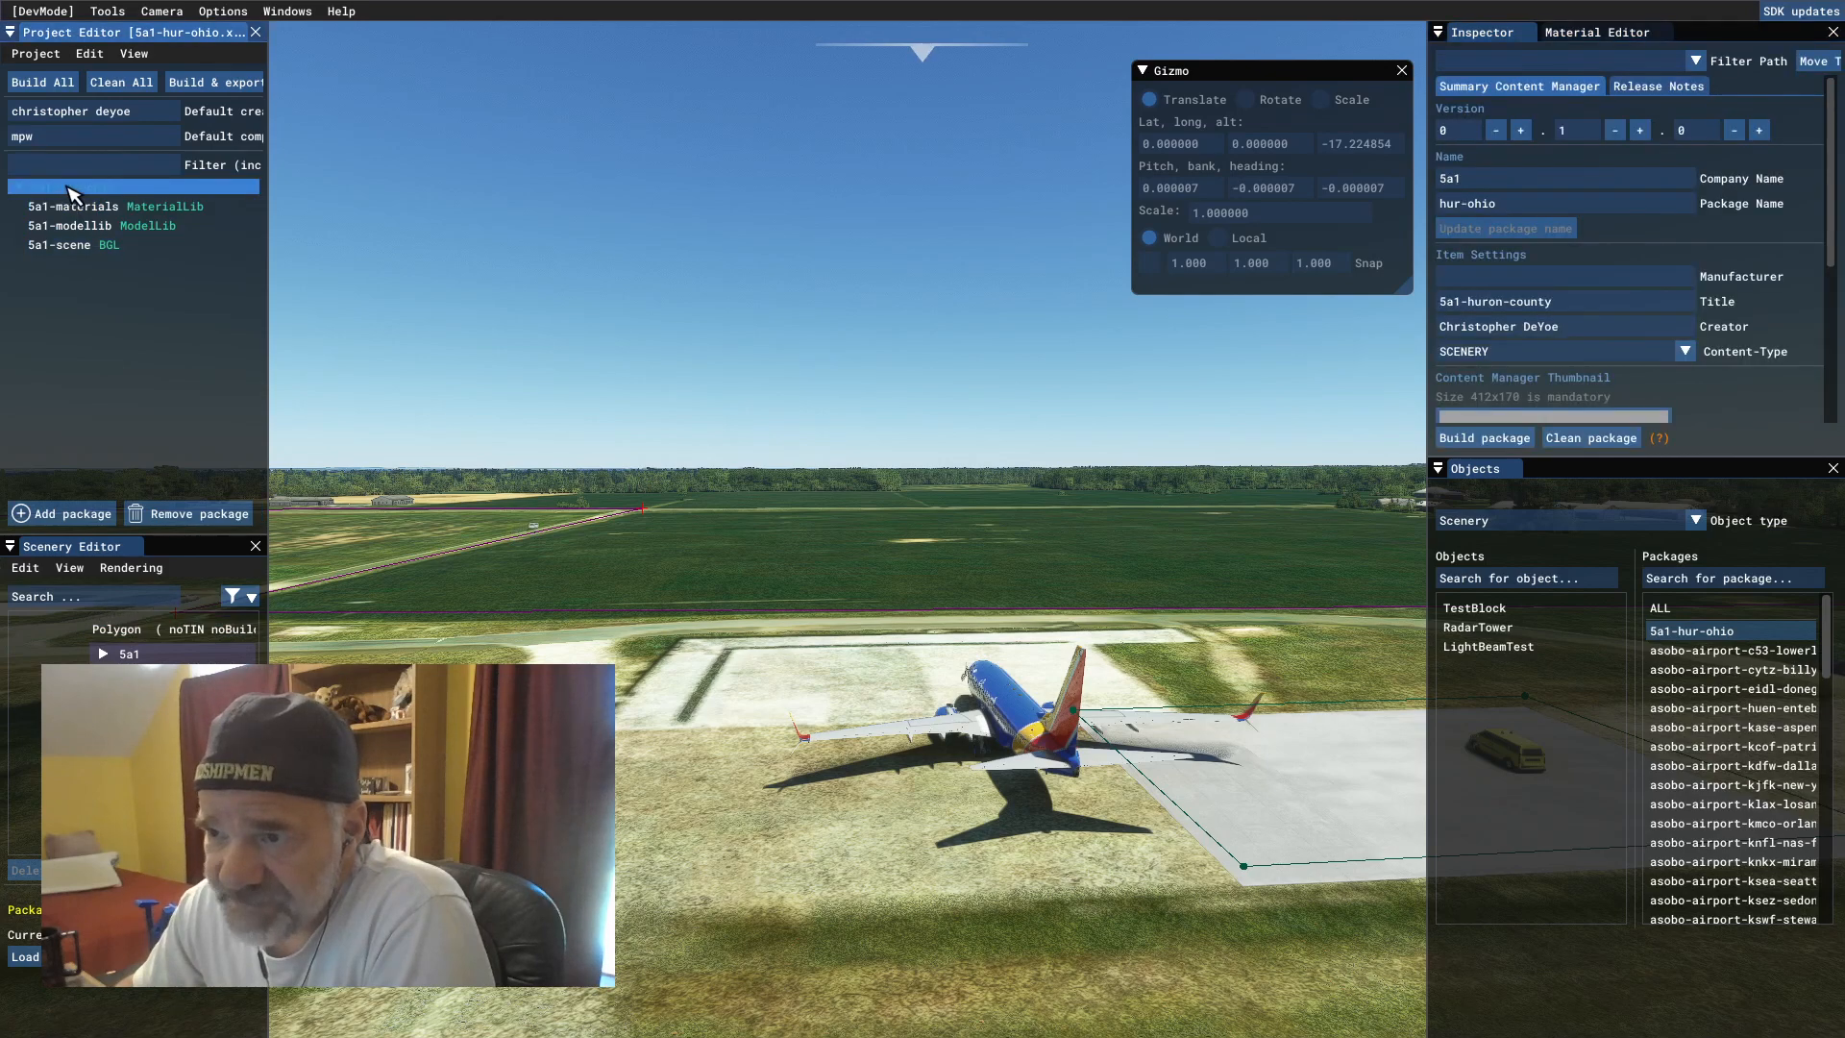
click(70, 186)
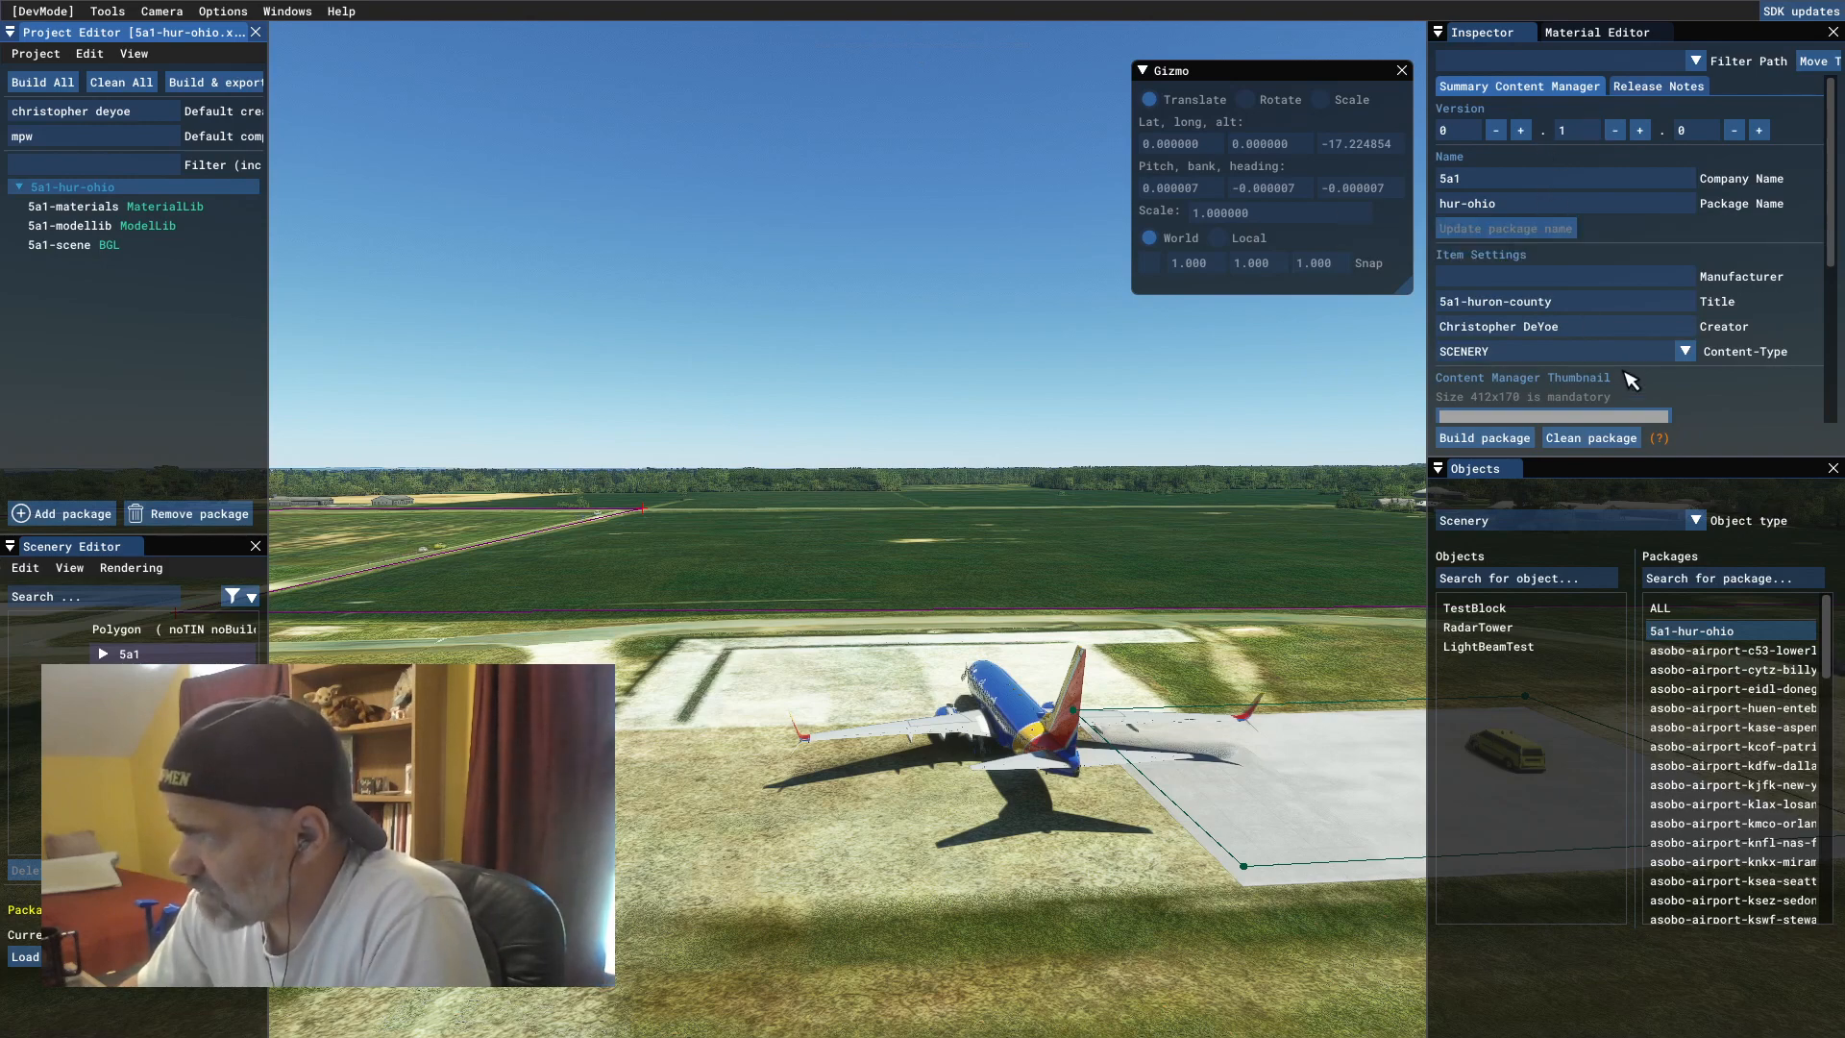
mouse_move(1571, 559)
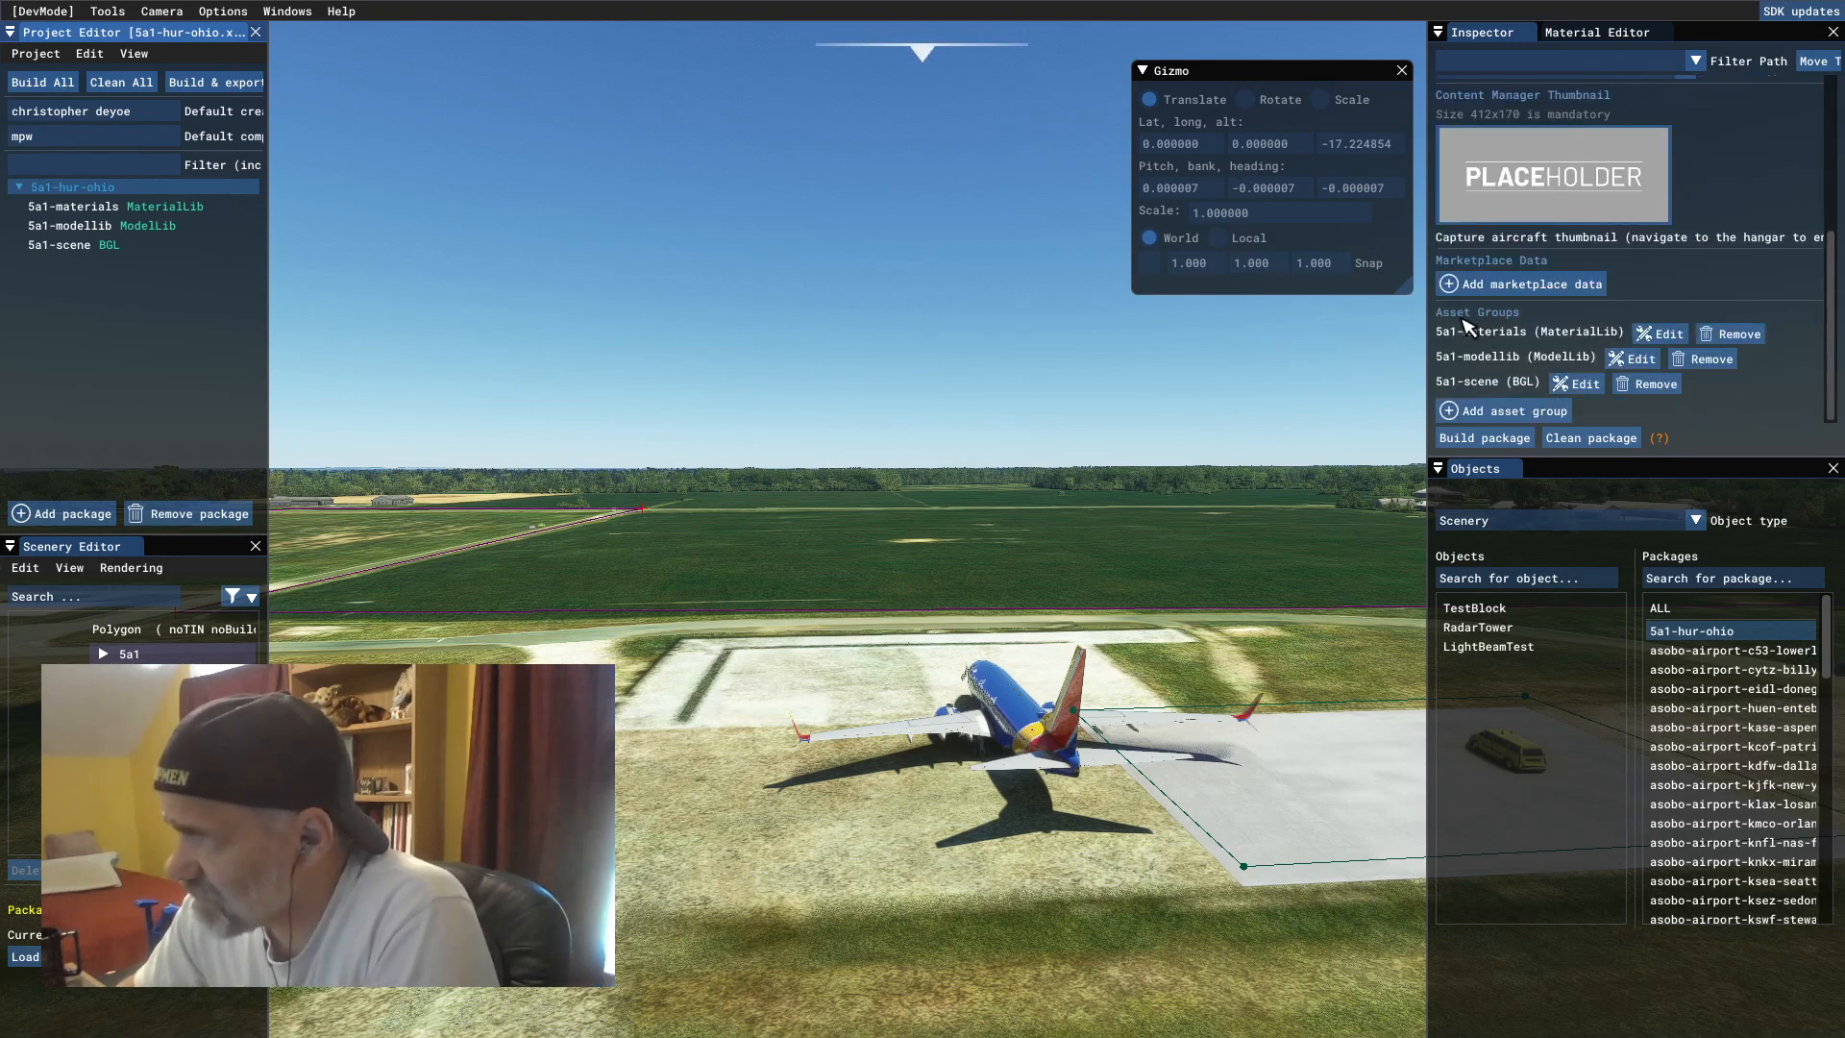
mouse_move(1630, 441)
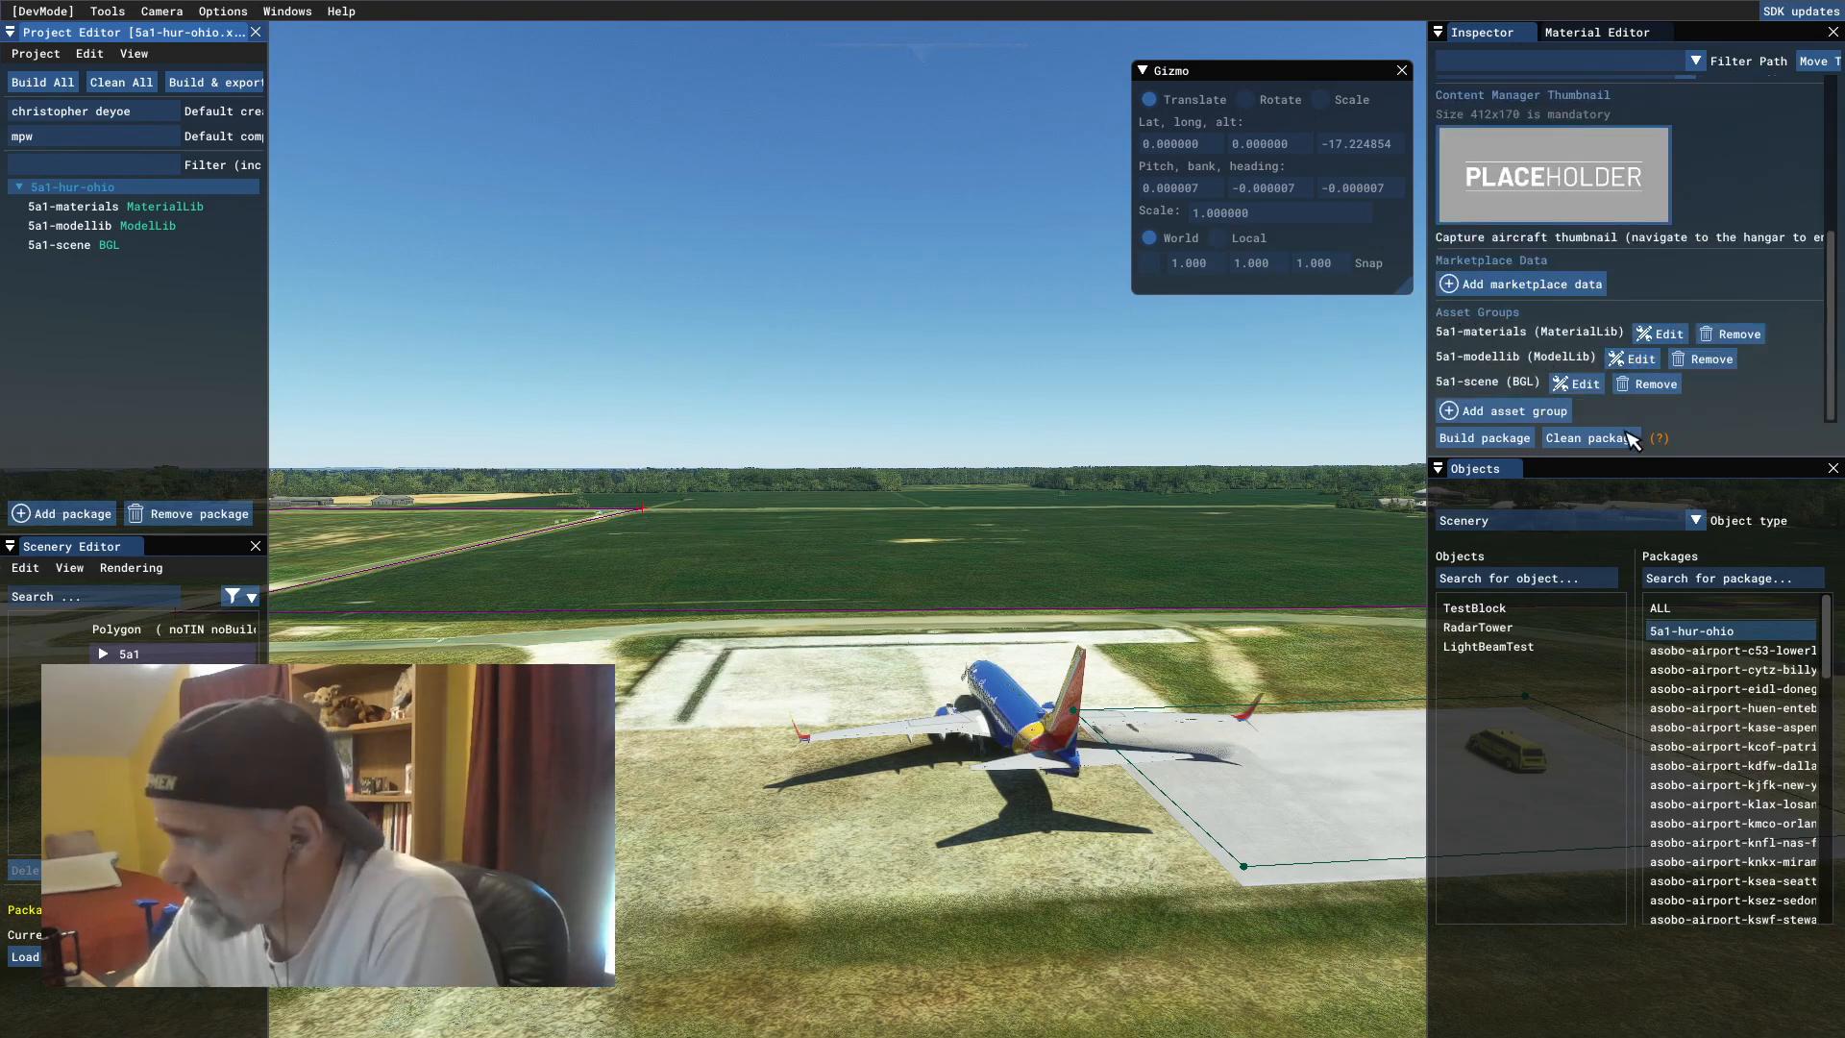
mouse_move(1594, 373)
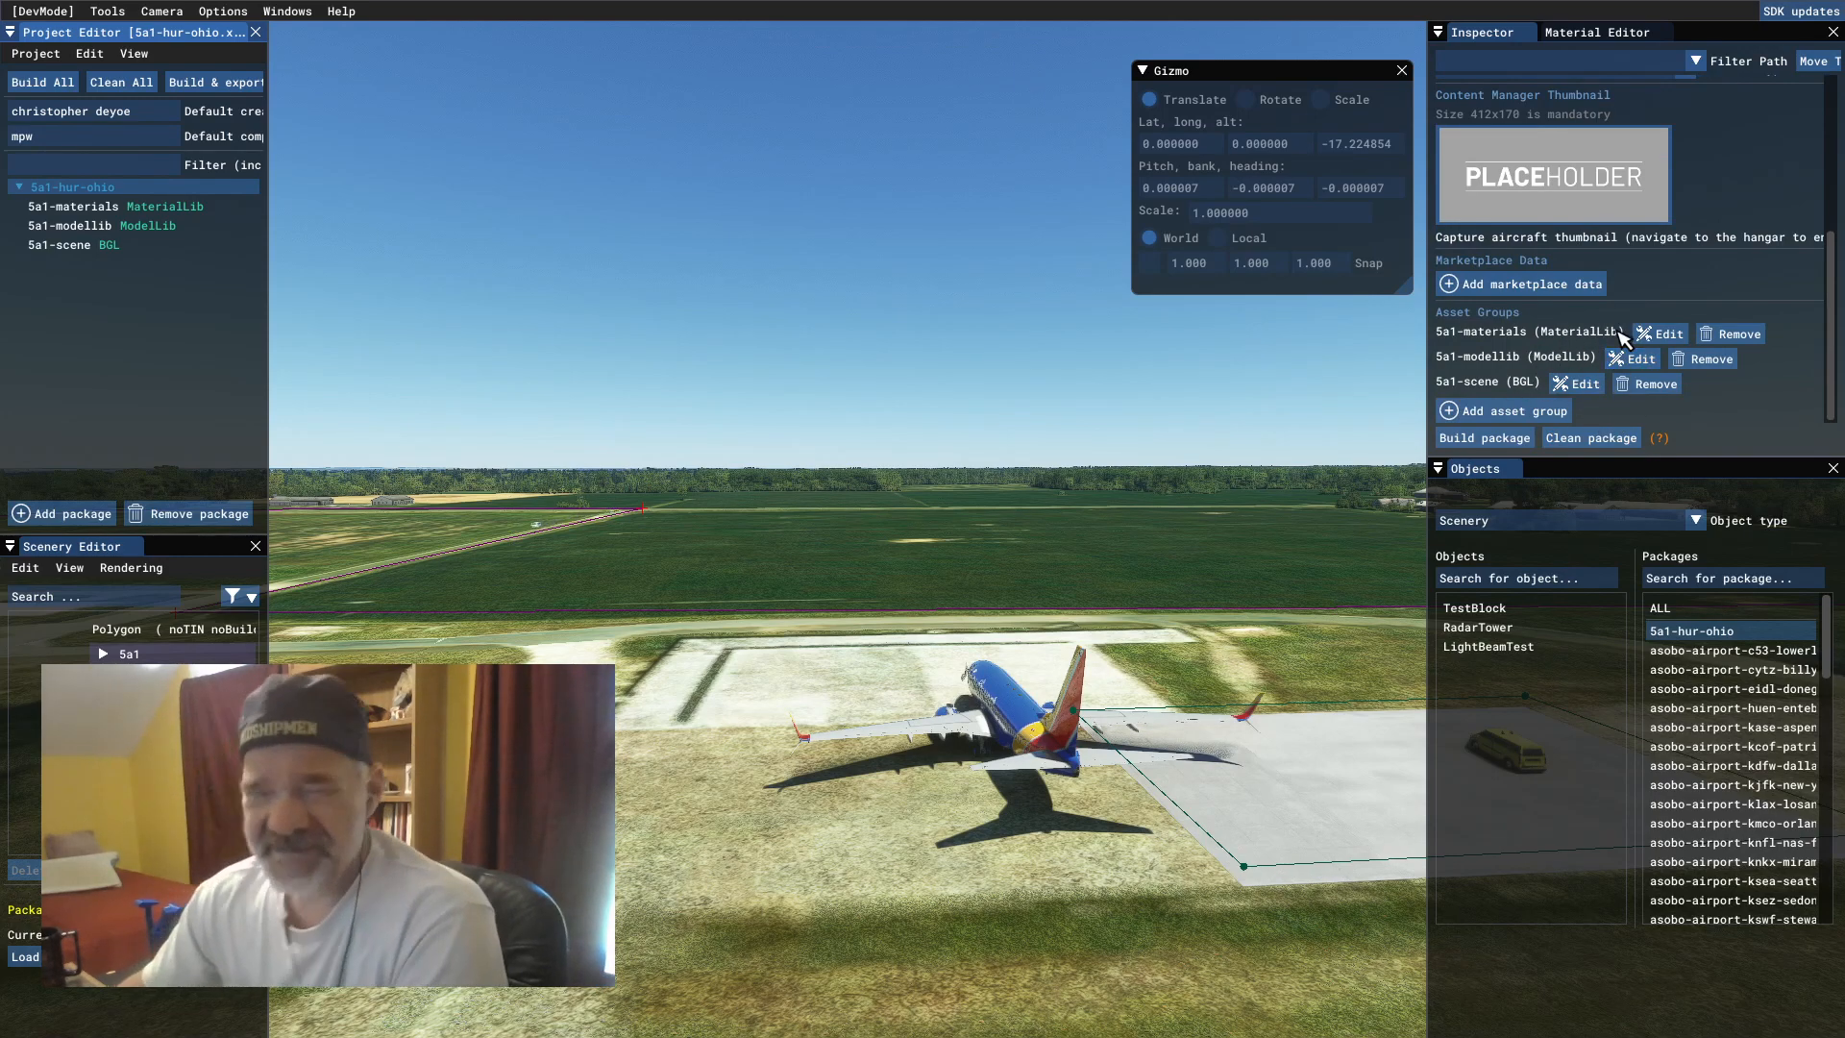
mouse_move(1388, 391)
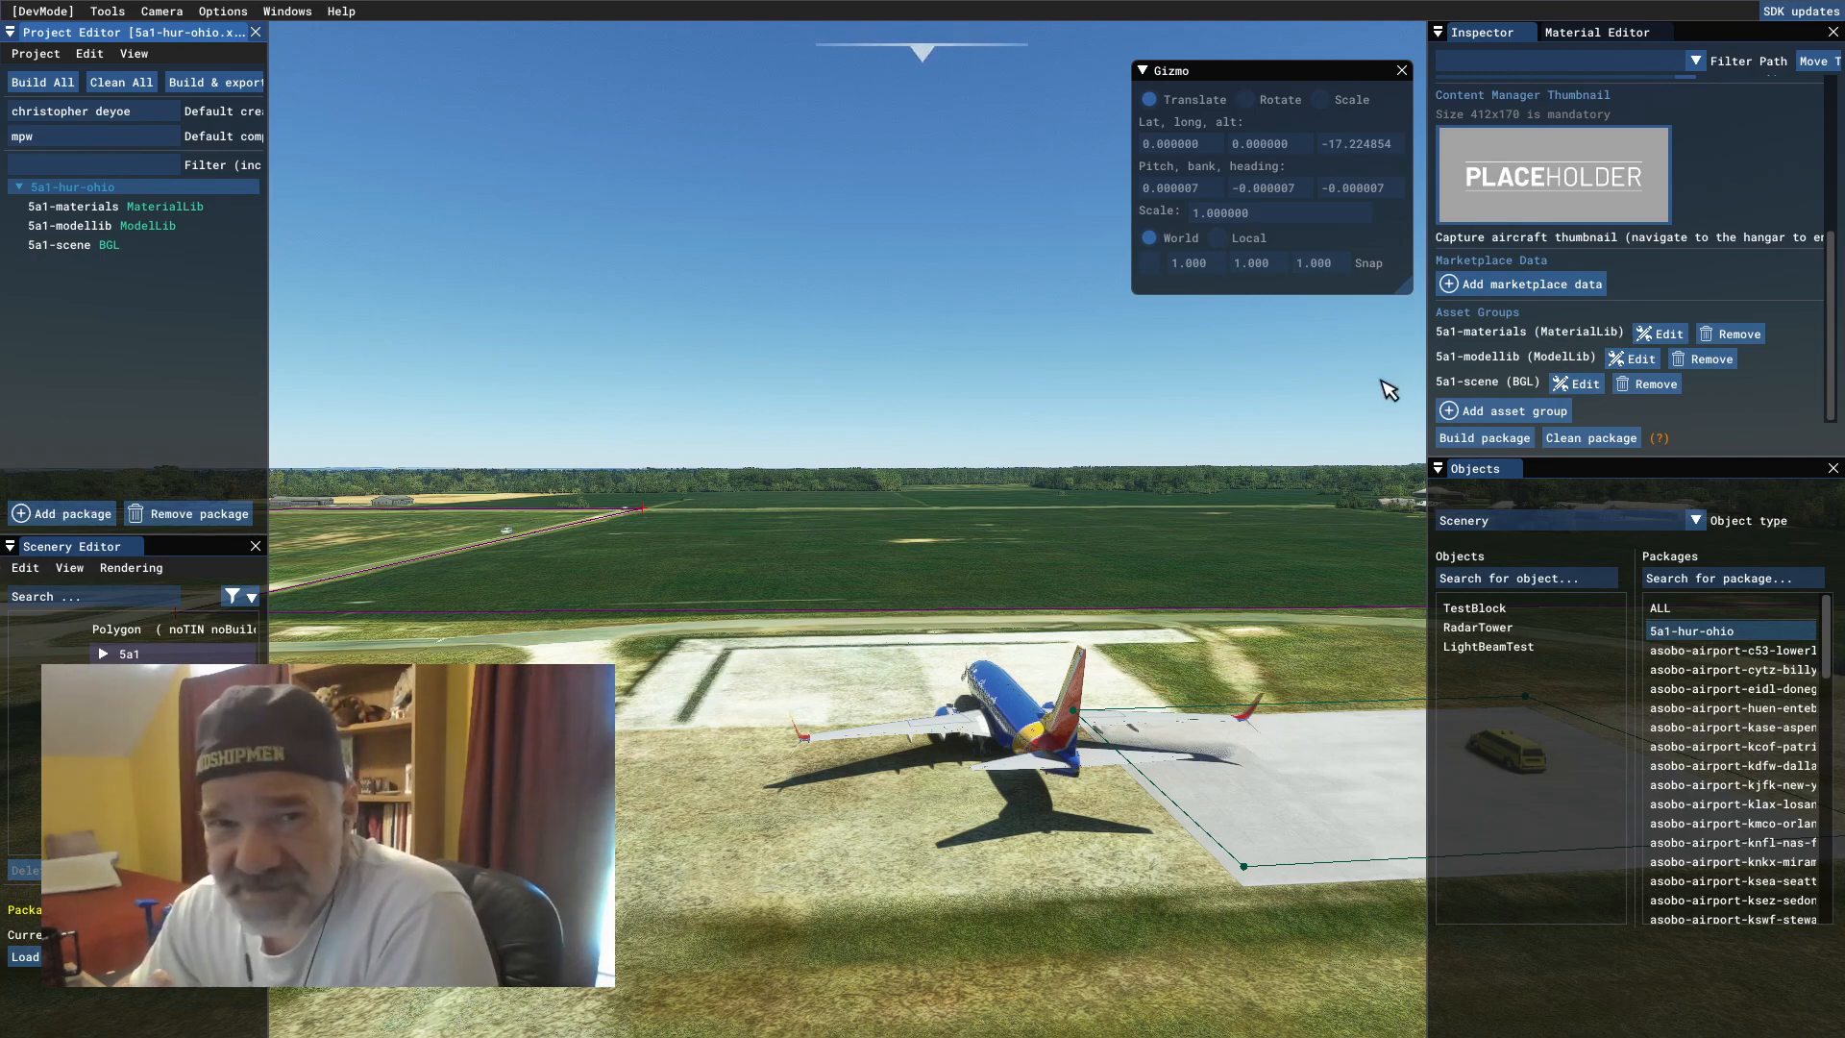
mouse_move(891, 486)
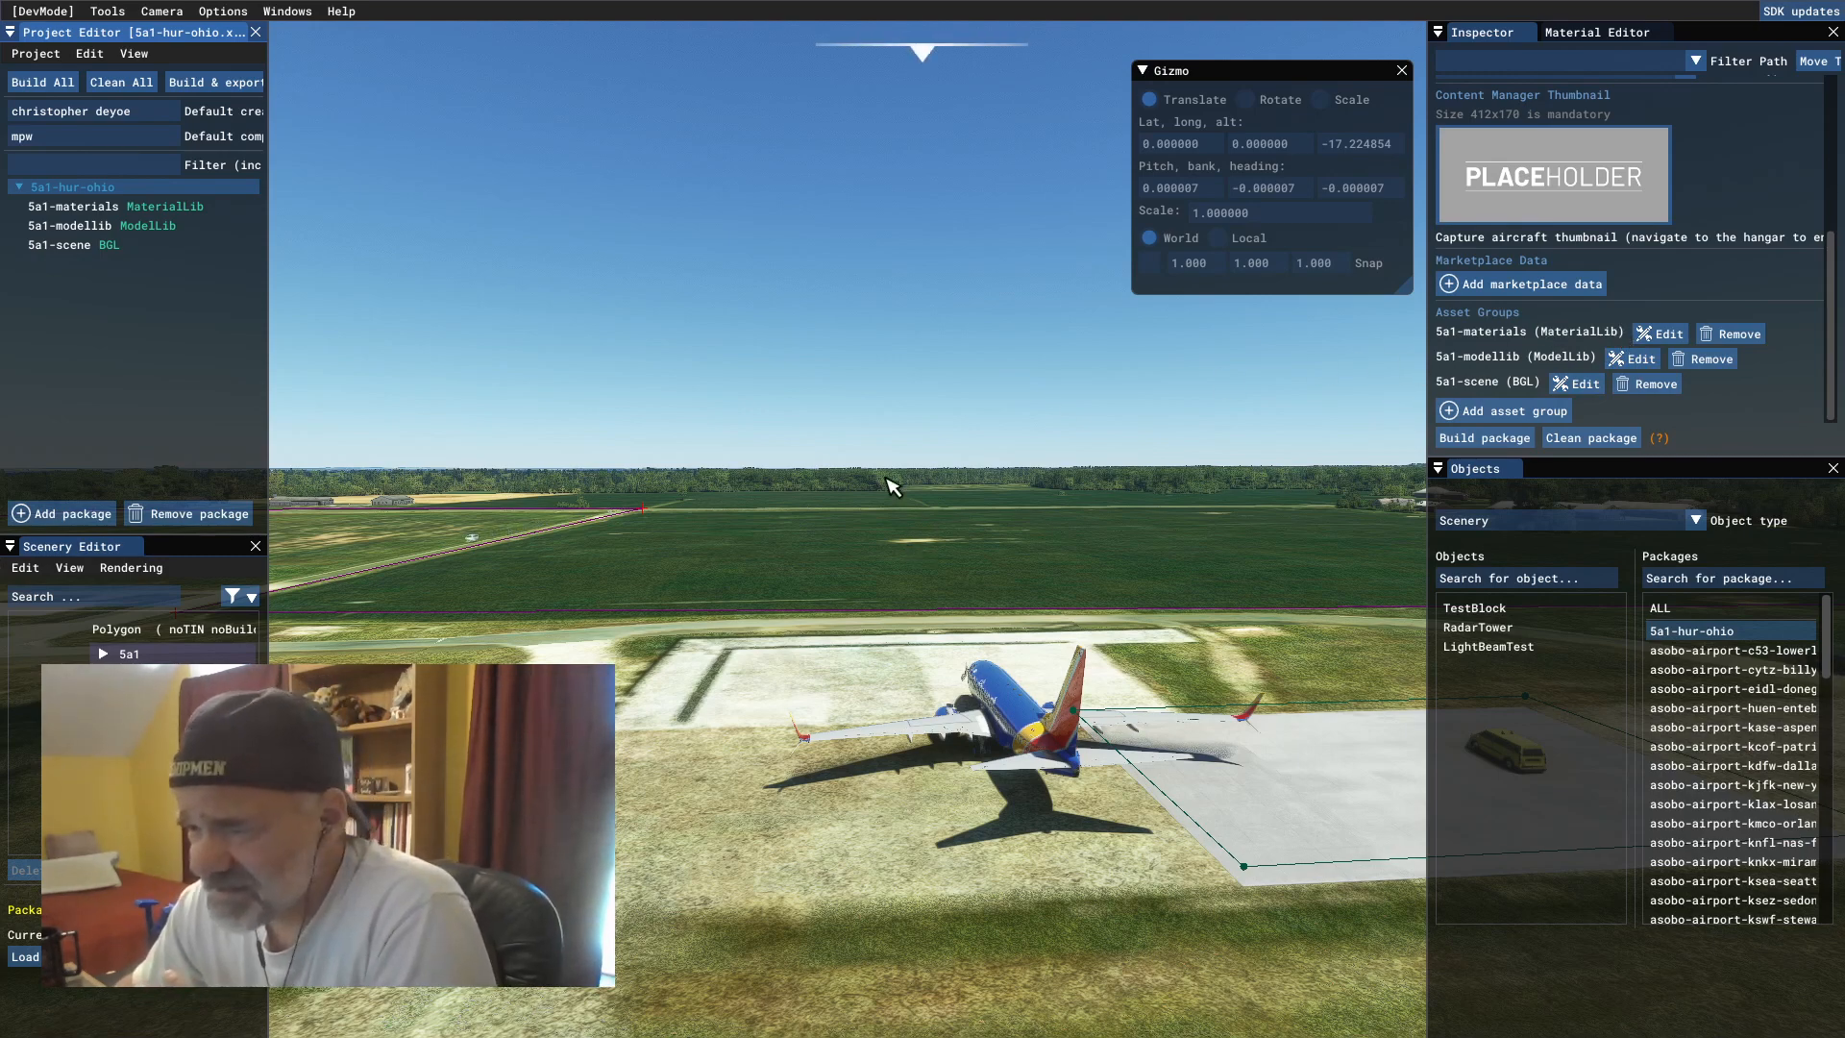
mouse_move(654, 554)
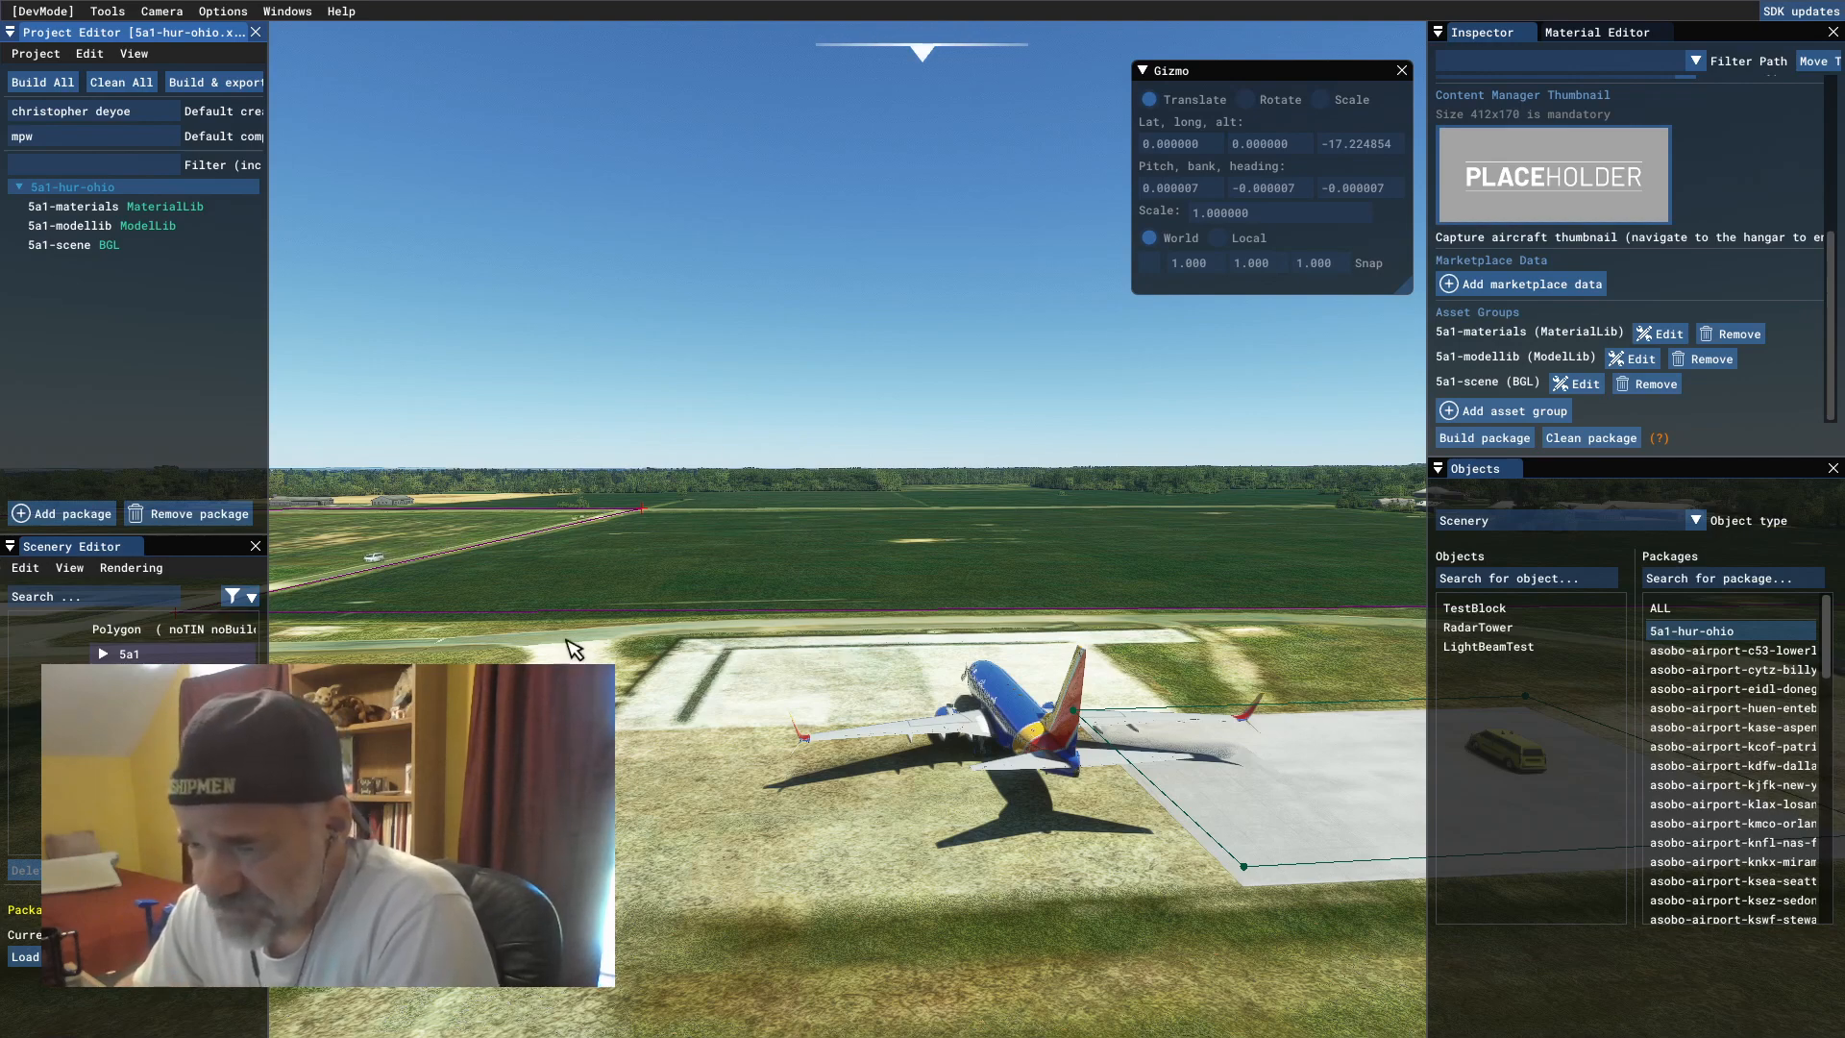
mouse_move(686, 608)
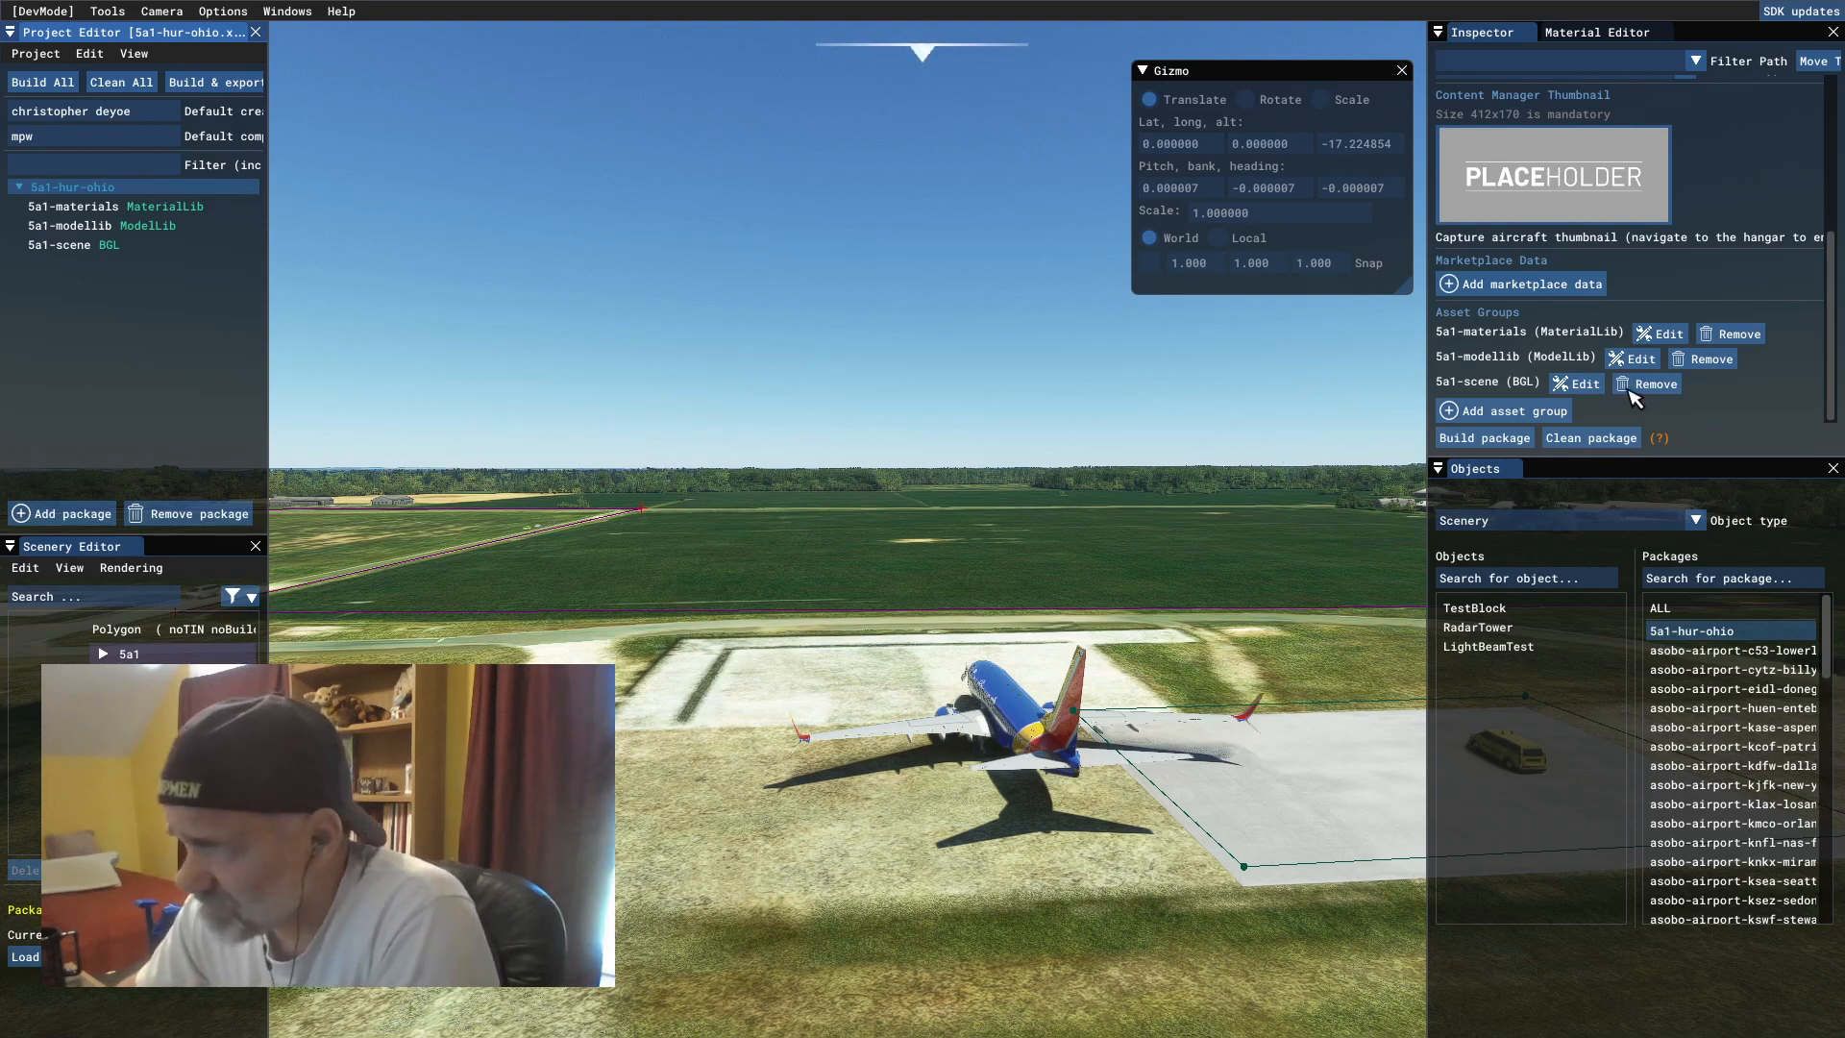
mouse_move(1576, 384)
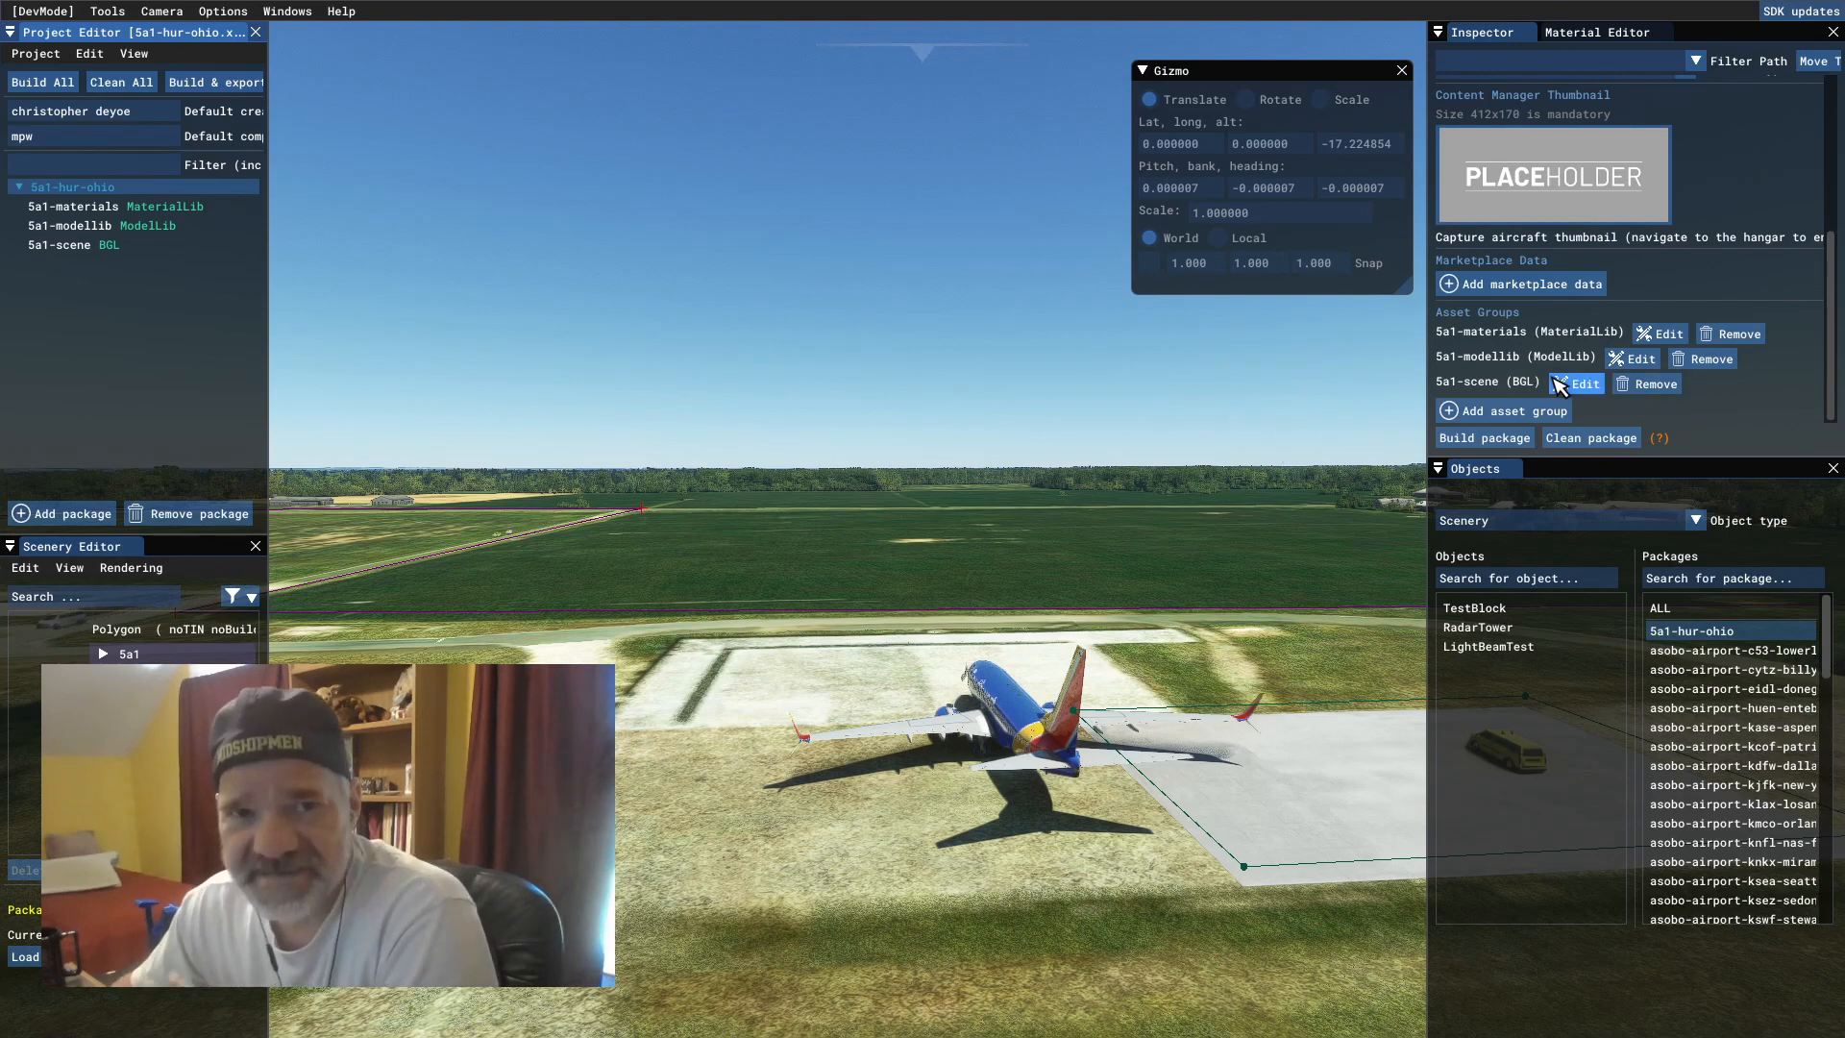
mouse_move(733, 577)
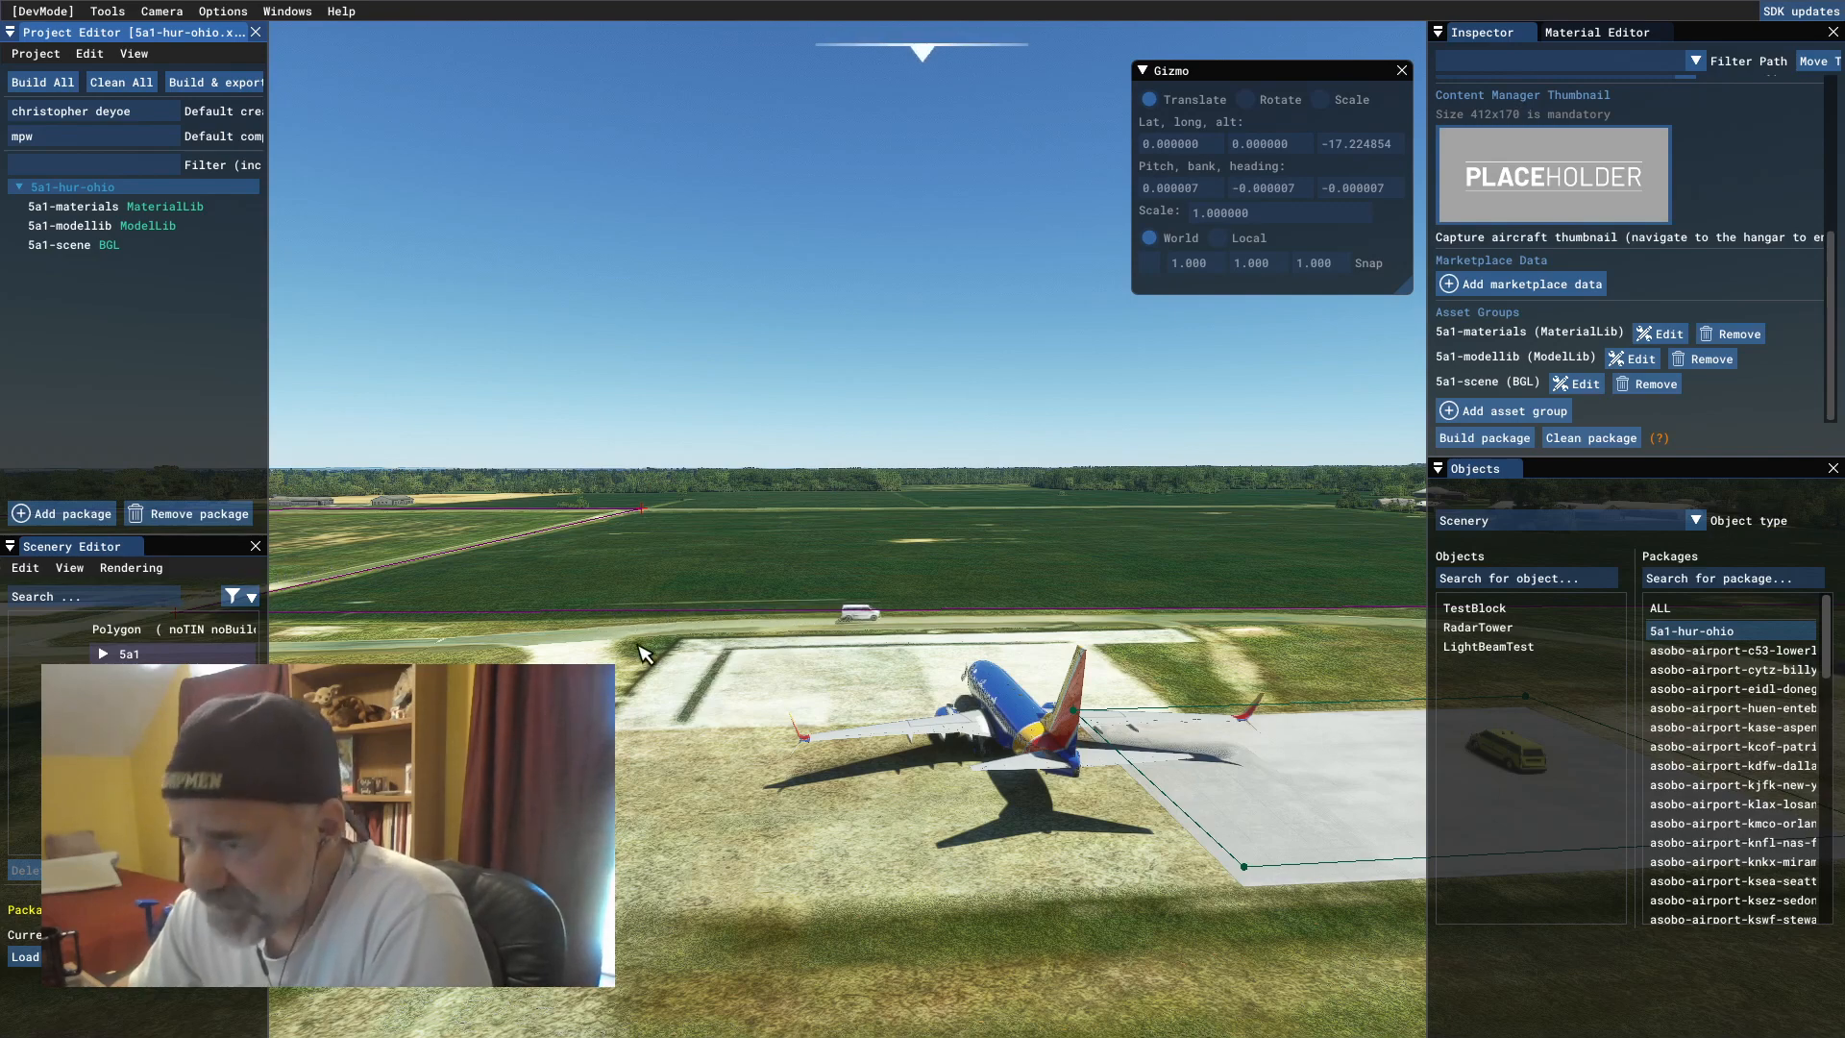
mouse_move(591, 539)
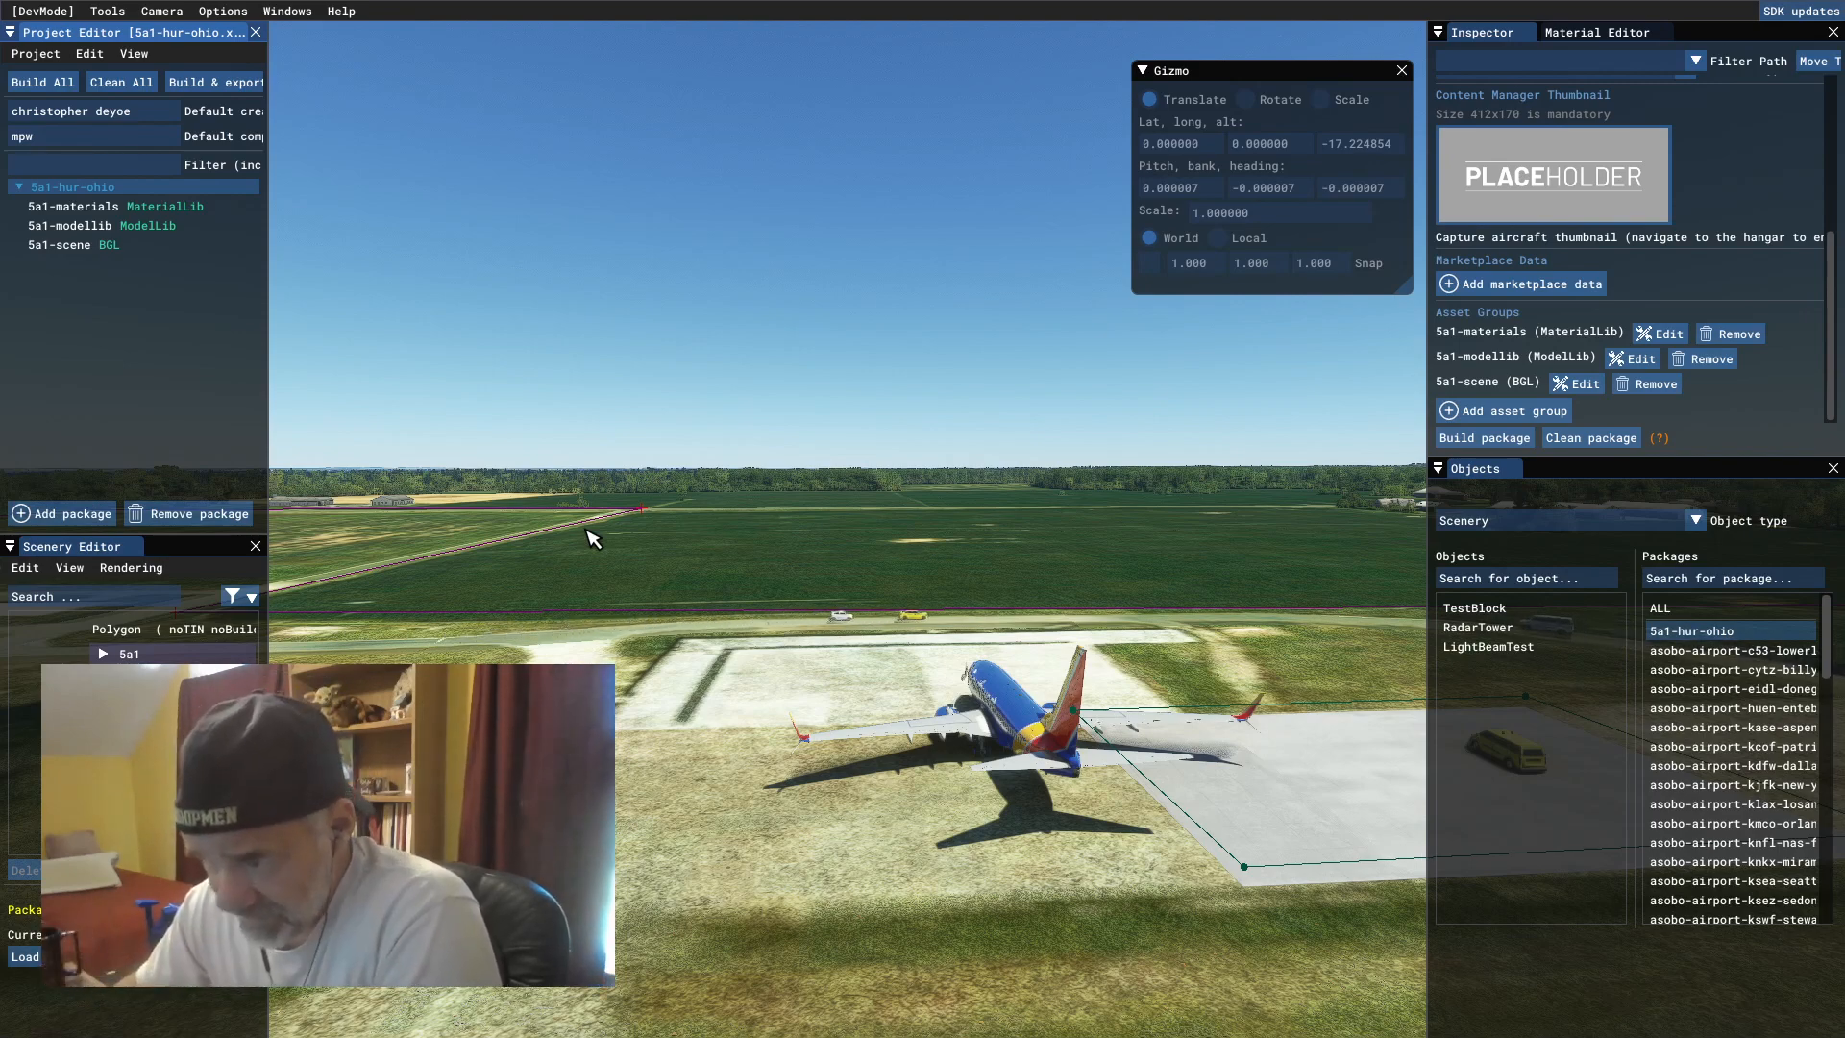
mouse_move(850, 655)
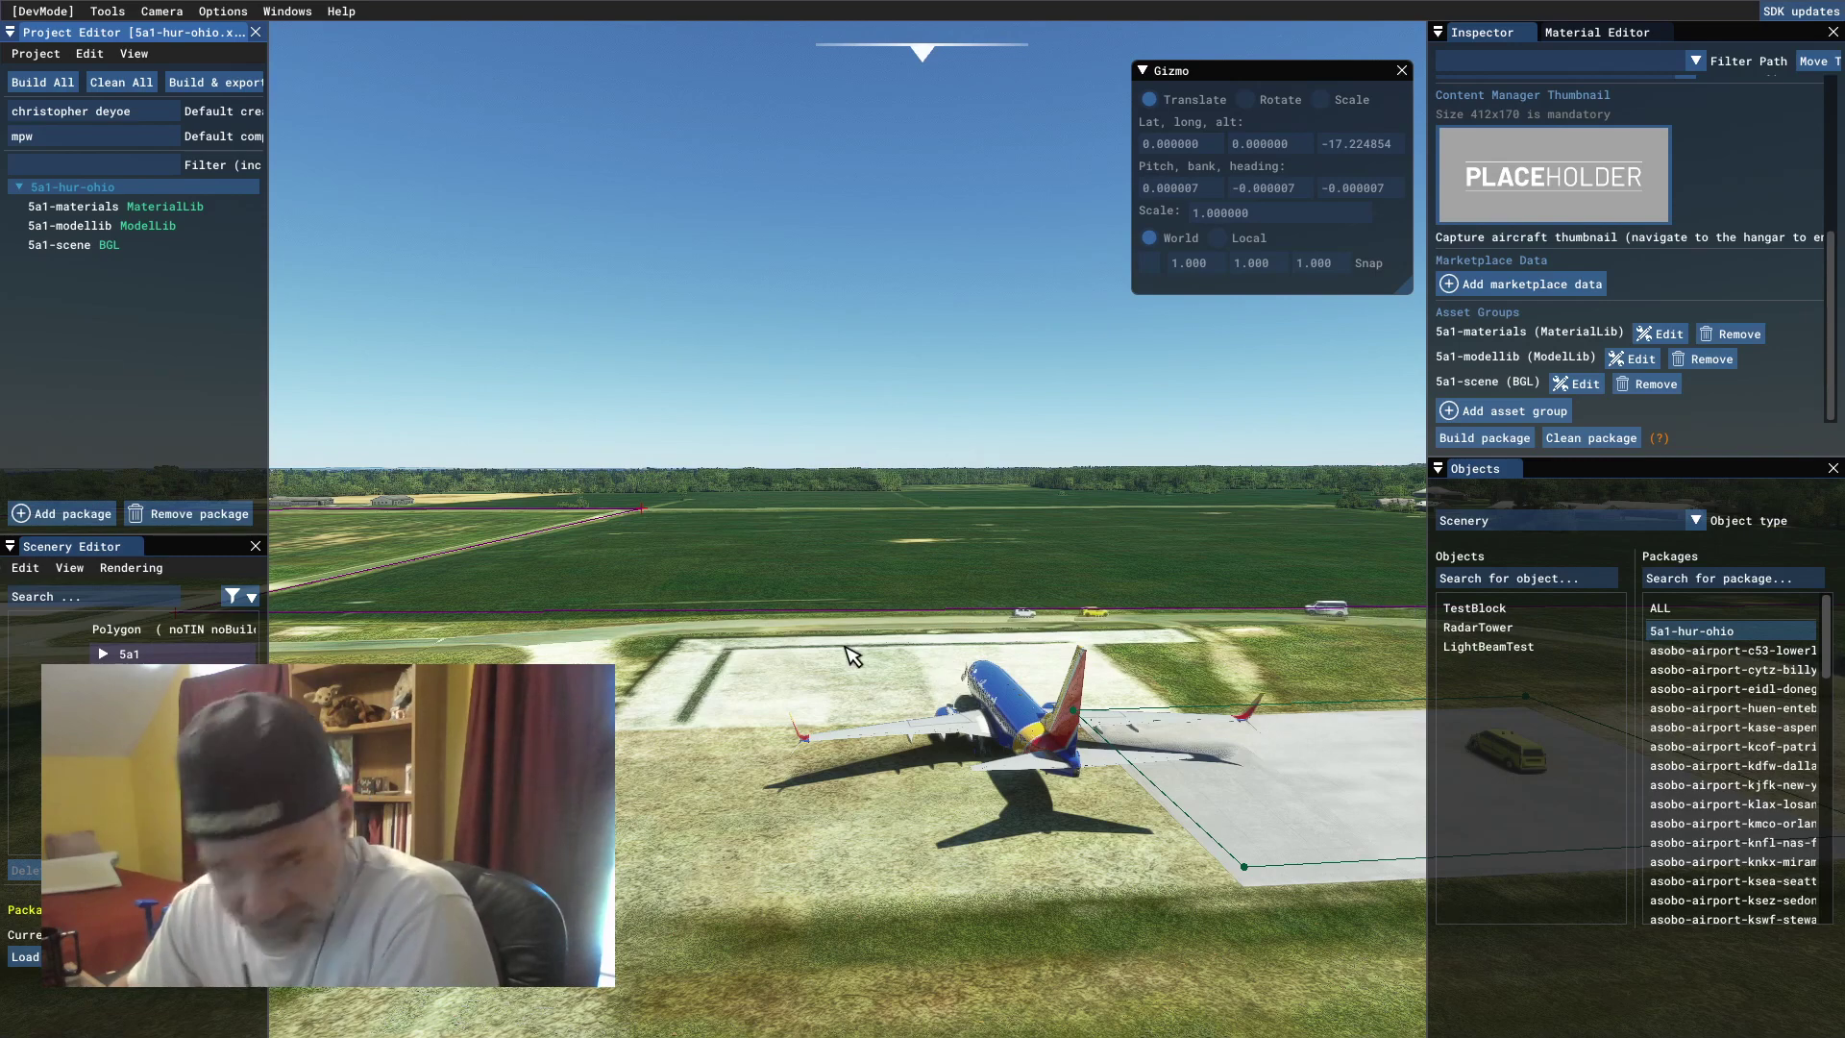
mouse_move(1044, 809)
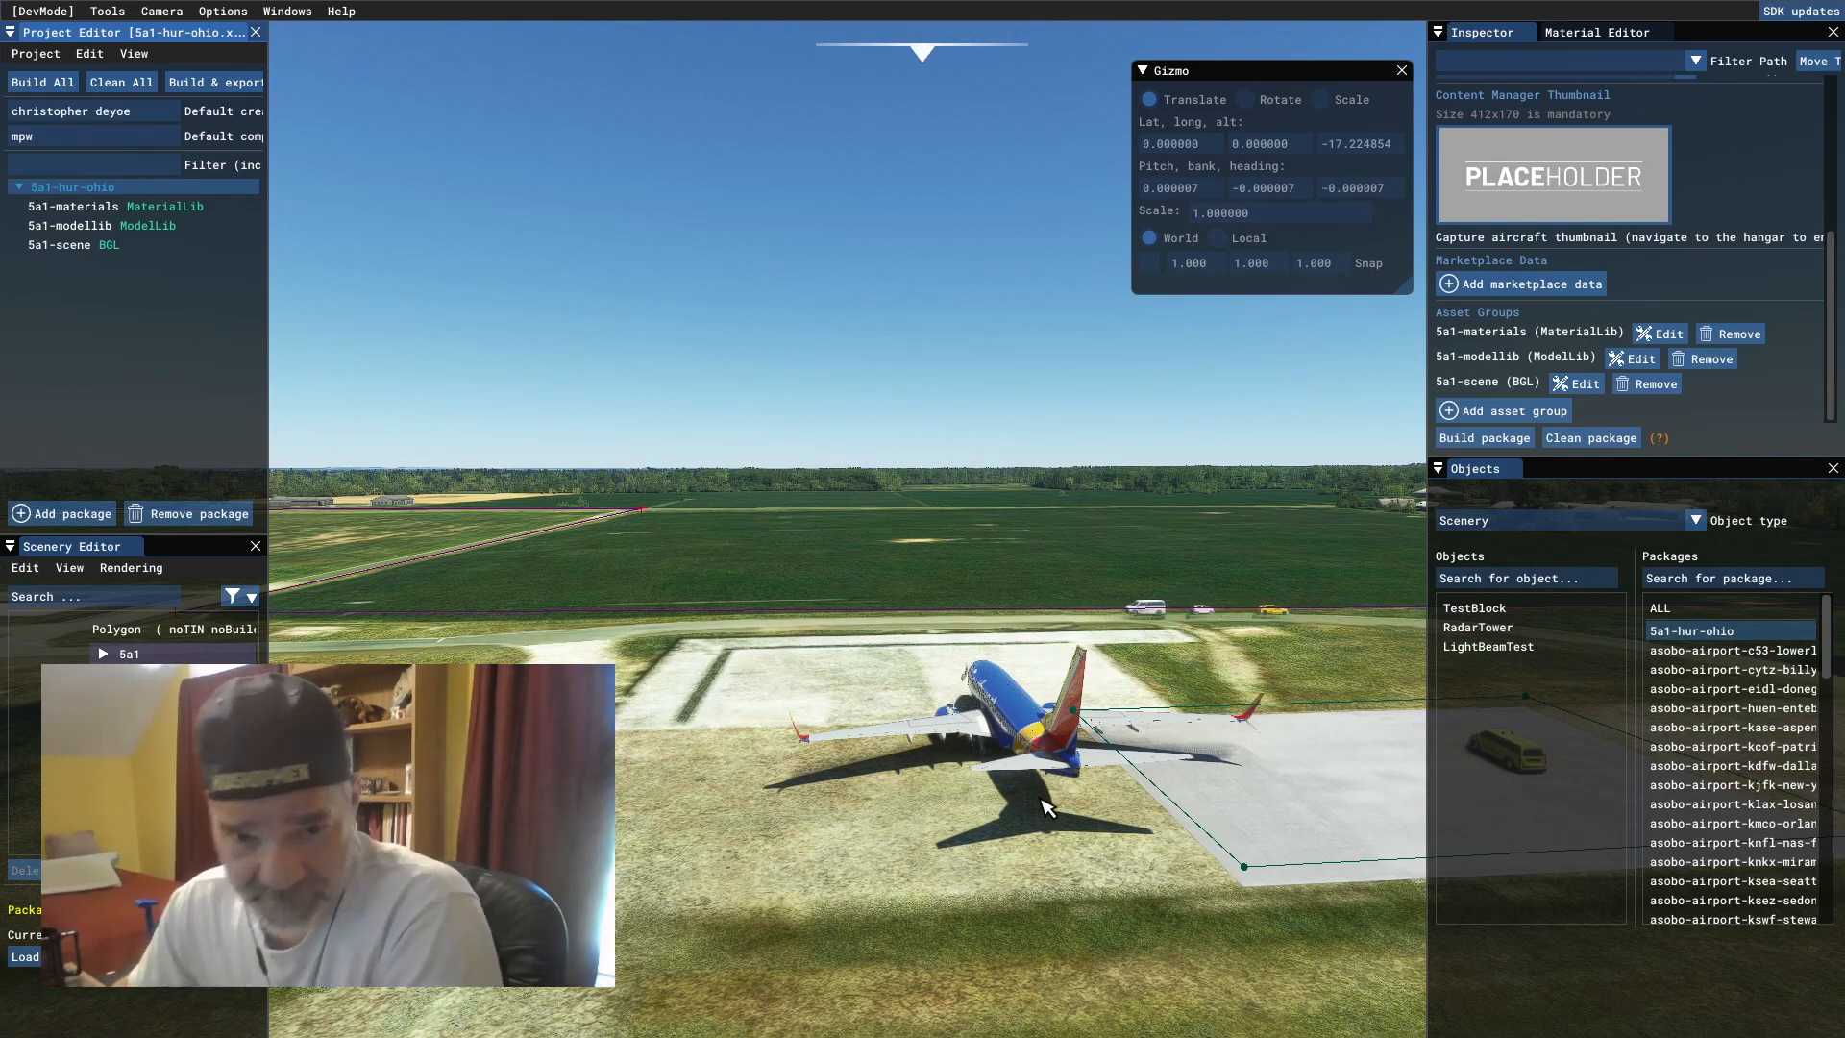
mouse_move(619, 683)
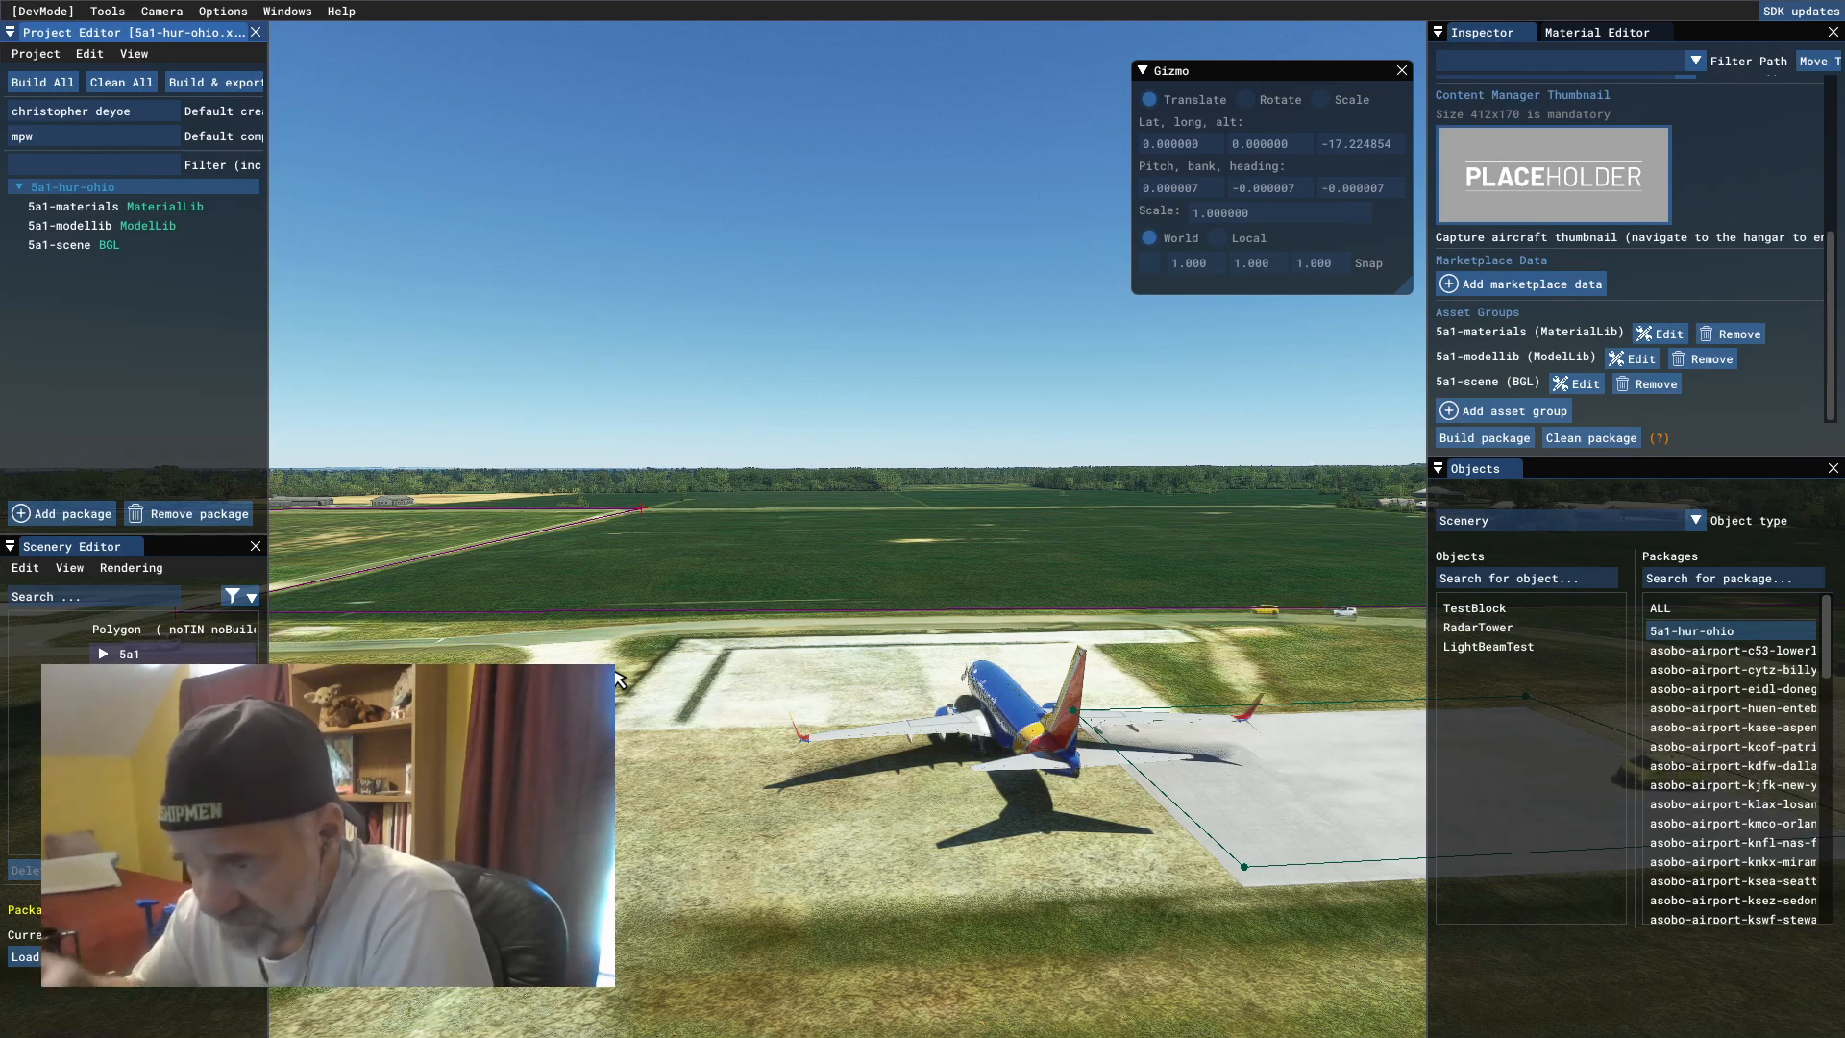
mouse_move(738, 555)
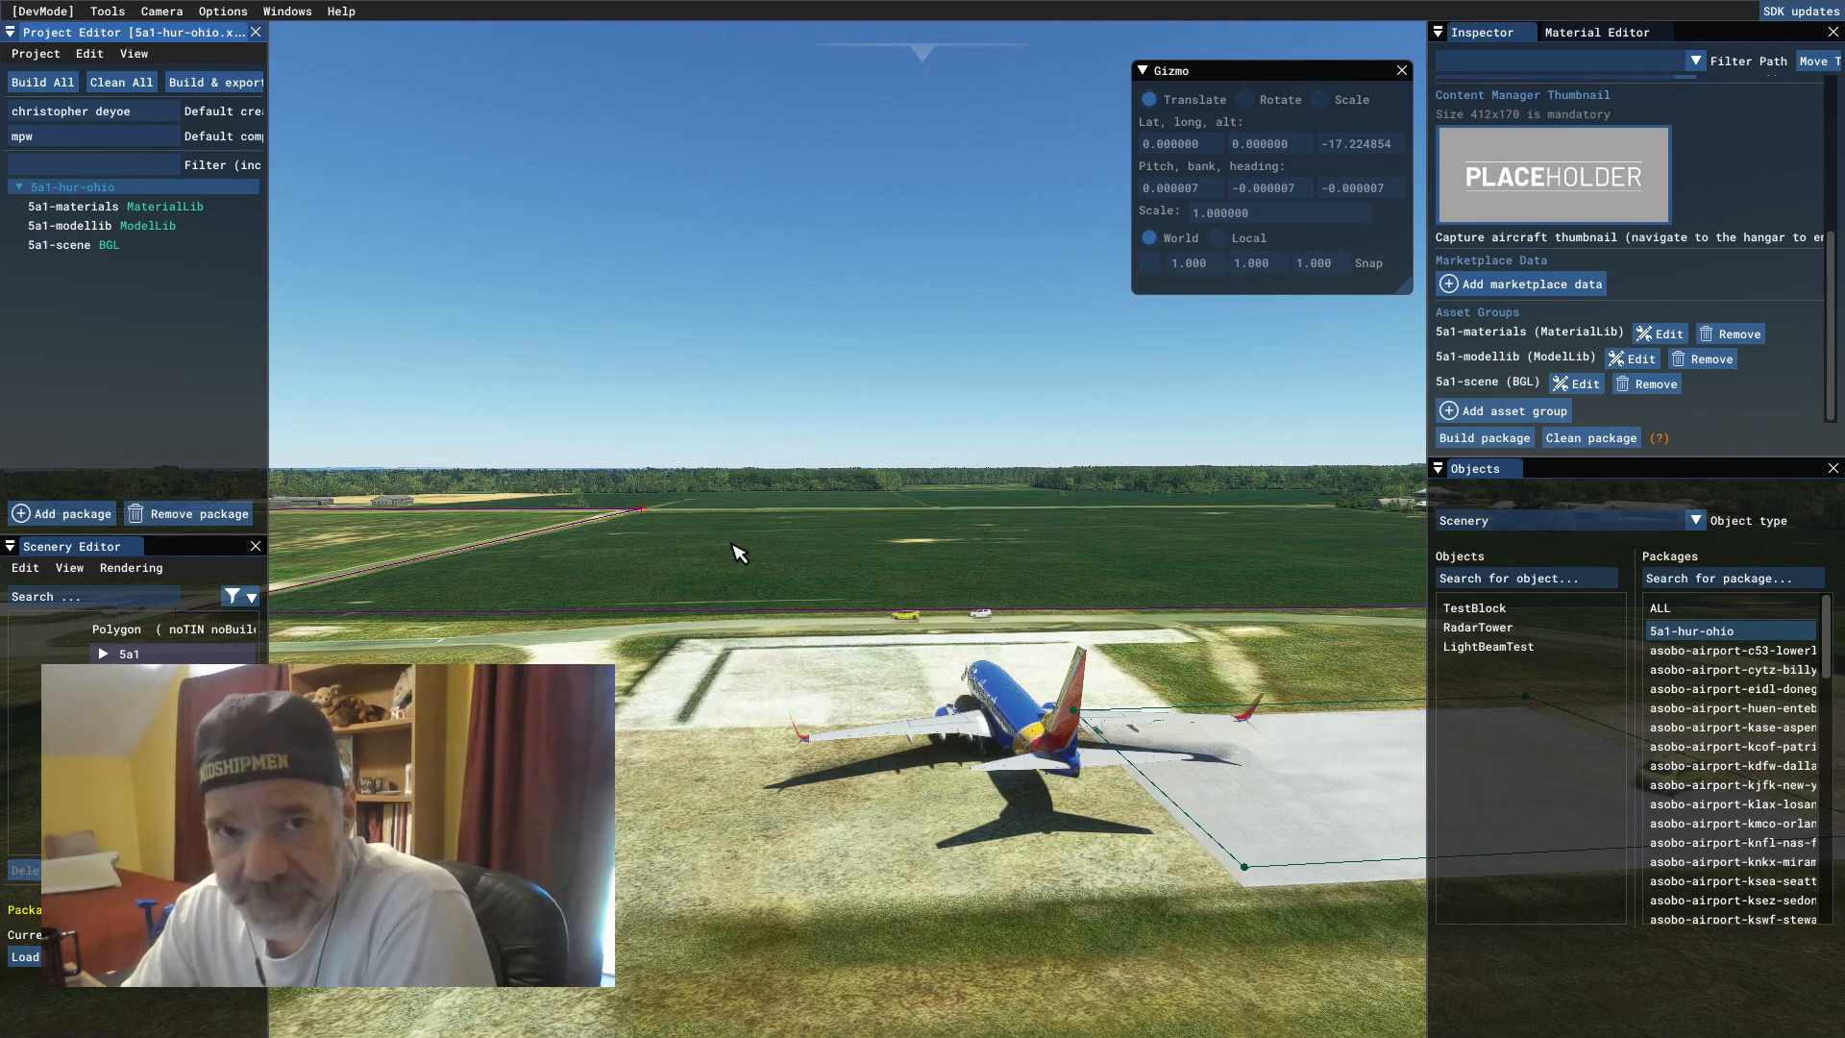
mouse_move(1005, 521)
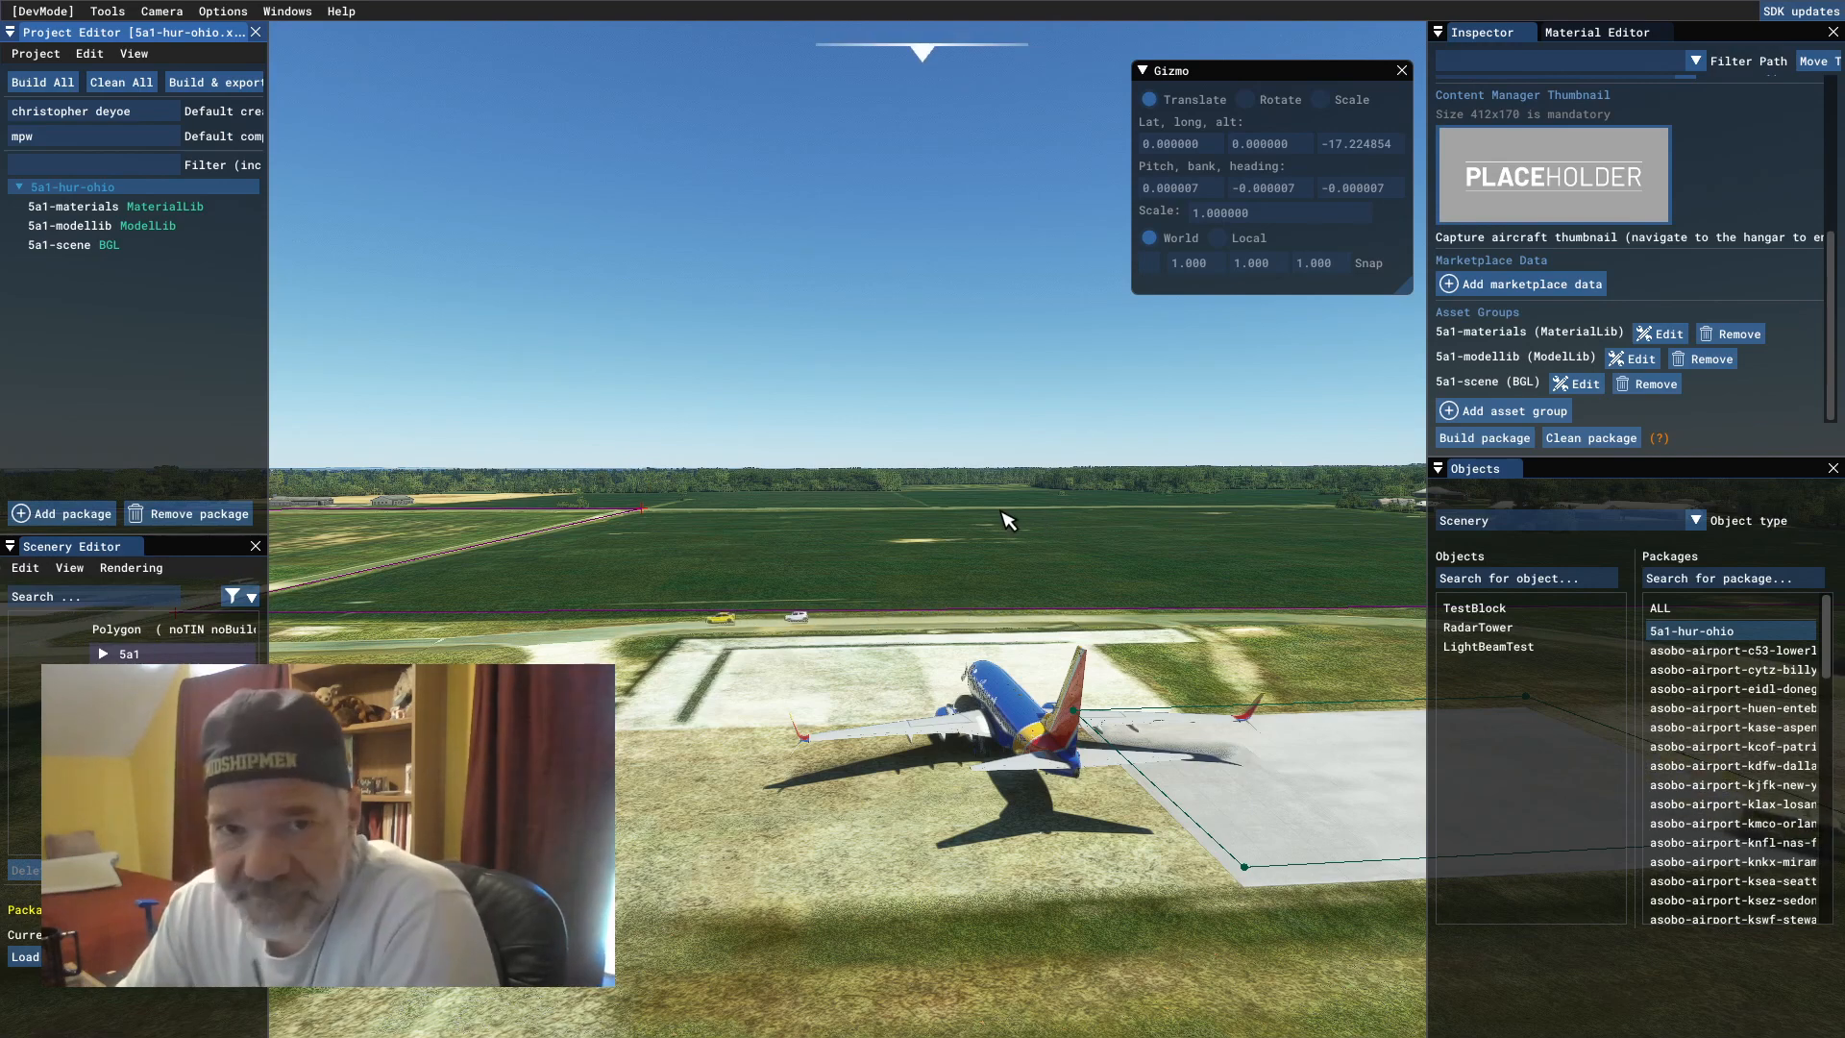
mouse_move(612, 623)
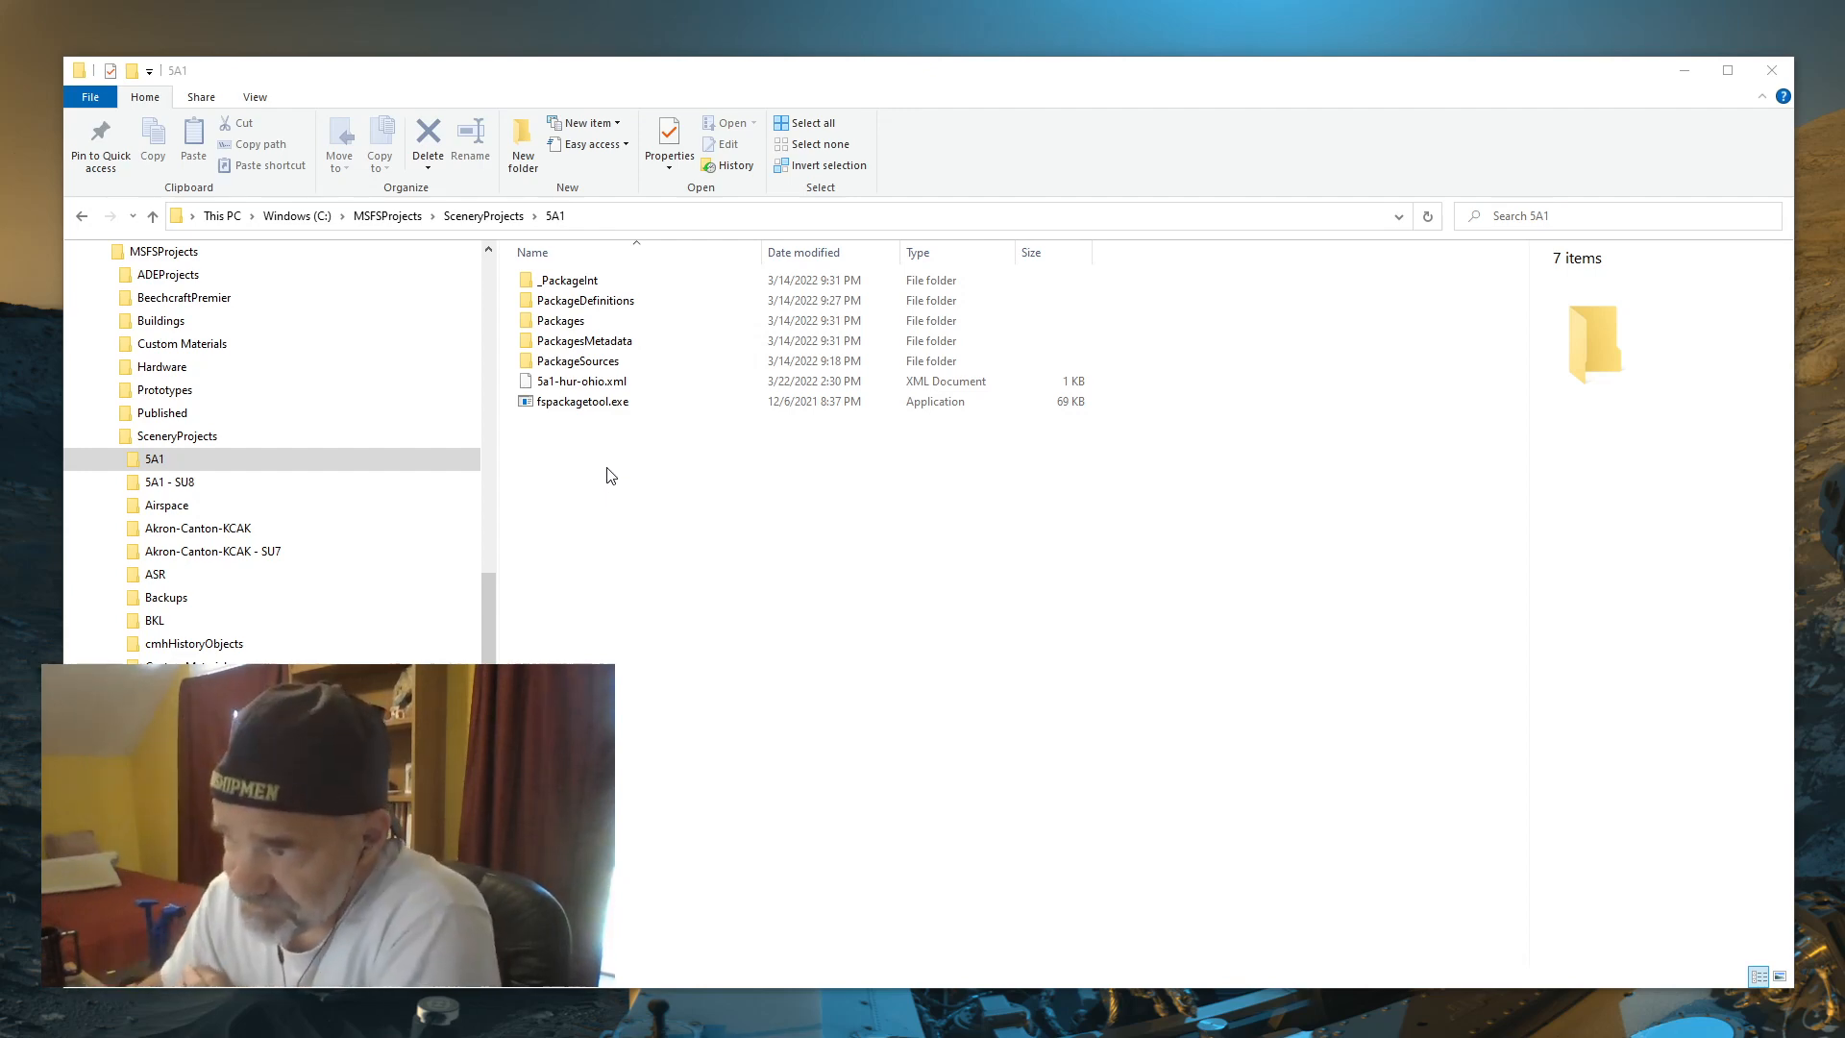
click(581, 401)
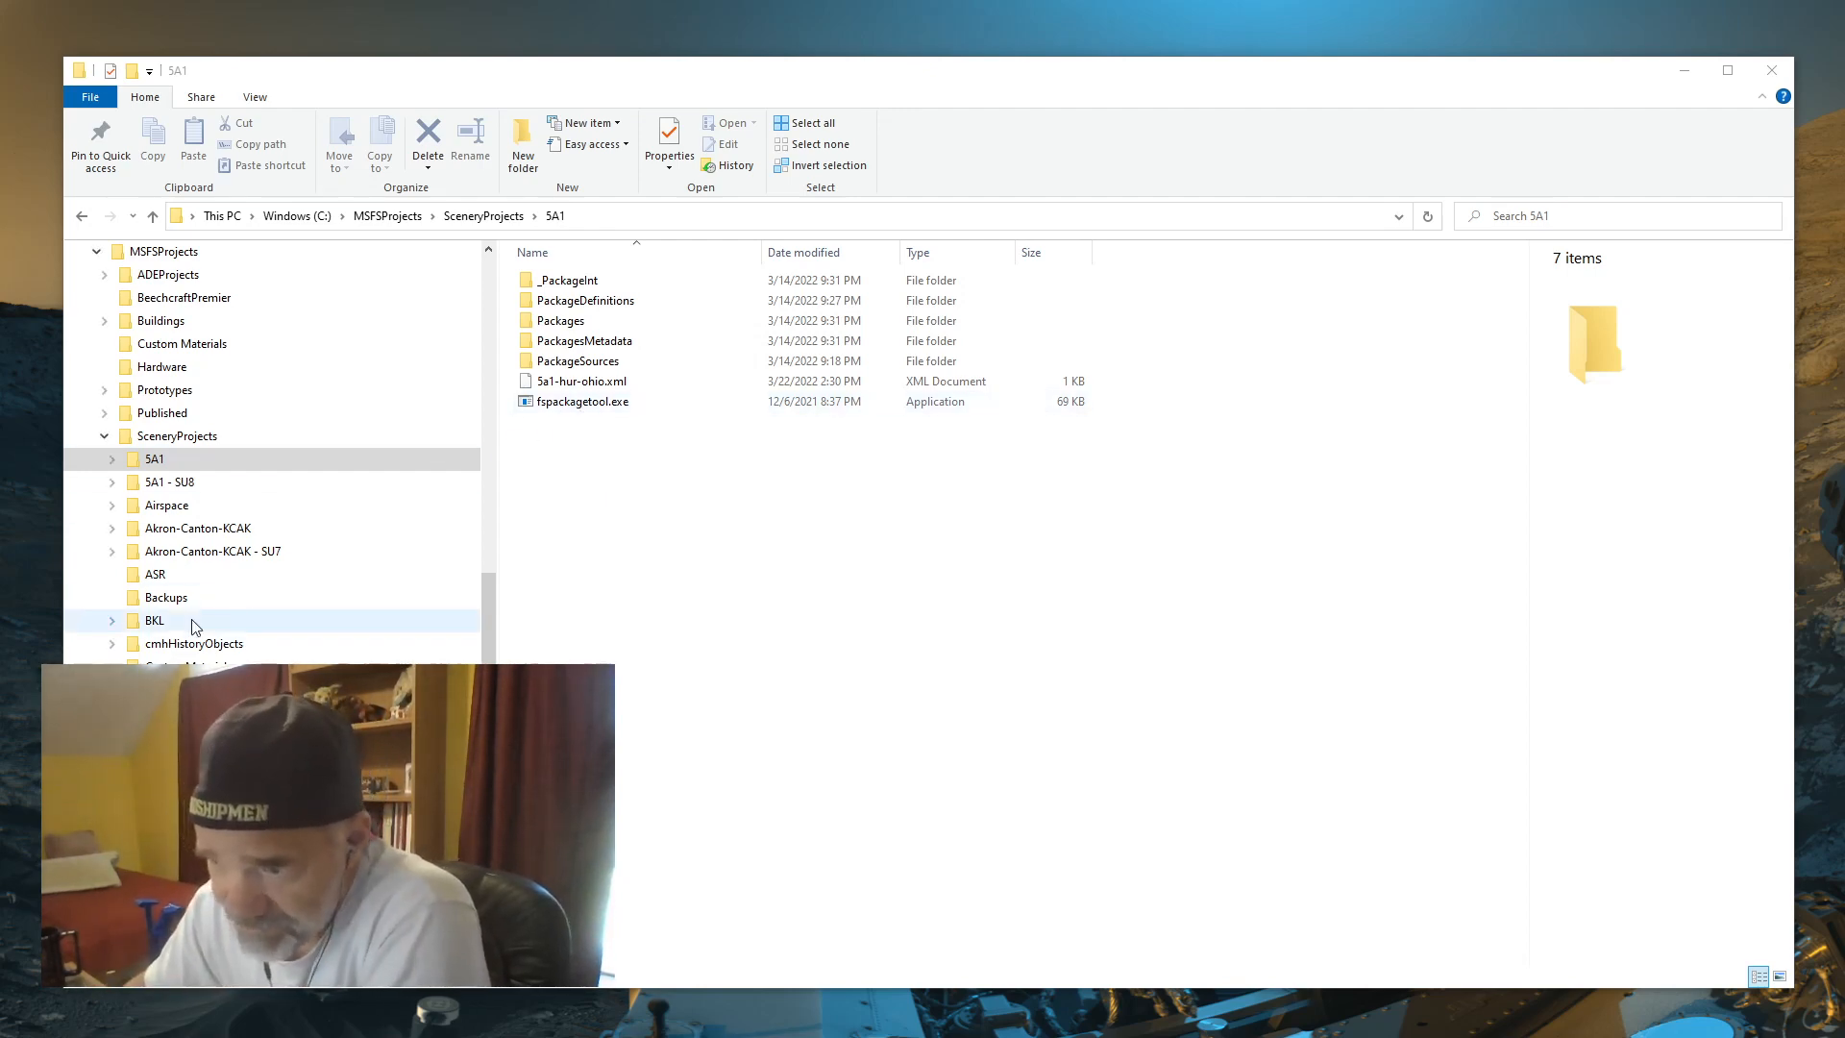
mouse_move(280, 424)
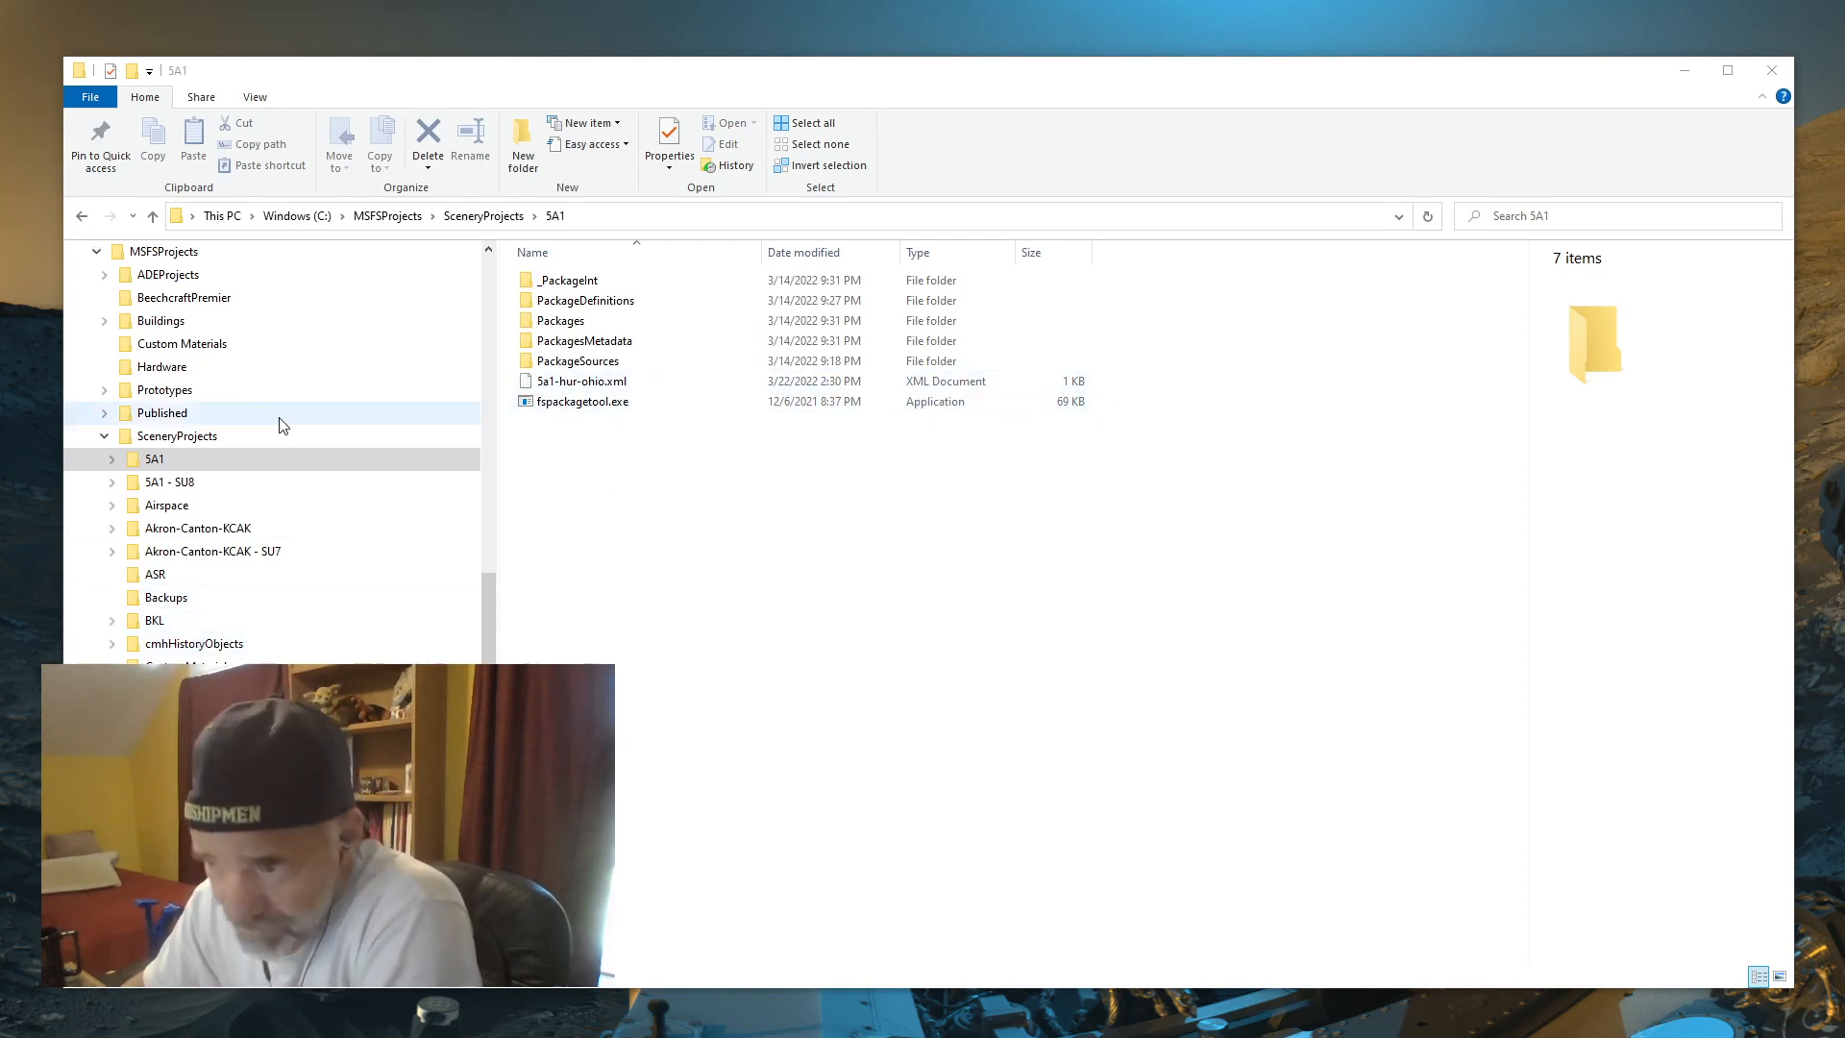
mouse_move(644, 509)
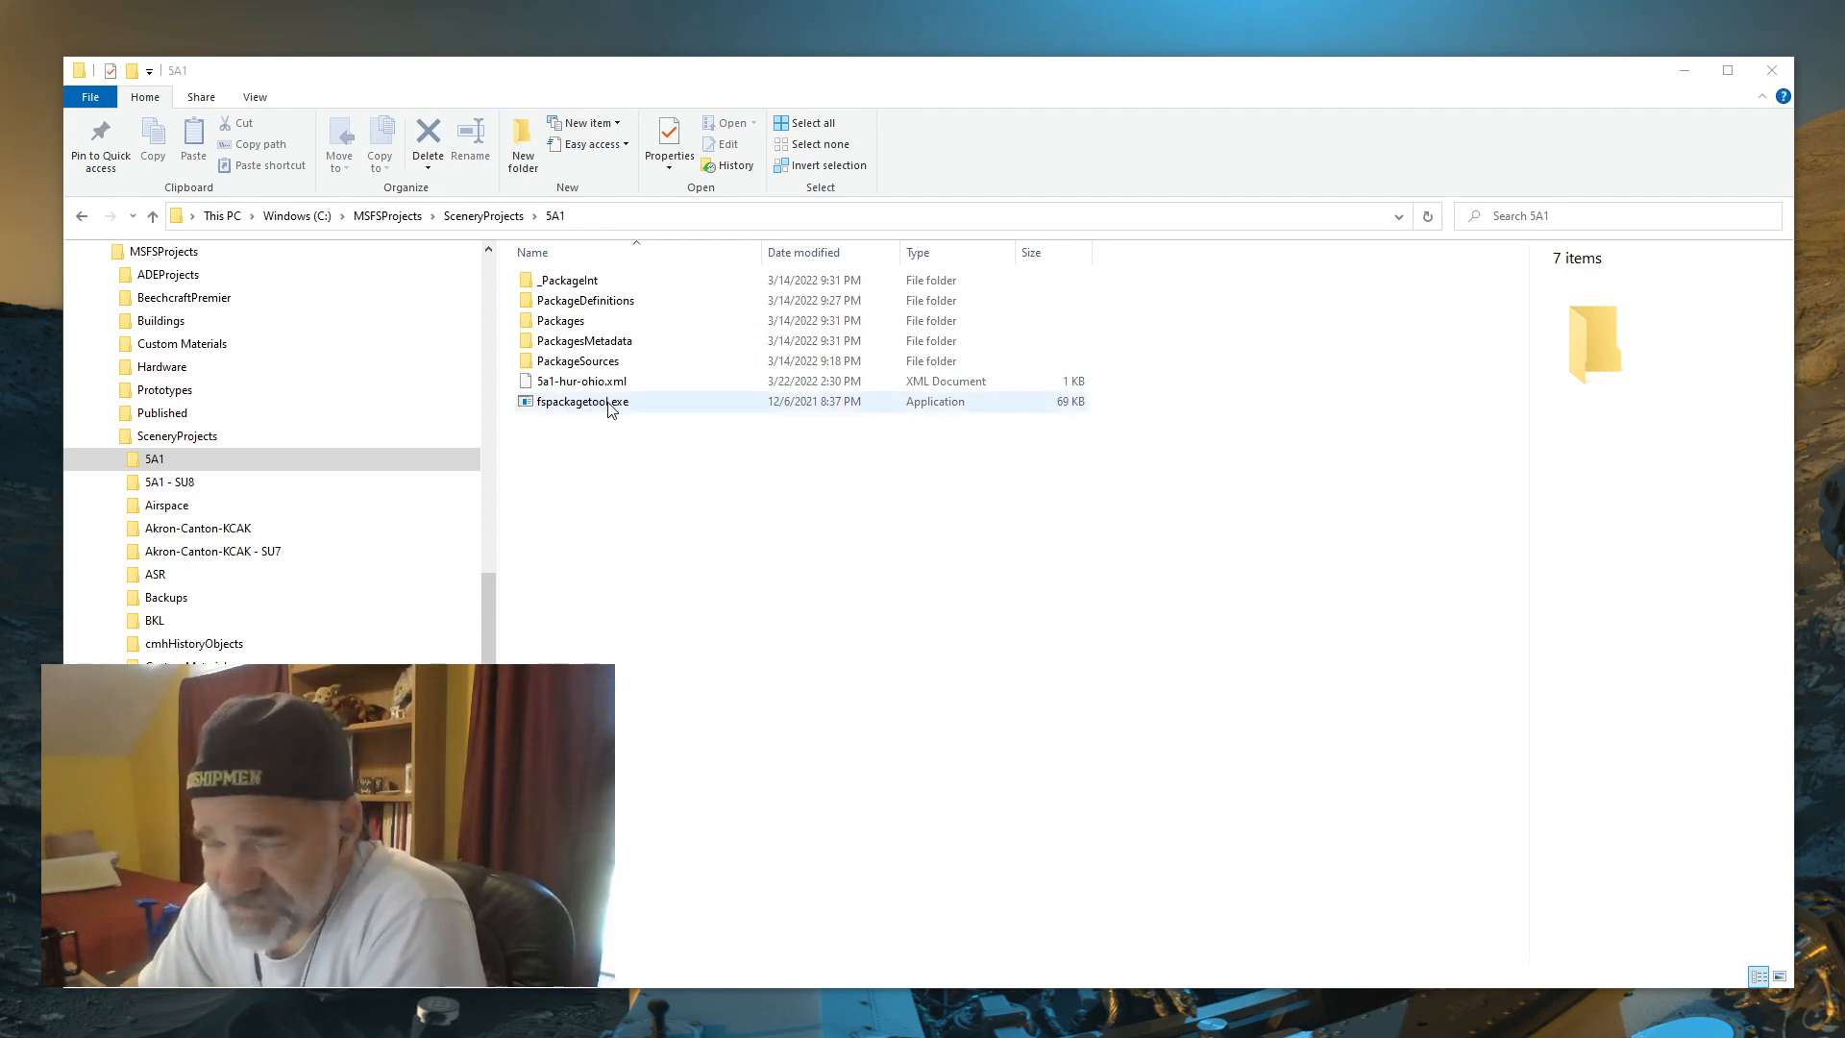
mouse_move(594, 410)
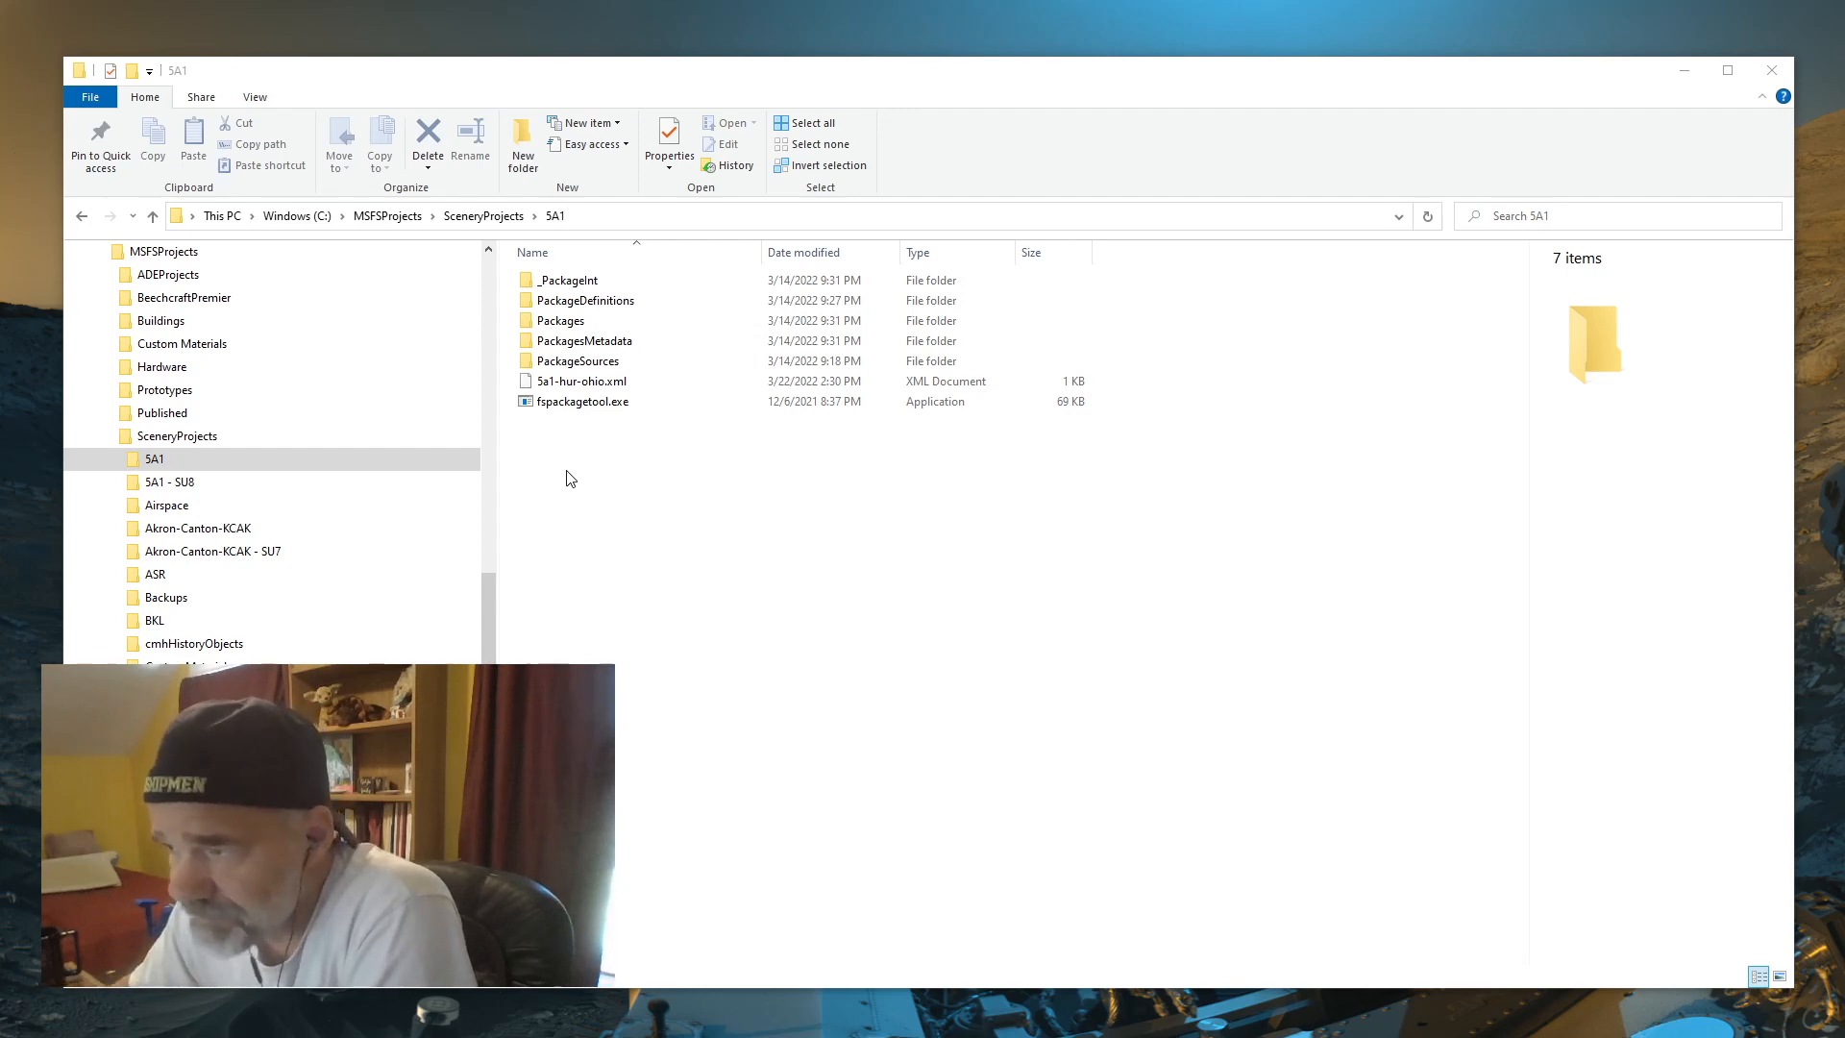
click(581, 402)
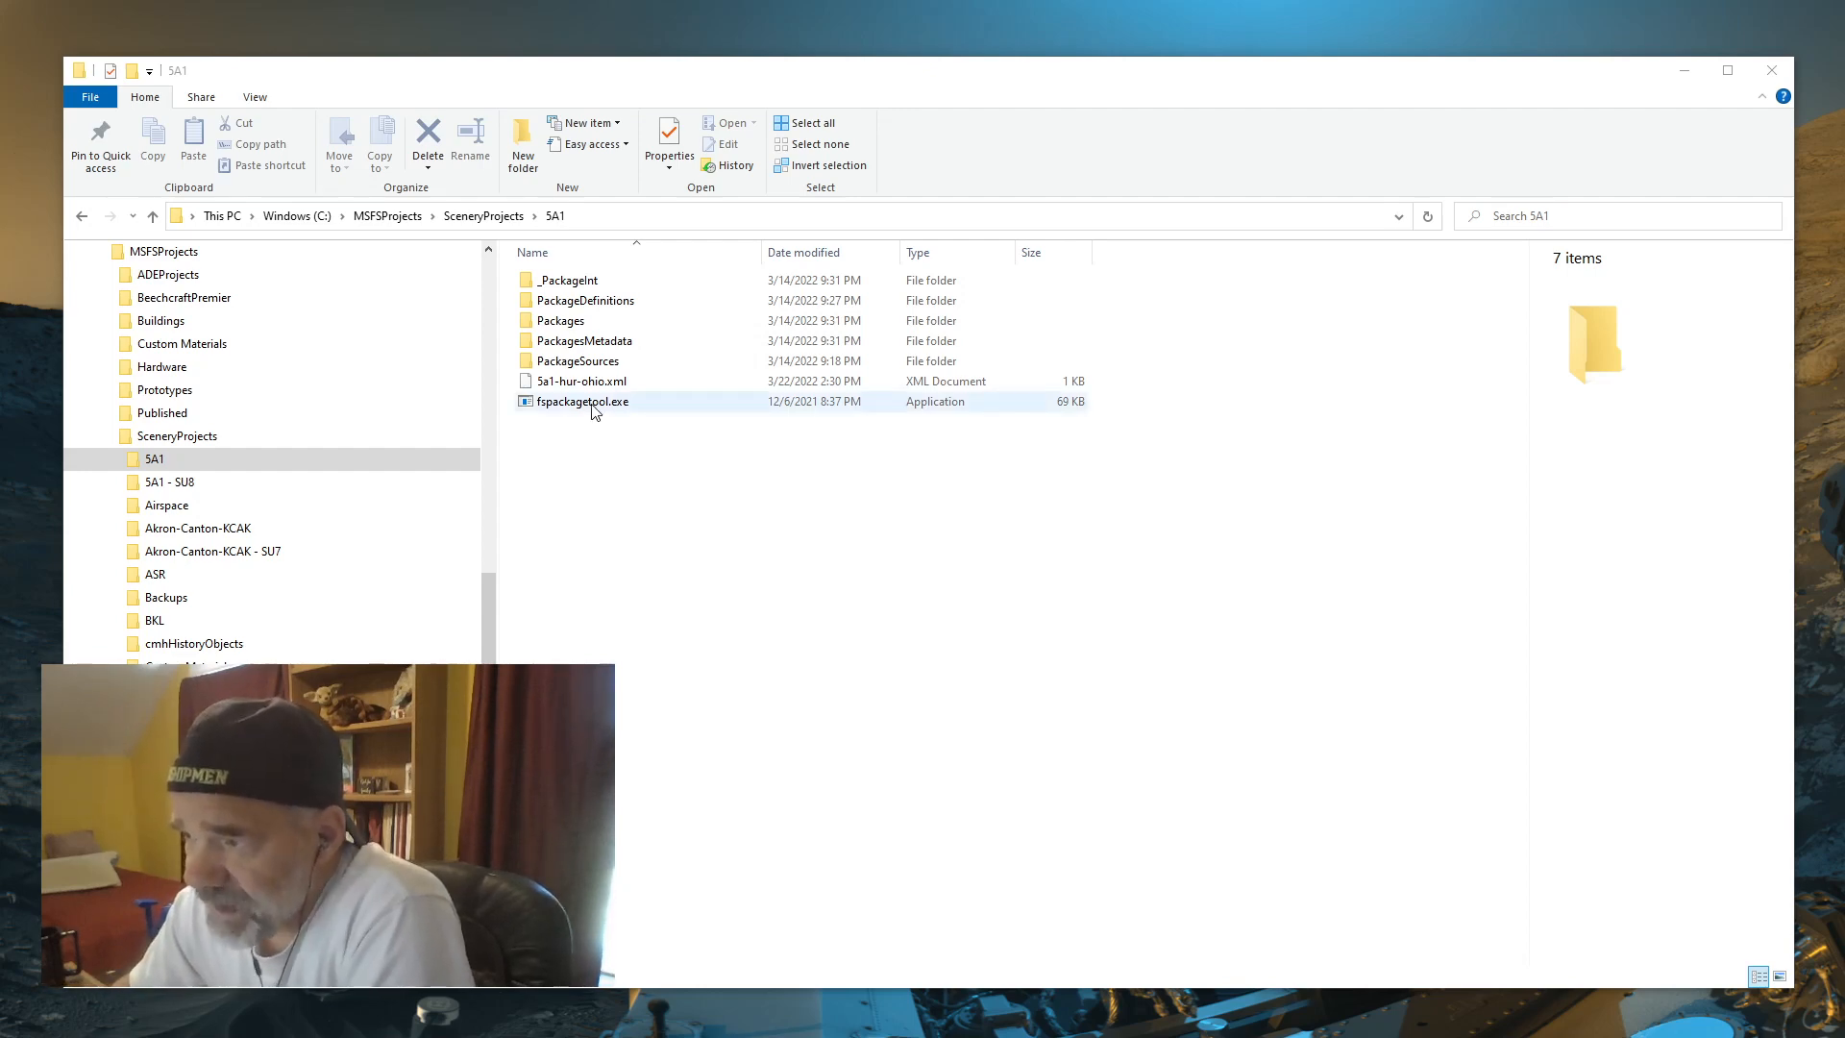
click(585, 380)
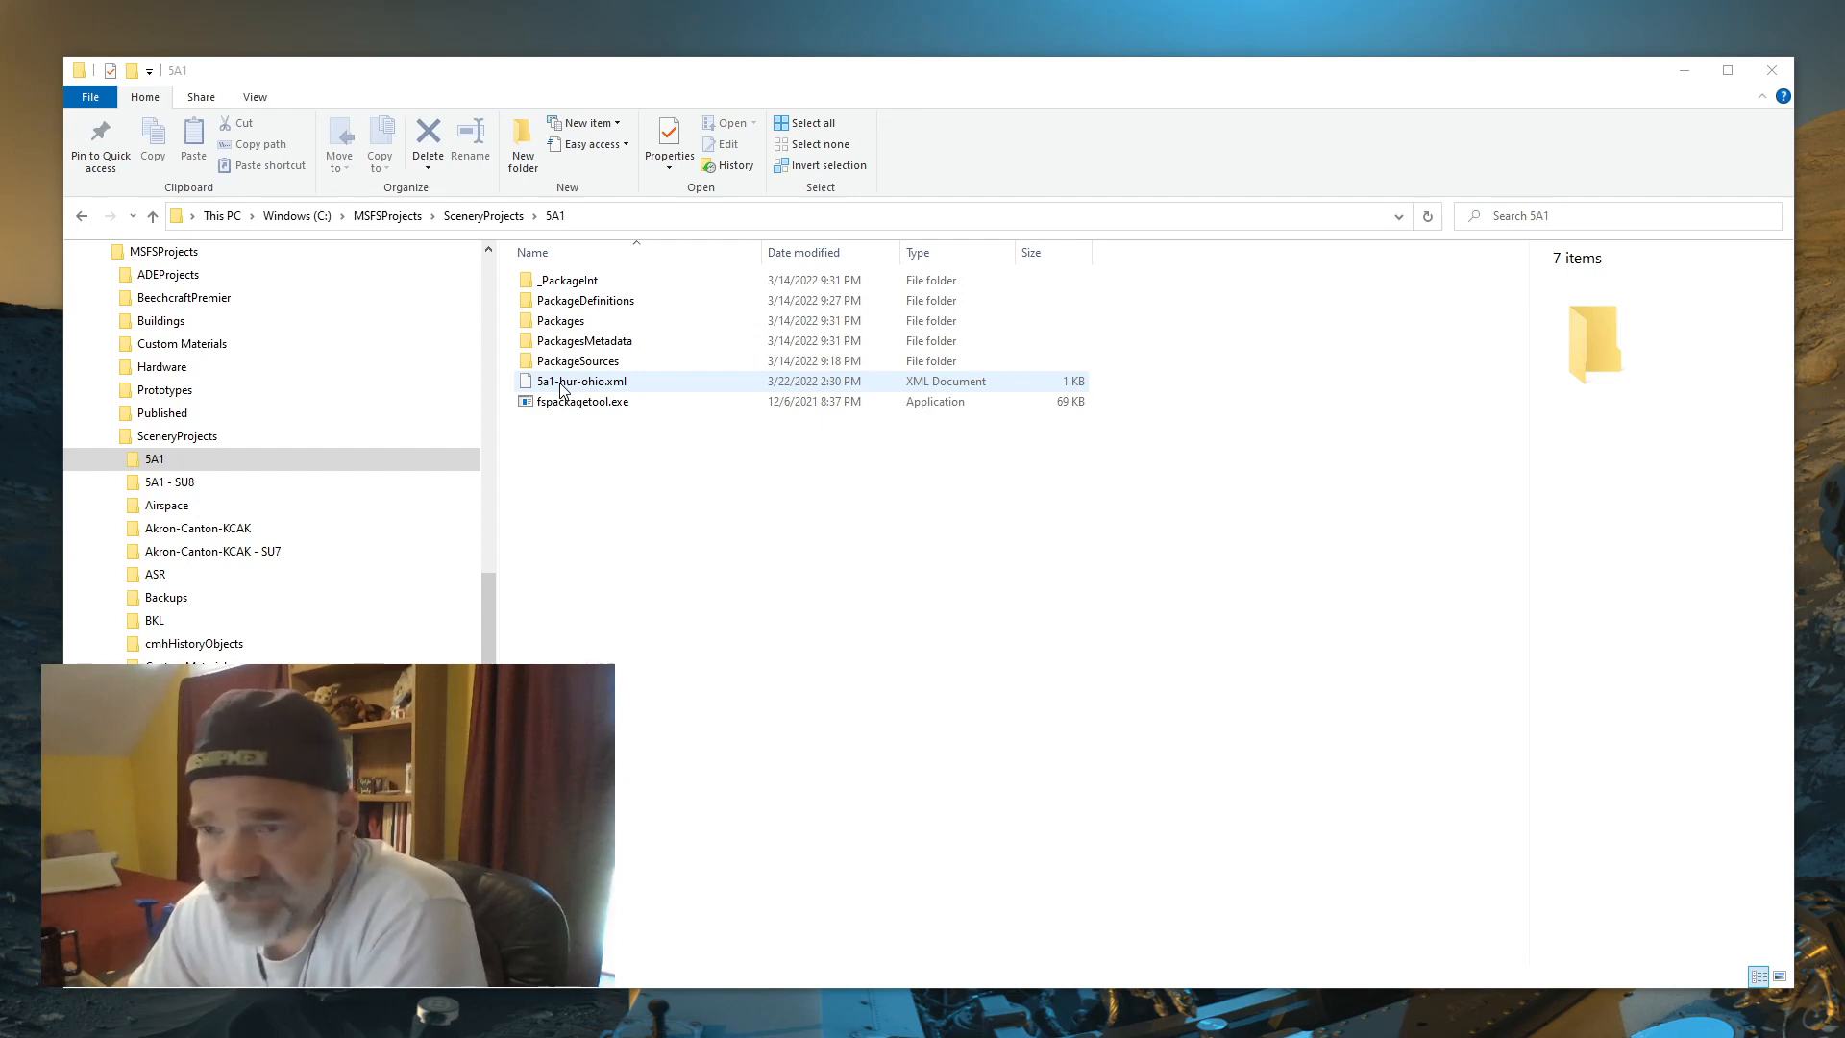
click(581, 401)
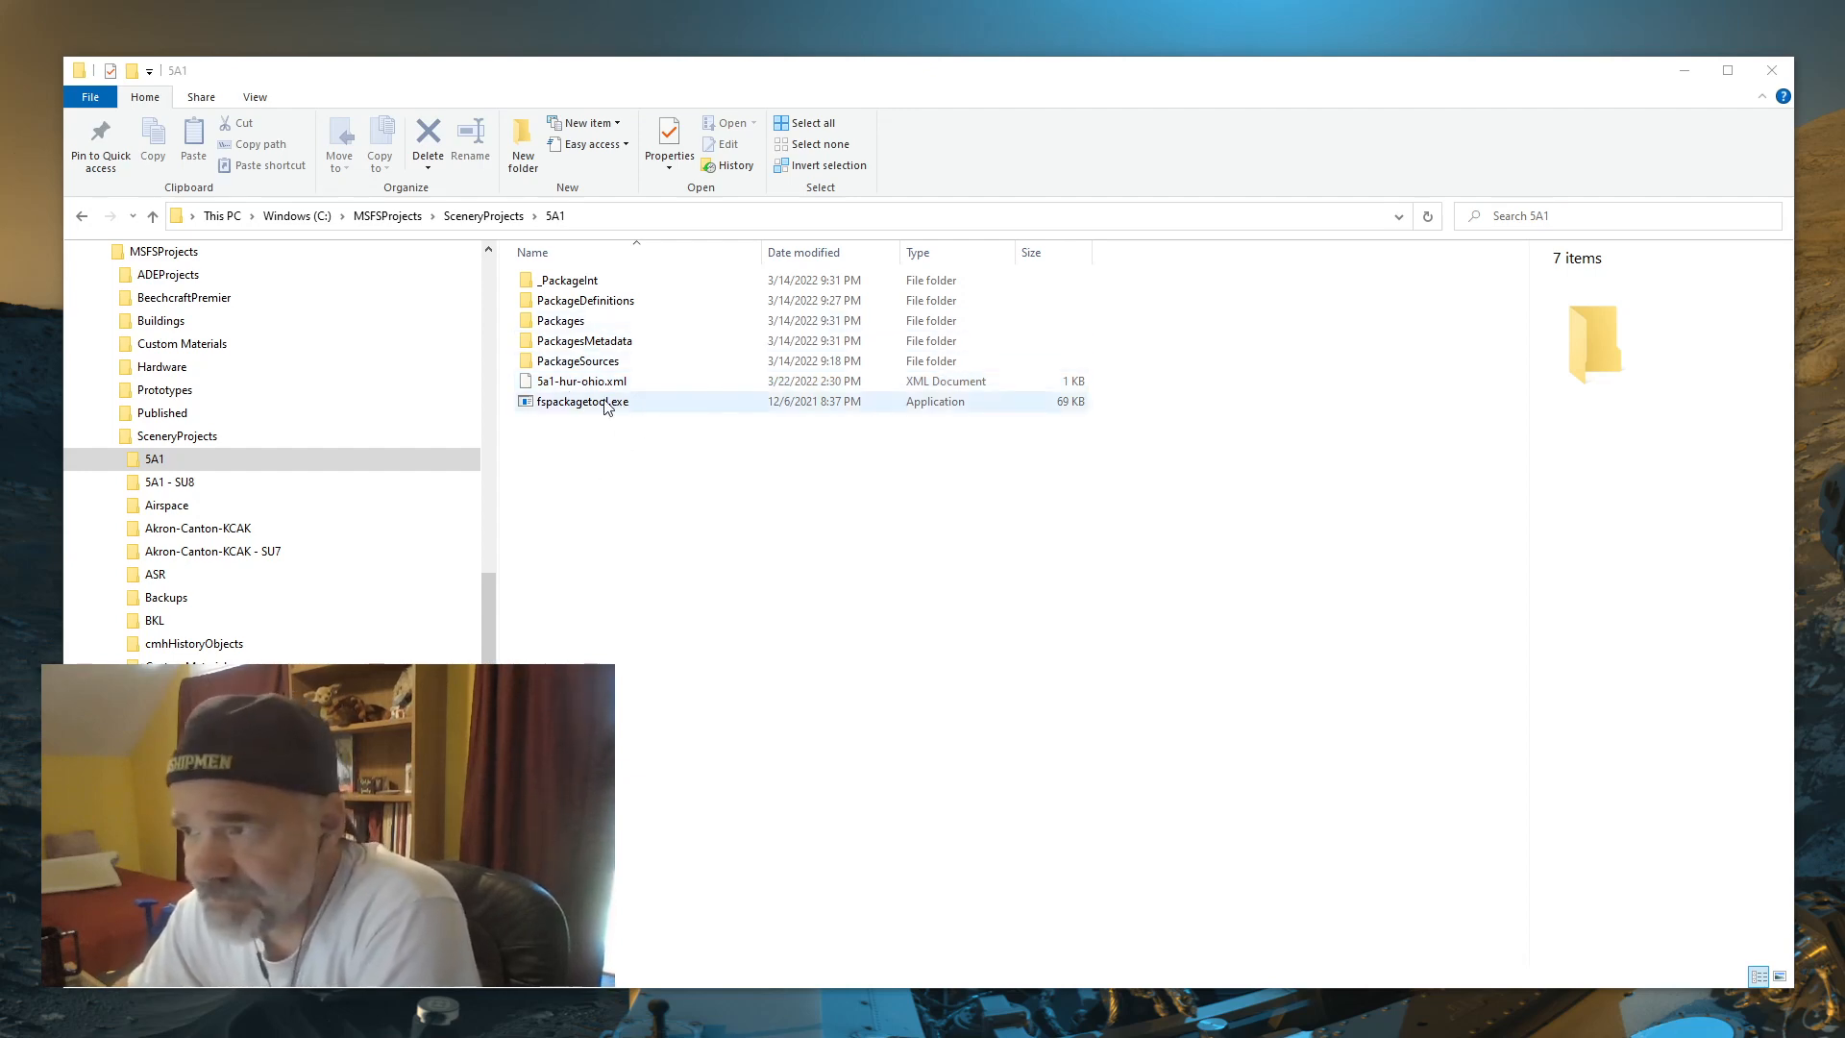
click(582, 381)
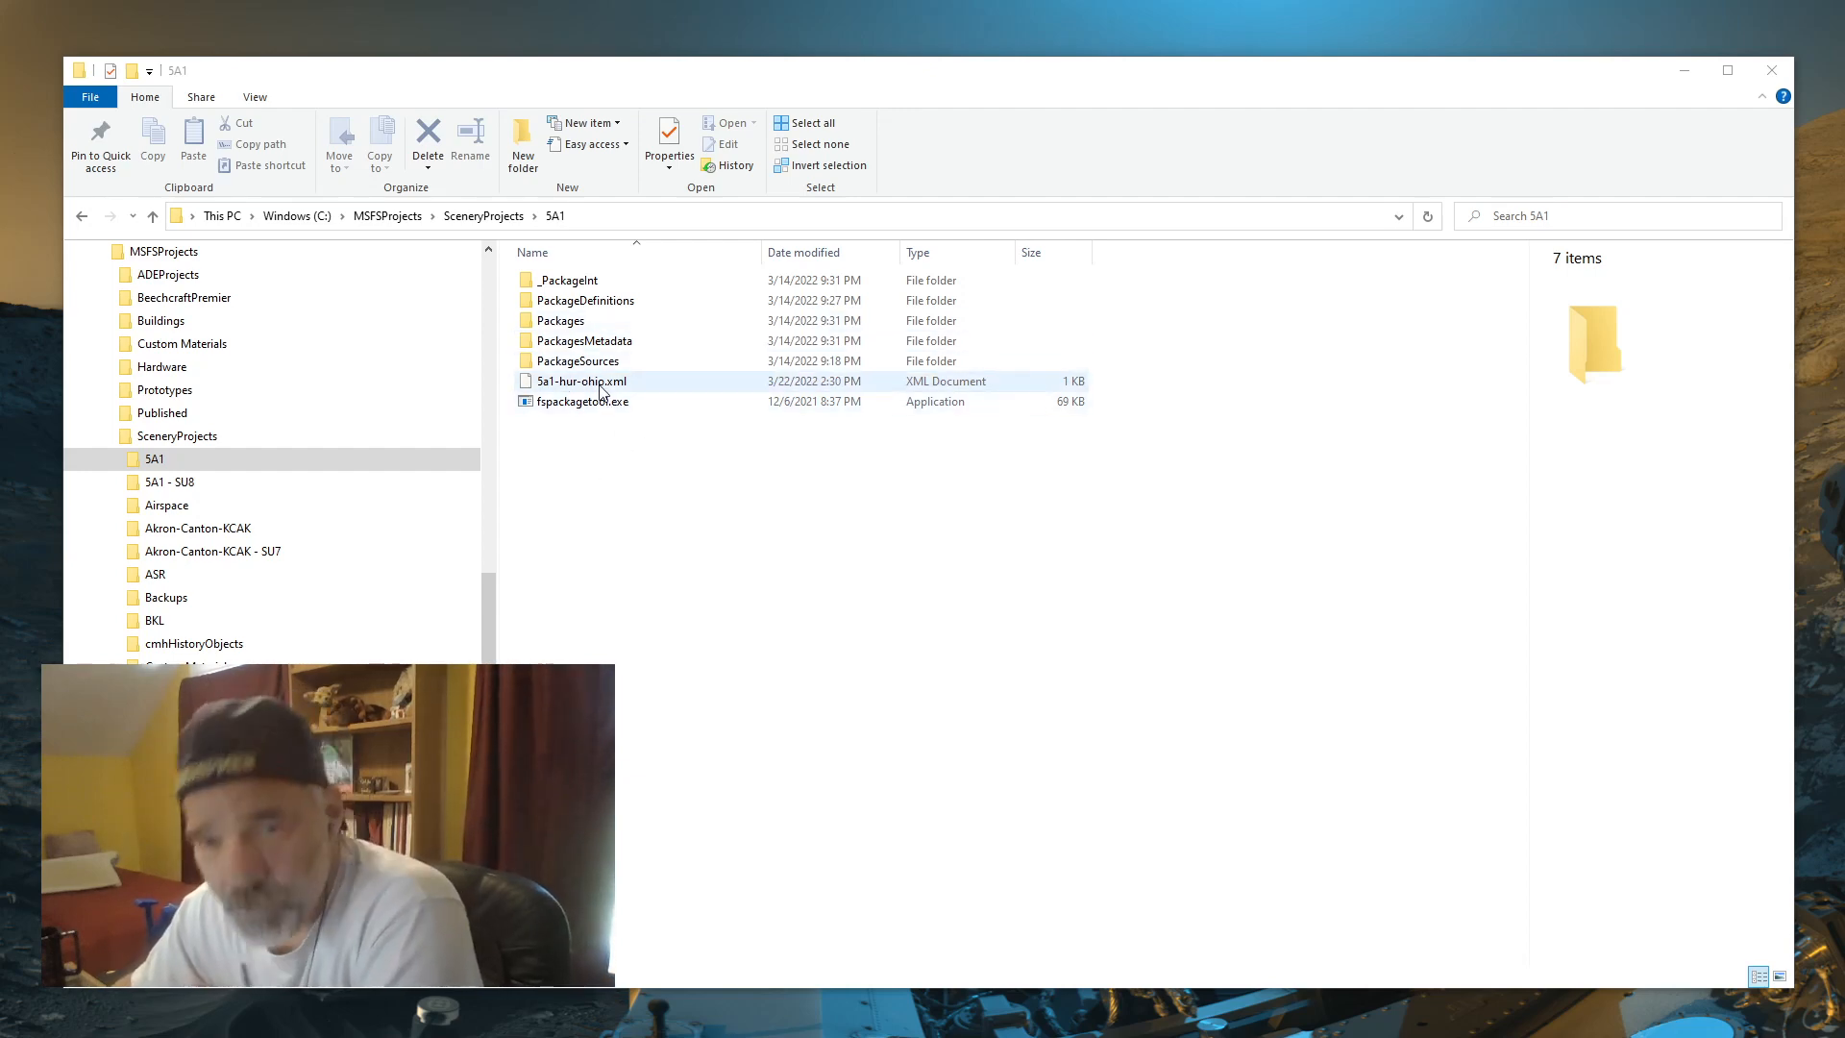